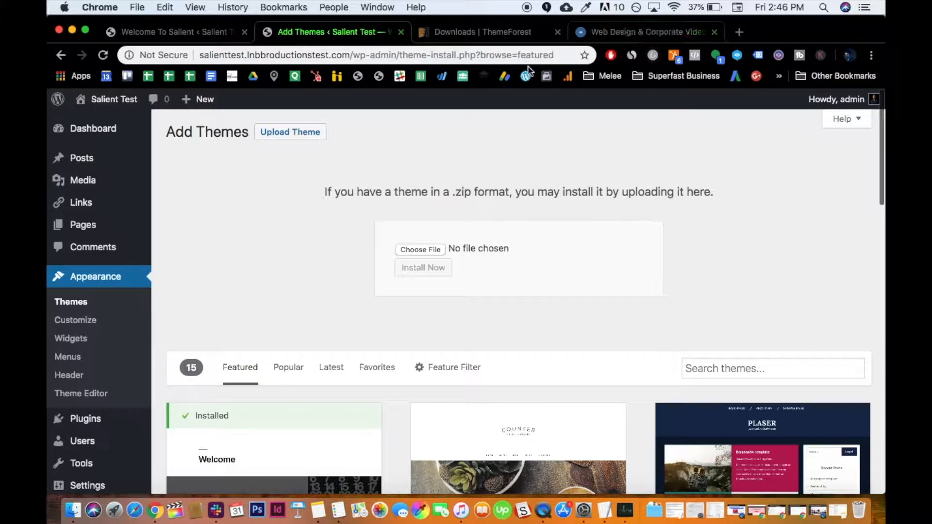
pyautogui.moveTo(390, 226)
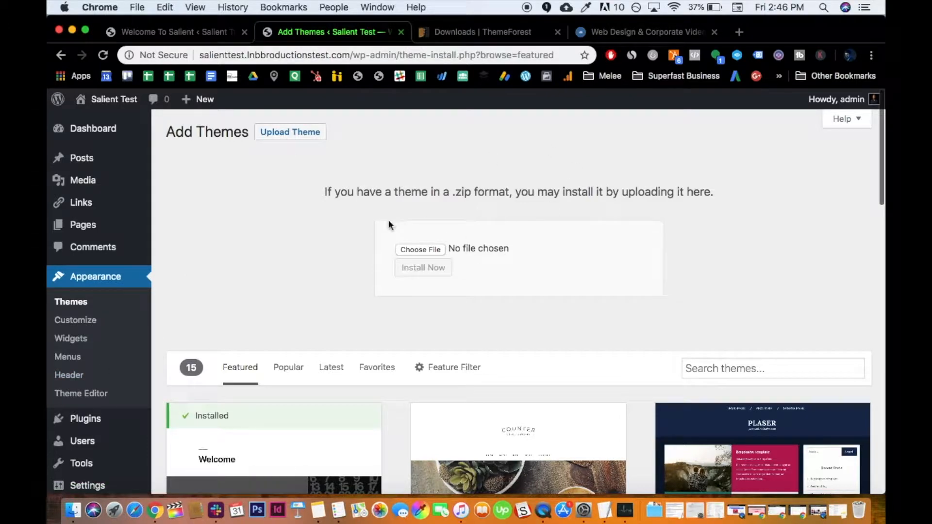
# Glance at the live LNB site for reference, then return to the Add Themes page
pyautogui.click(644, 31)
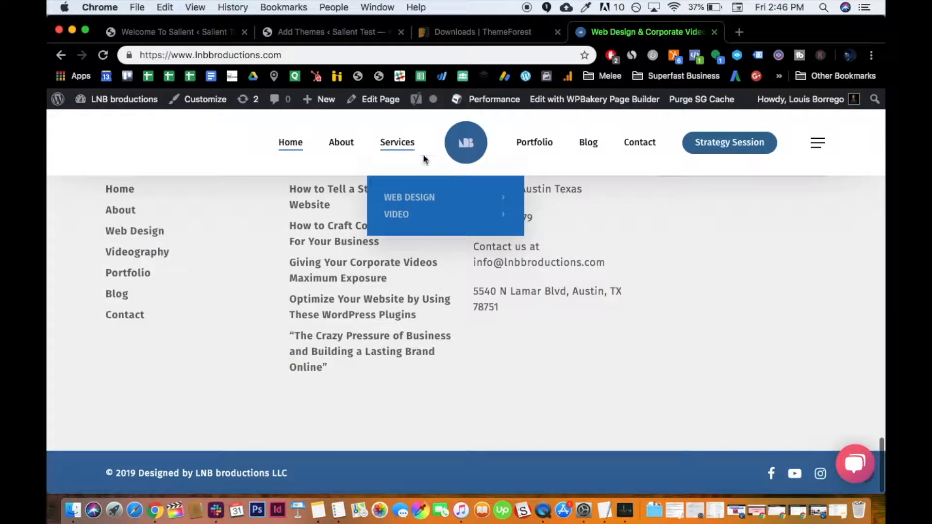
pyautogui.moveTo(318, 305)
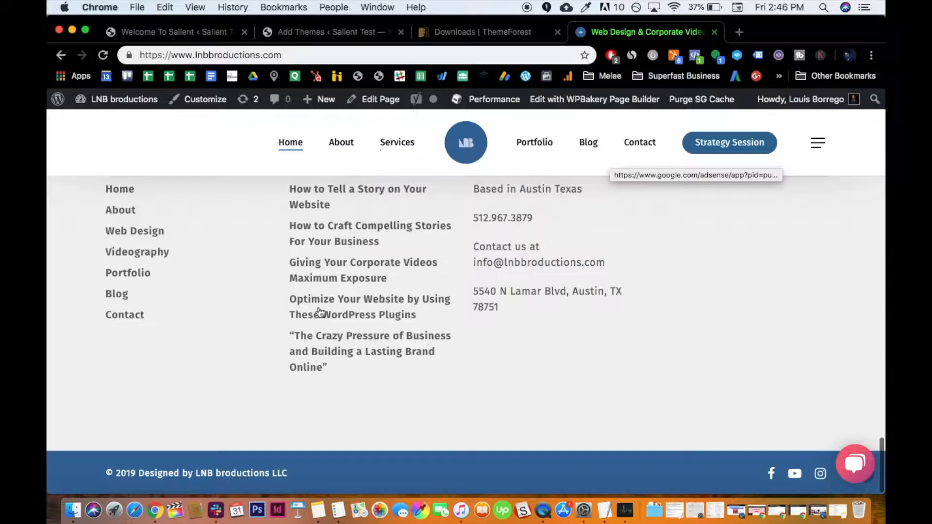
pyautogui.moveTo(806, 481)
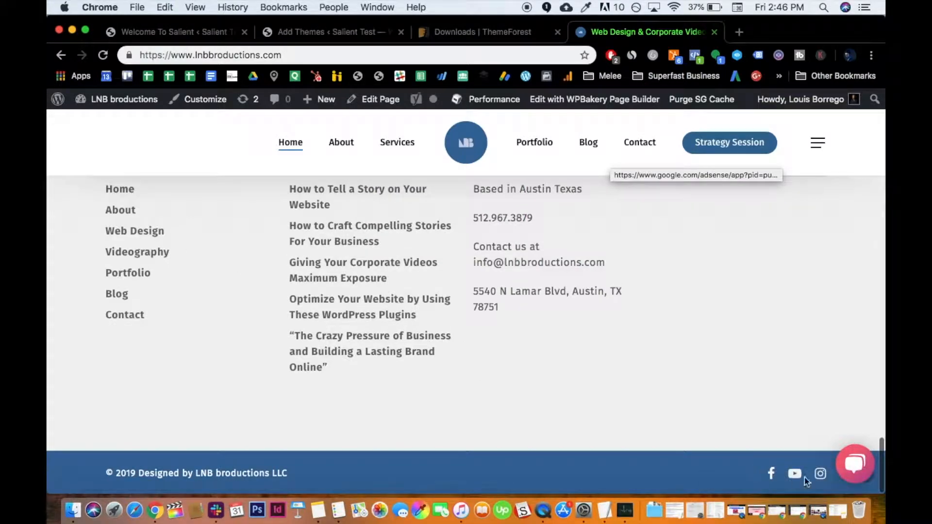
pyautogui.scroll(3)
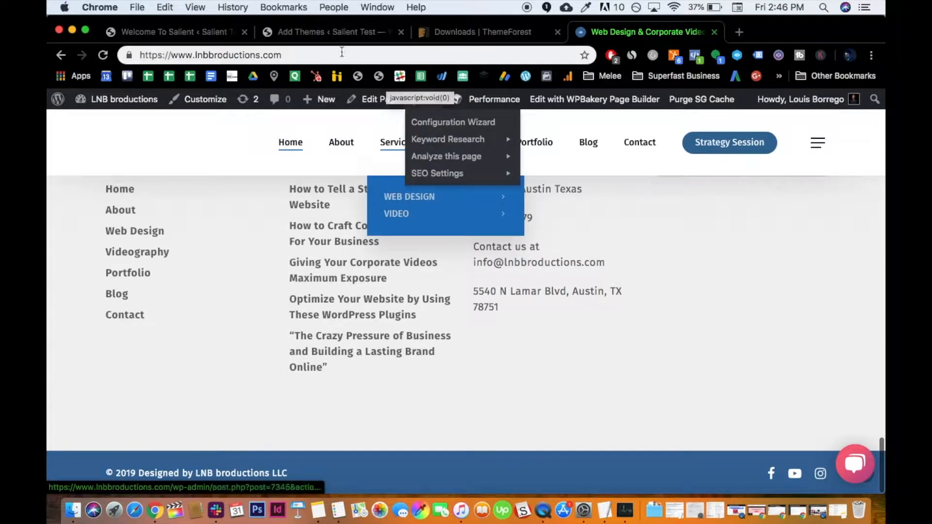
pyautogui.click(327, 32)
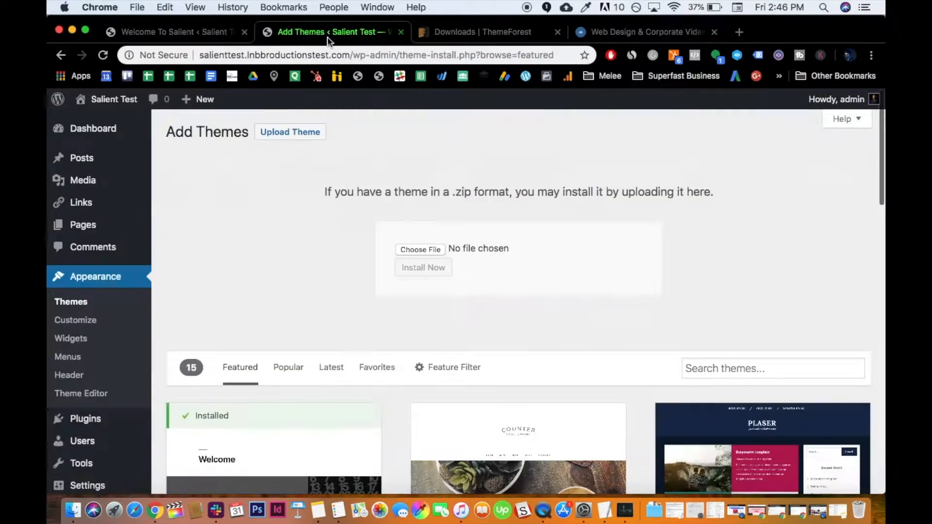
pyautogui.moveTo(264, 212)
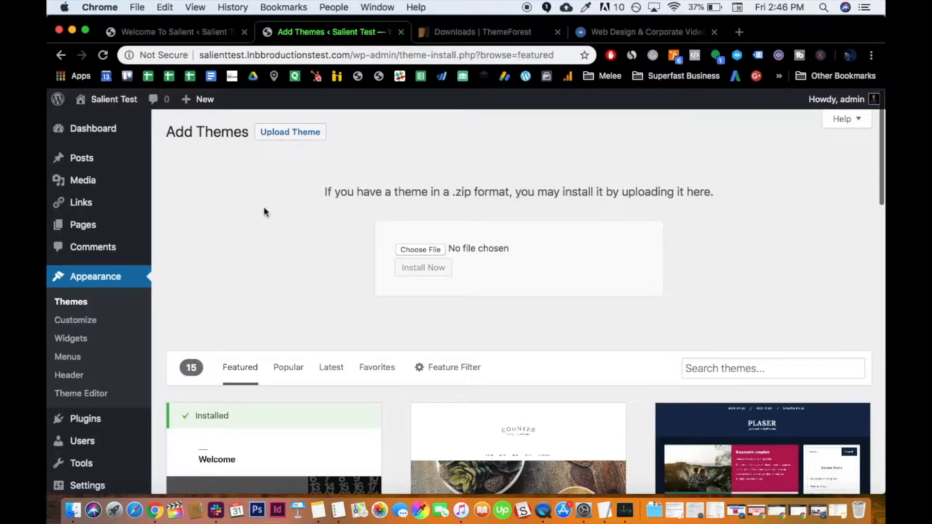
pyautogui.moveTo(322, 107)
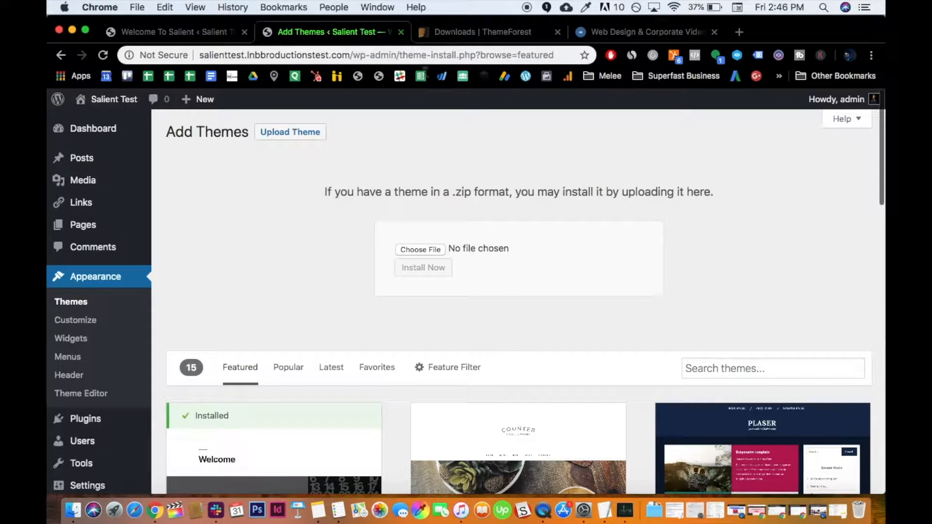
# Show the Salient theme's download options on the ThemeForest Downloads page
pyautogui.click(481, 31)
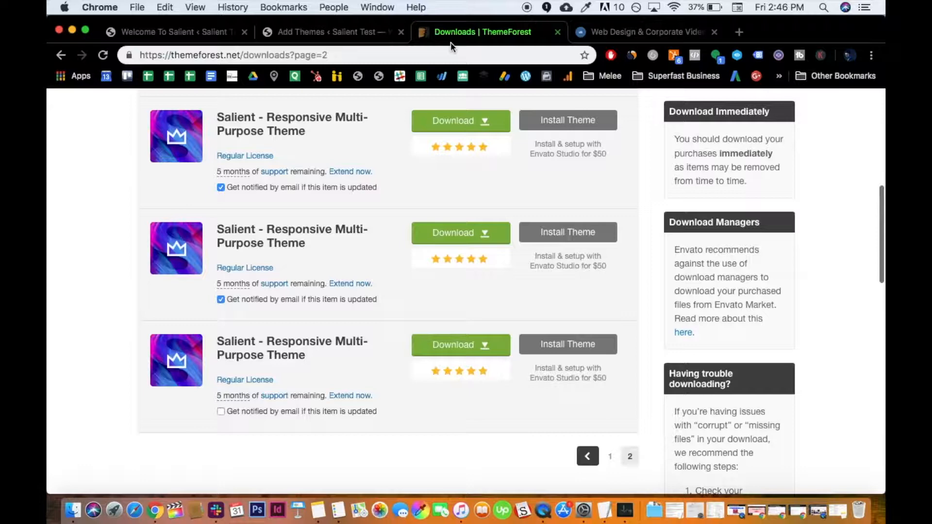
pyautogui.moveTo(193, 271)
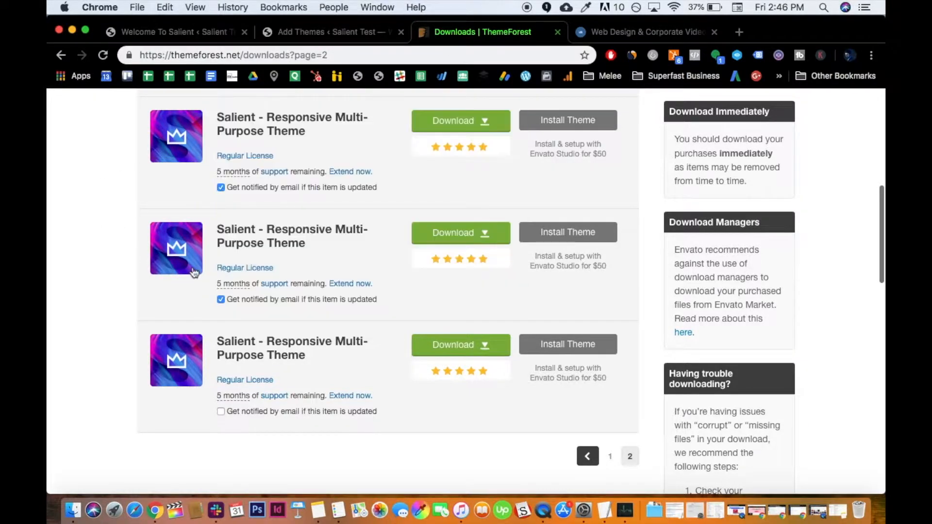
pyautogui.moveTo(460, 120)
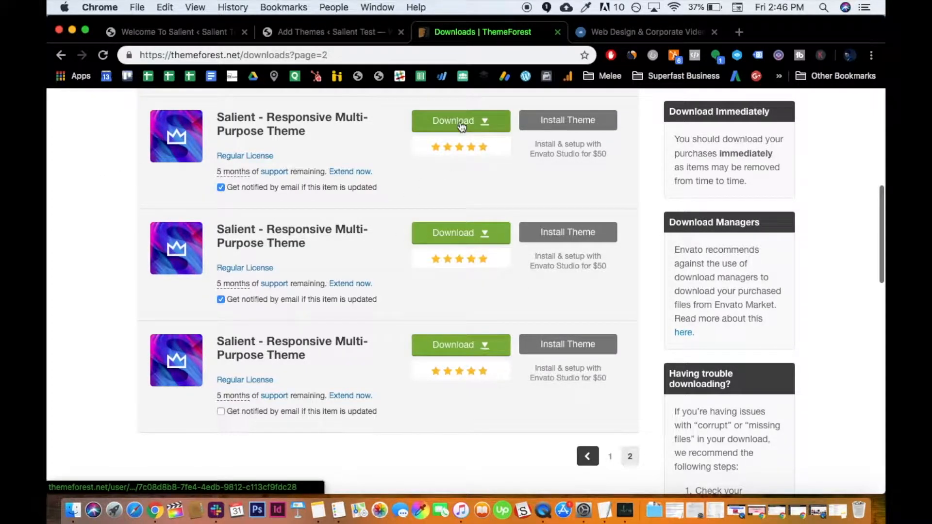
pyautogui.click(461, 121)
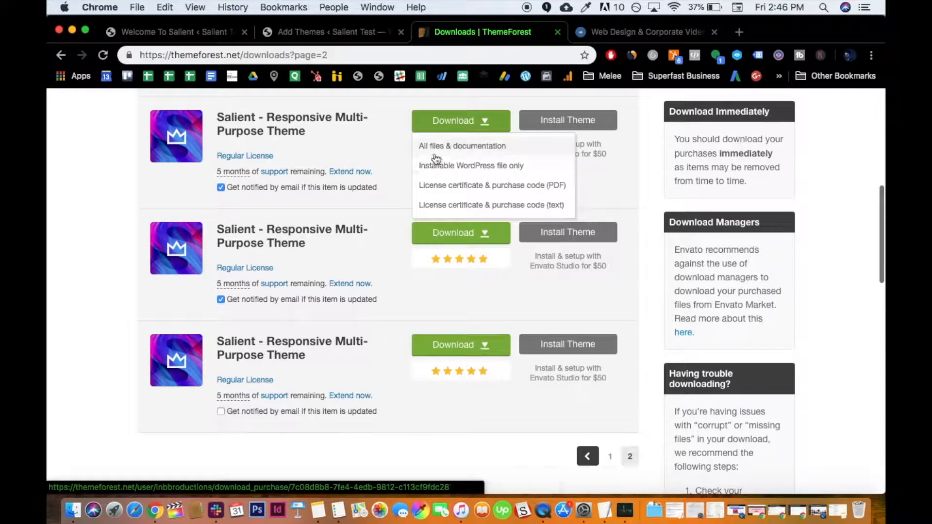
pyautogui.moveTo(362, 157)
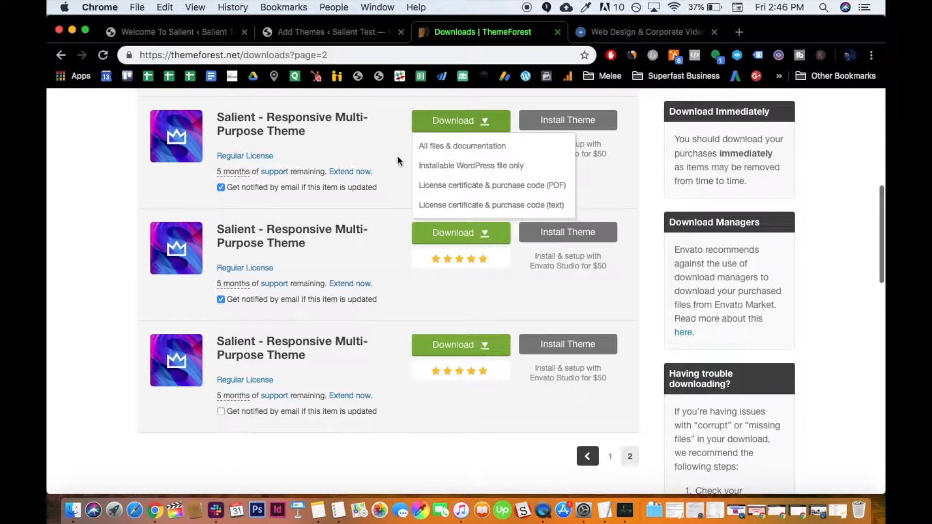
pyautogui.moveTo(370, 163)
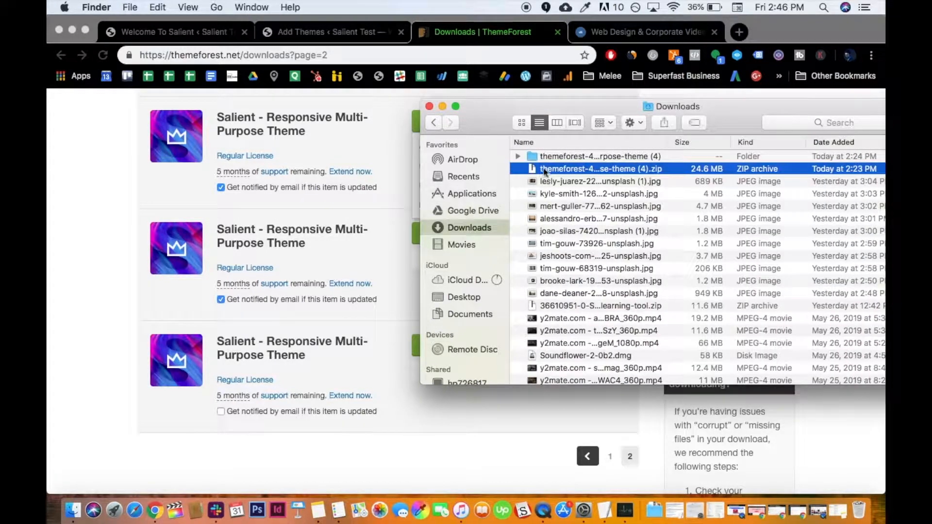
# Open the downloaded themeforest Salient theme folder in Finder's Downloads
pyautogui.click(600, 155)
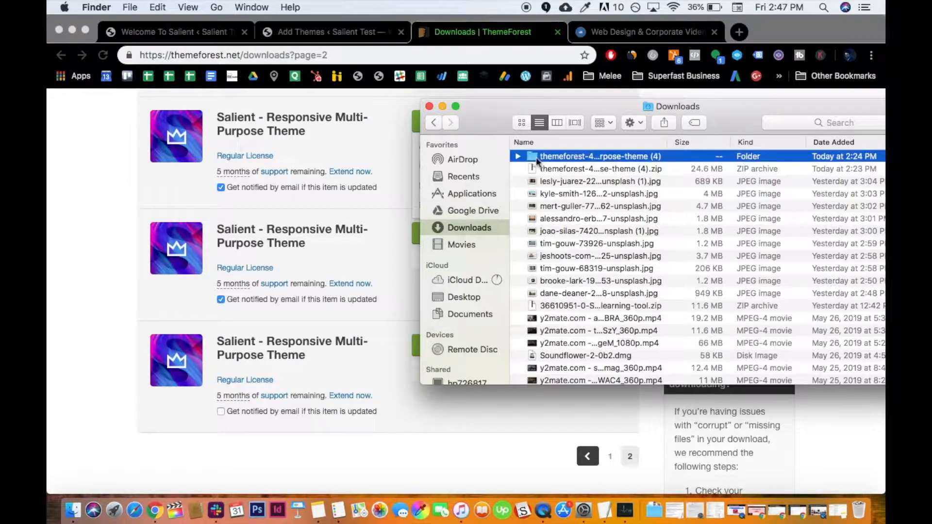
pyautogui.doubleClick(600, 156)
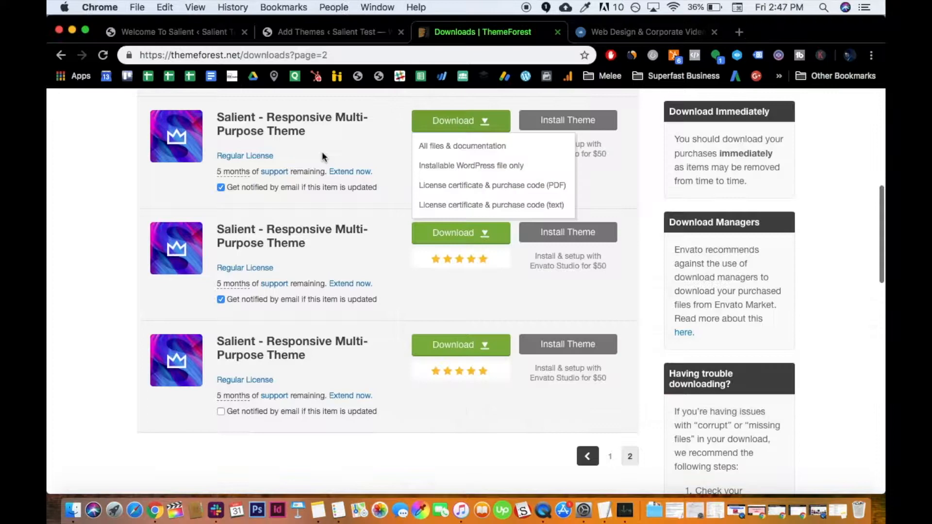
# Choose salient.zip from the Downloads theme folder as the WordPress theme upload file
pyautogui.click(324, 31)
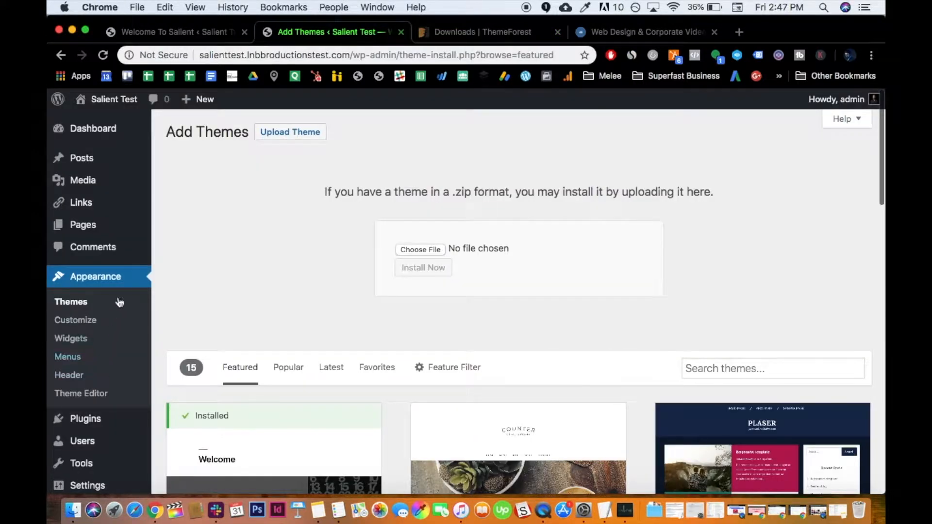
pyautogui.moveTo(160, 279)
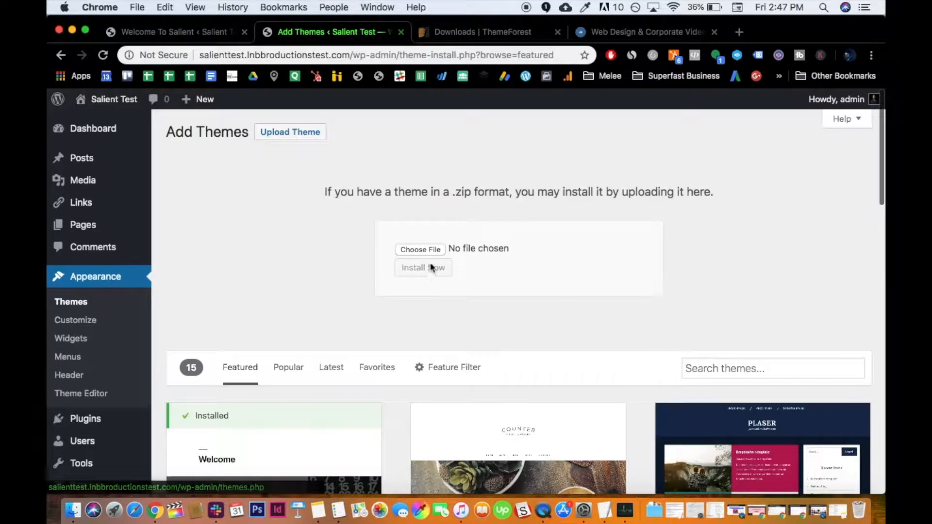
pyautogui.click(420, 250)
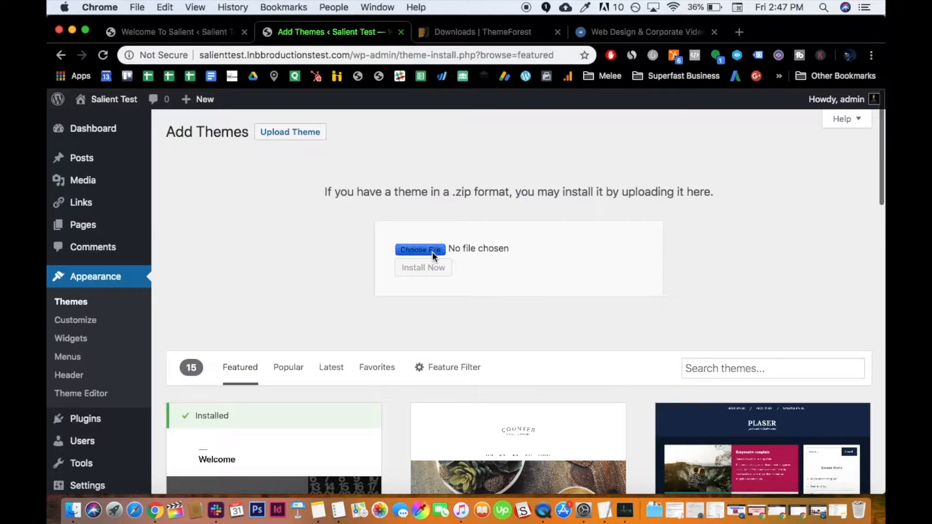
pyautogui.click(419, 249)
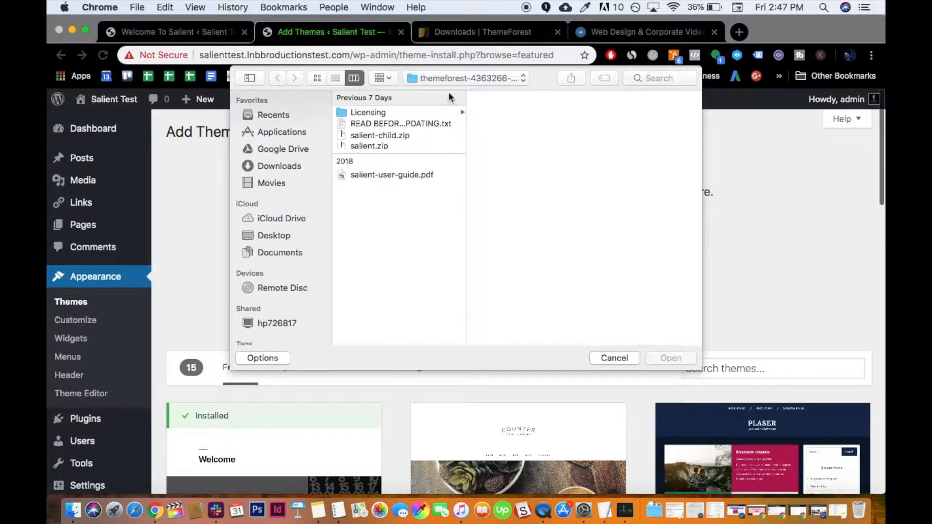
pyautogui.moveTo(290, 166)
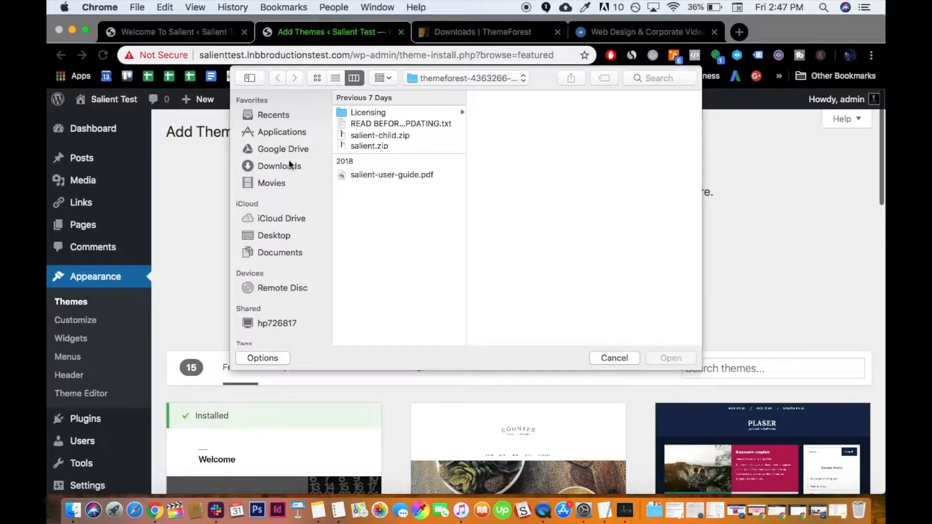
pyautogui.click(279, 166)
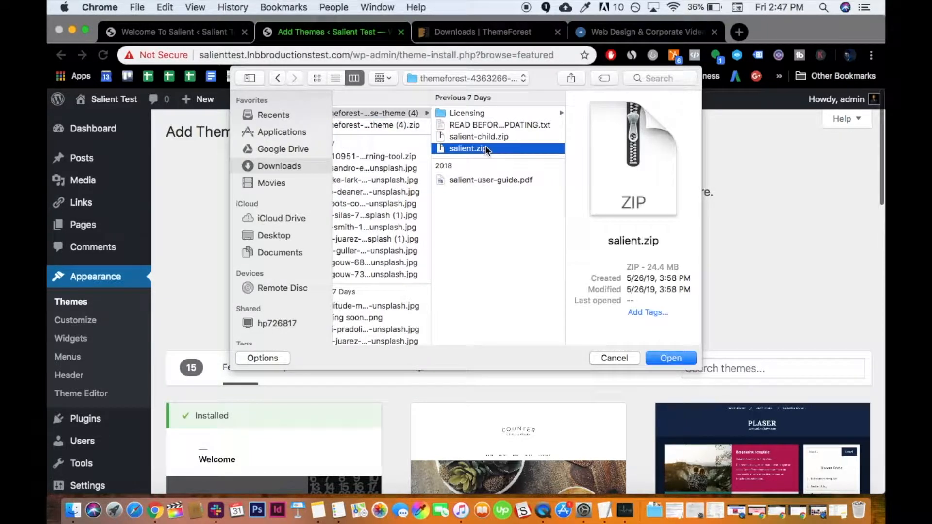
pyautogui.moveTo(633, 352)
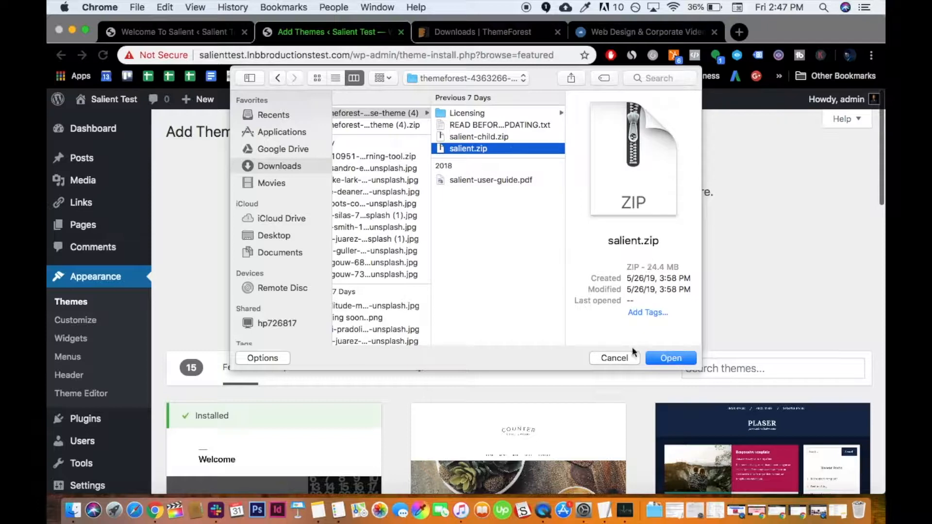
pyautogui.click(671, 359)
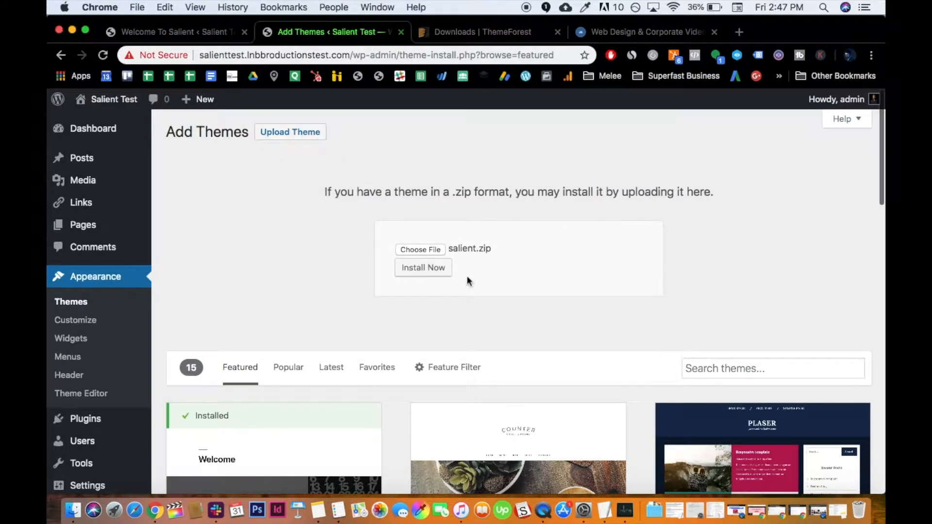
# Install the Salient theme from salient.zip and activate it
pyautogui.click(422, 267)
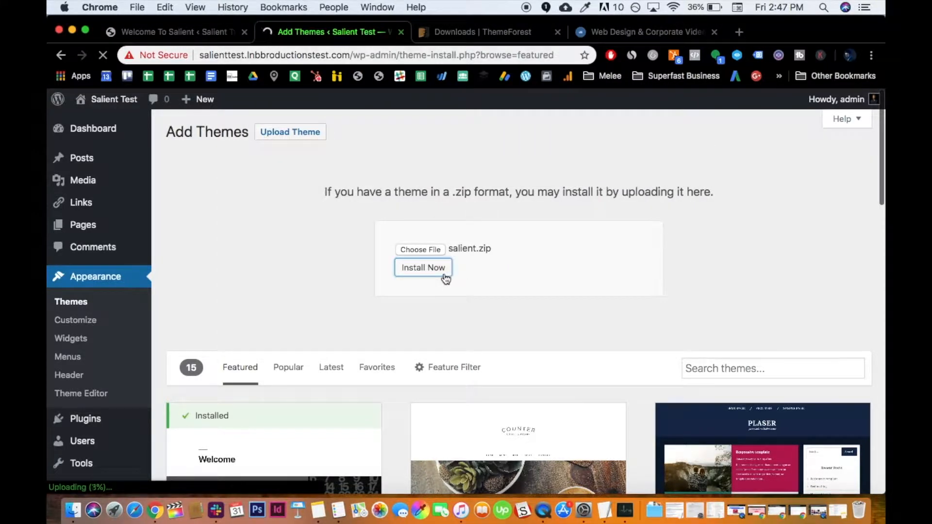
pyautogui.click(422, 268)
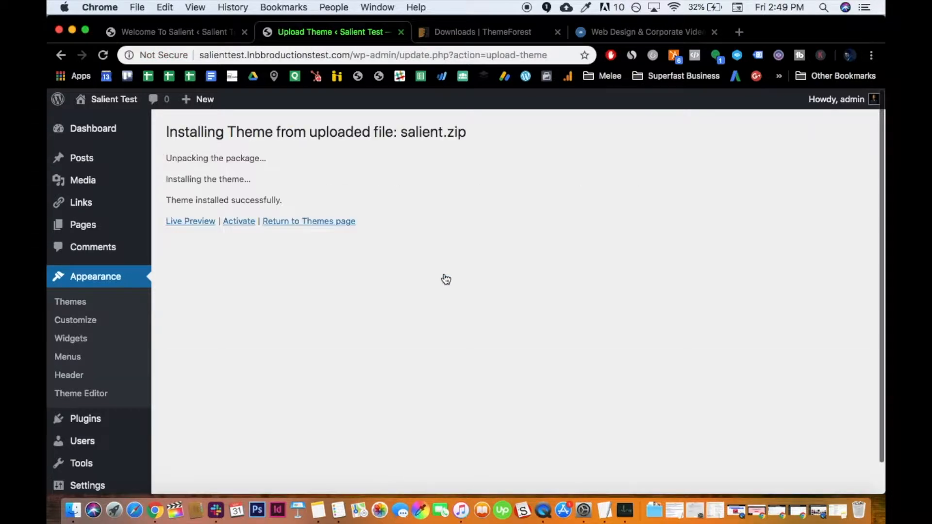
pyautogui.moveTo(249, 254)
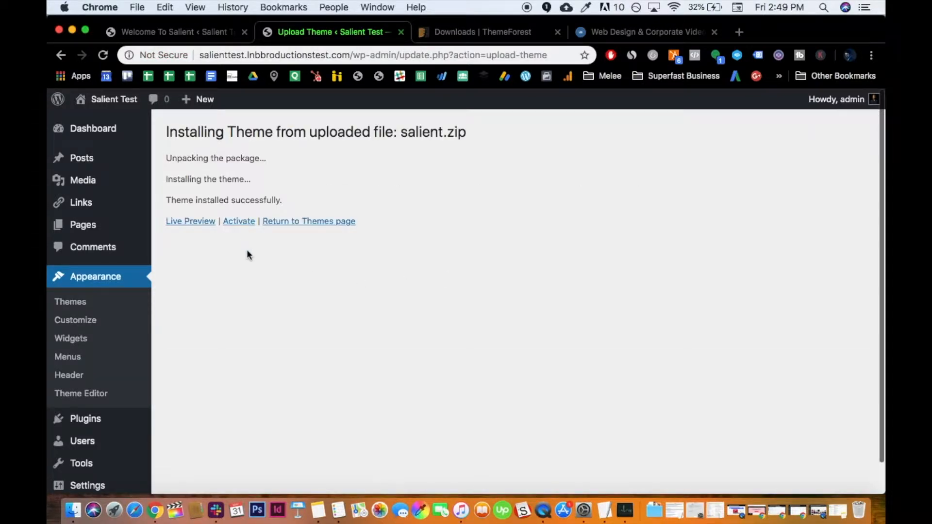
pyautogui.click(238, 221)
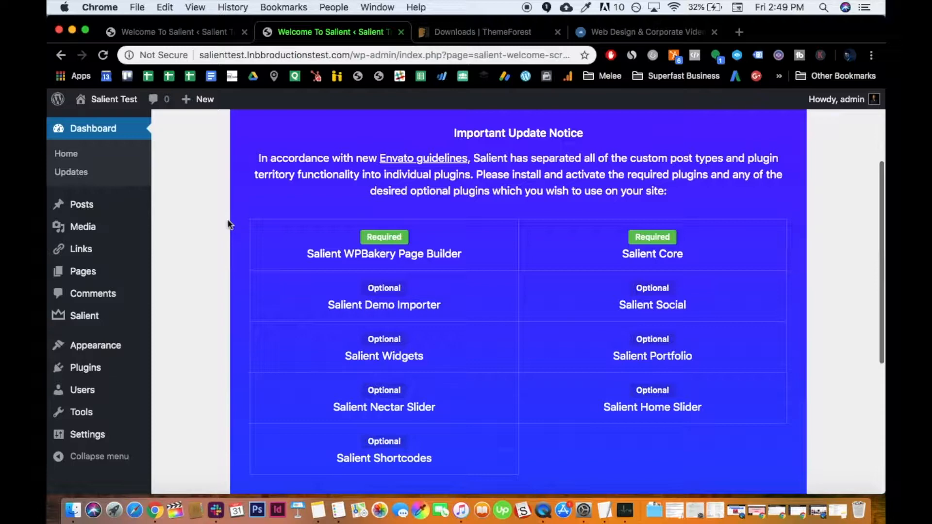
# Begin installing the required Salient plugins from the welcome screen
pyautogui.scroll(-3)
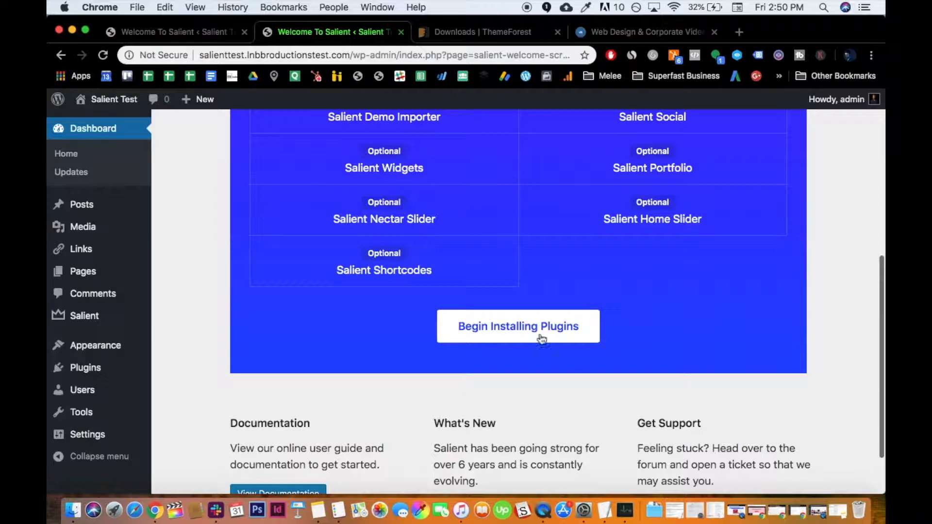
pyautogui.moveTo(398, 283)
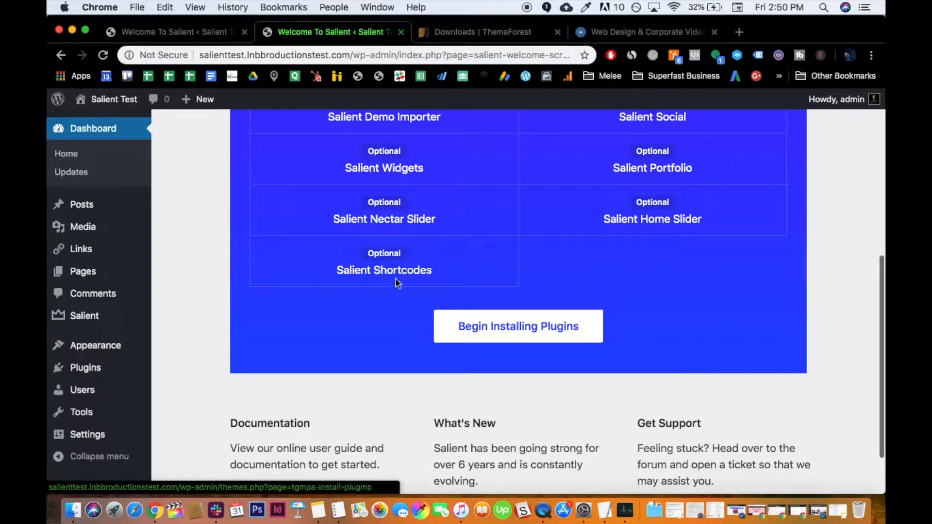
pyautogui.scroll(3)
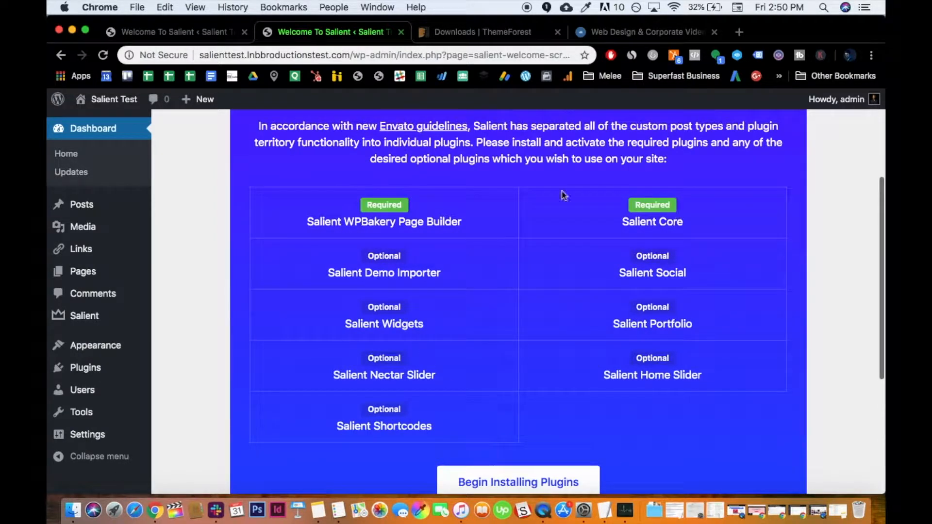
pyautogui.moveTo(552, 288)
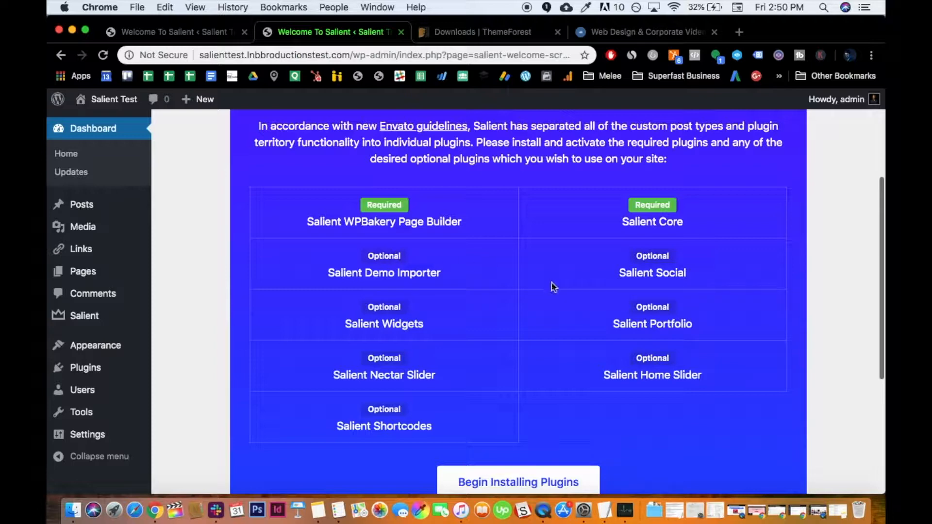
pyautogui.moveTo(602, 294)
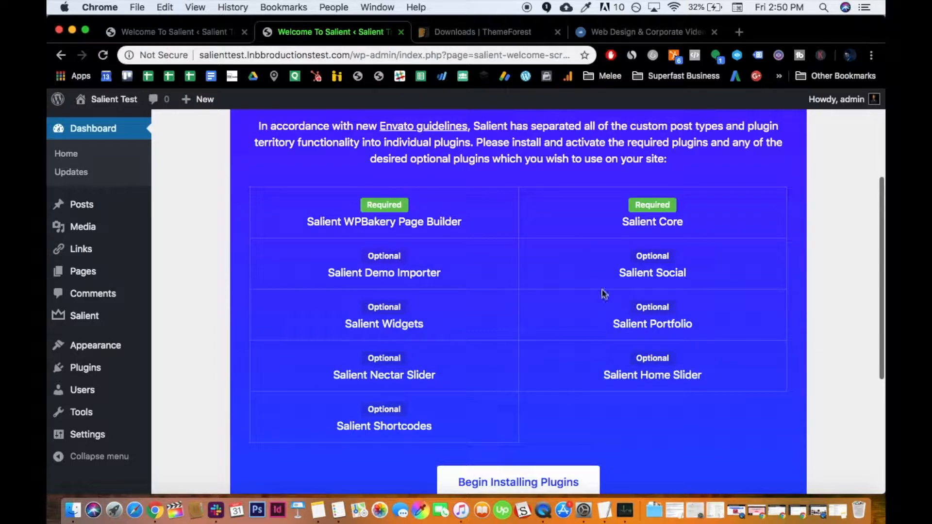
pyautogui.moveTo(496, 486)
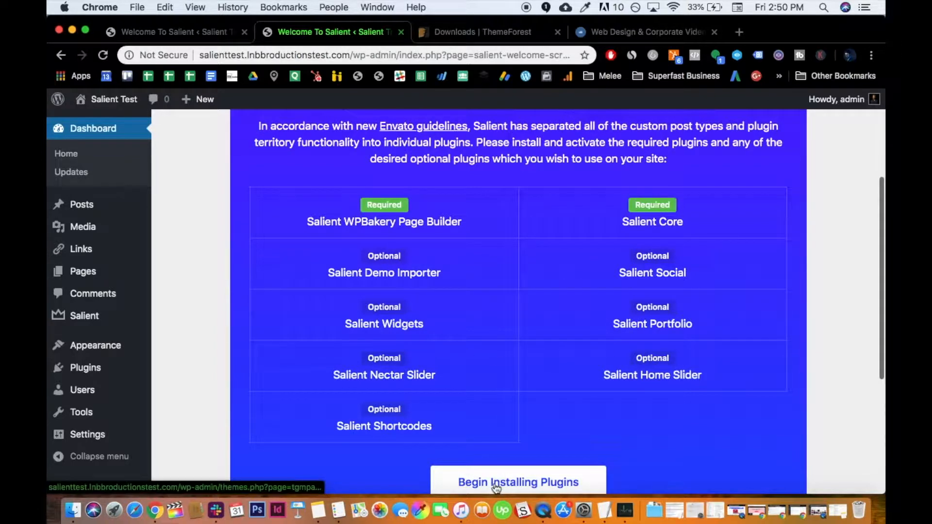
pyautogui.click(517, 483)
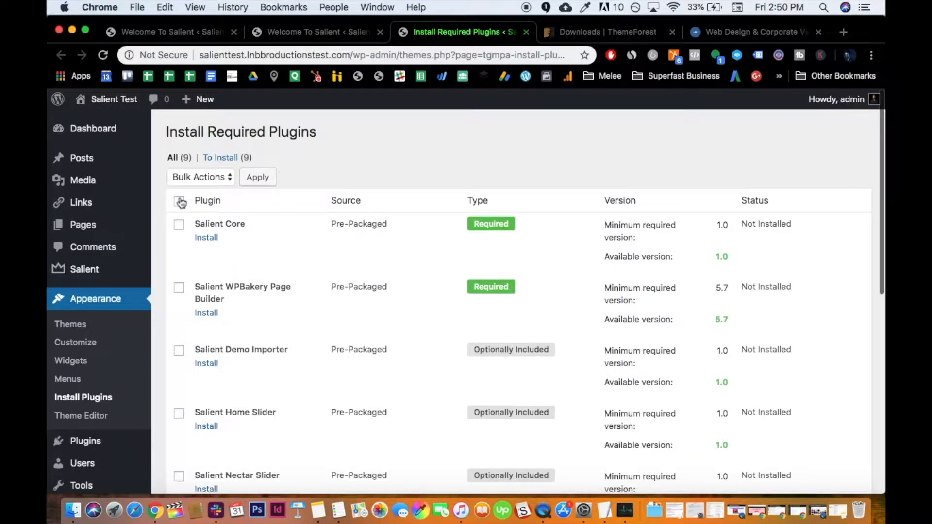
# Select all nine Salient plugins in the required plugins list
pyautogui.click(179, 201)
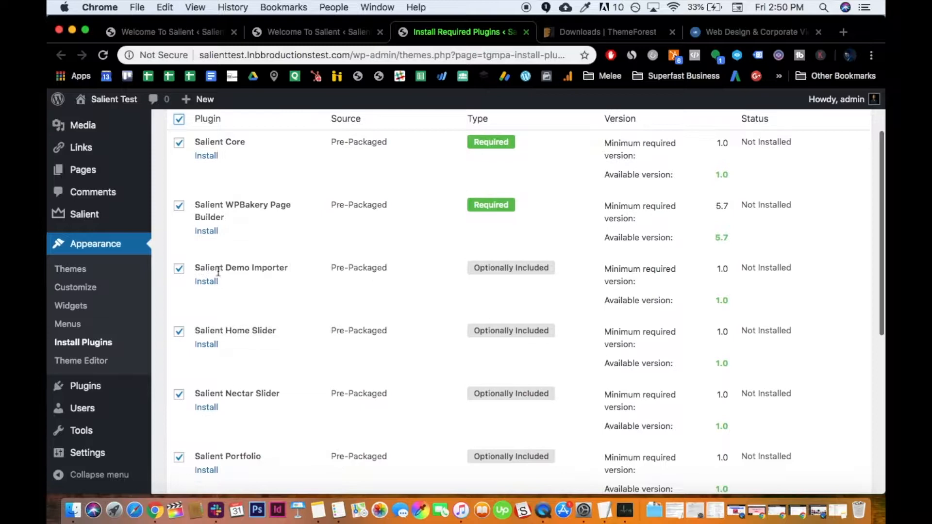
pyautogui.scroll(-3)
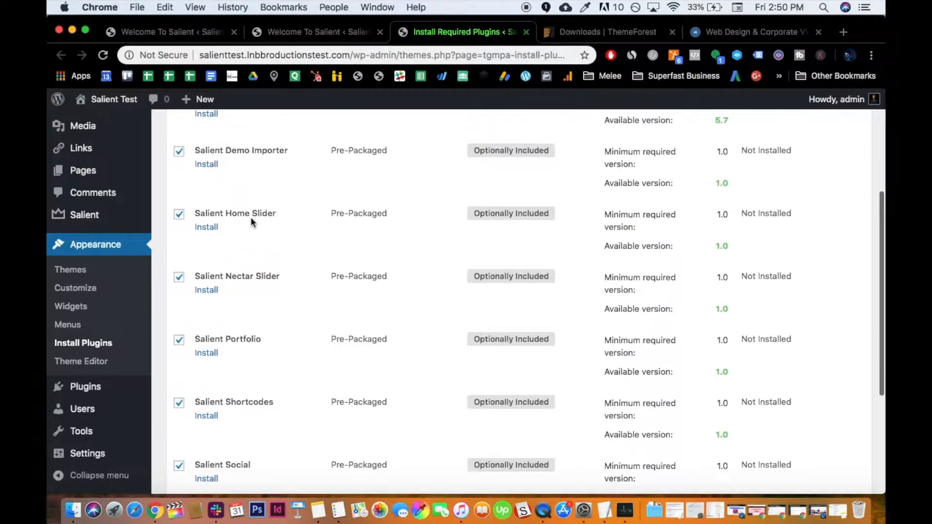
pyautogui.moveTo(234, 173)
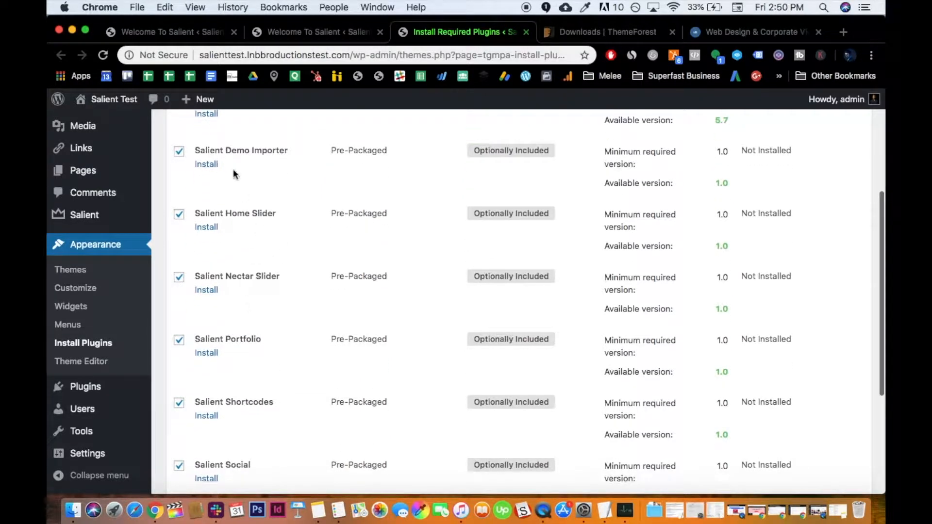
pyautogui.scroll(-3)
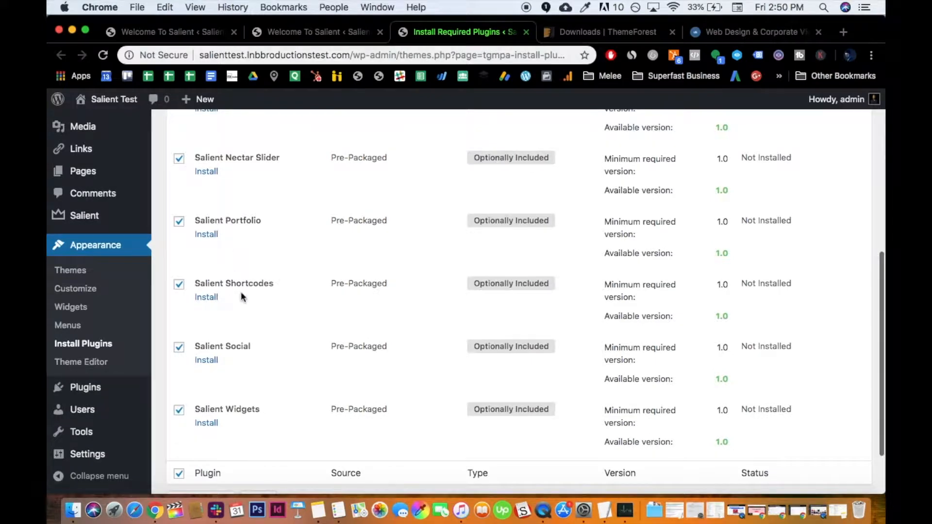
pyautogui.moveTo(232, 410)
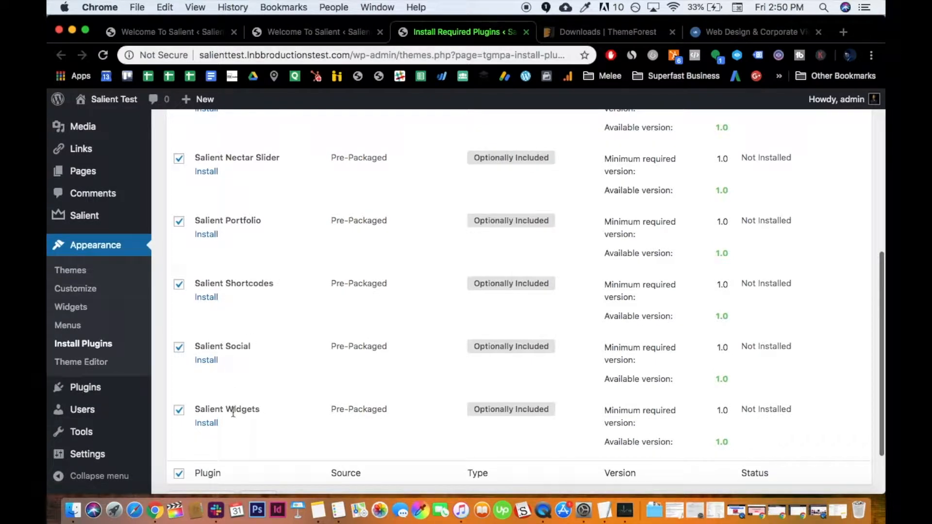
pyautogui.scroll(3)
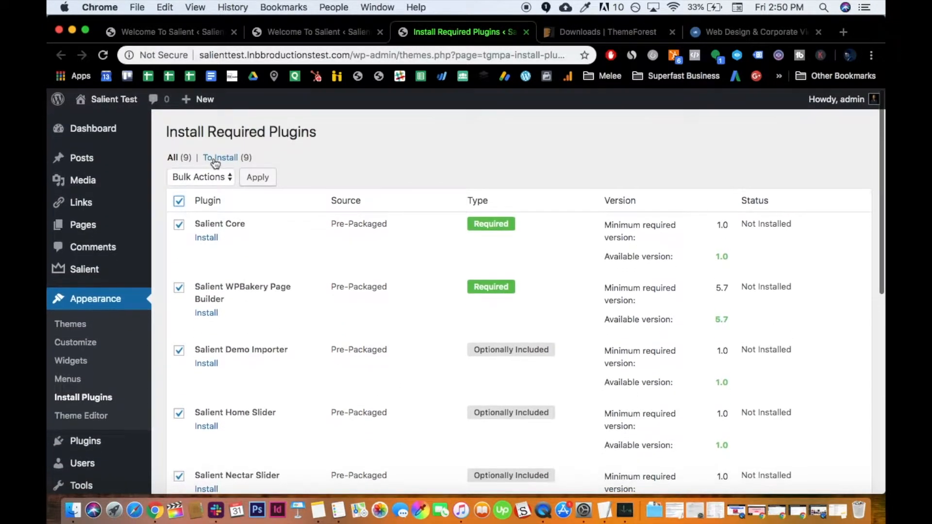
# Set the bulk action to Install for the selected plugins
pyautogui.click(201, 176)
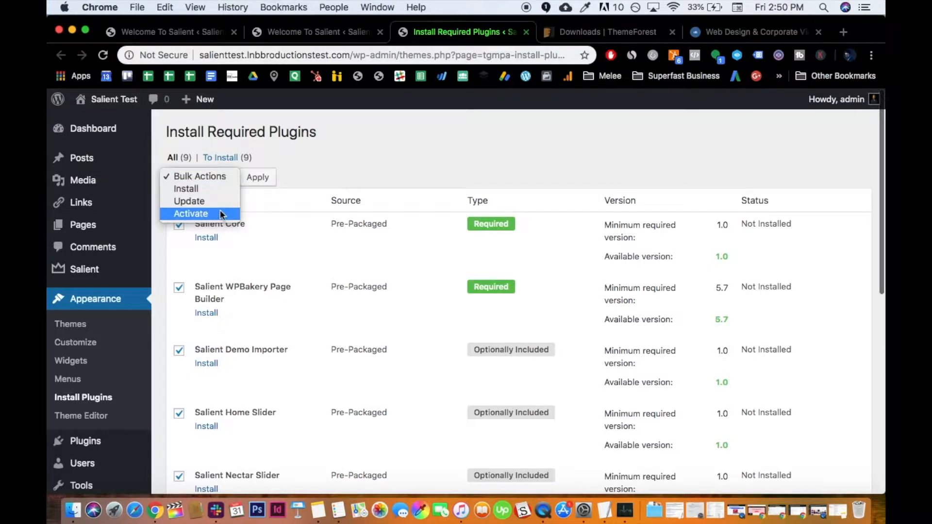
pyautogui.click(190, 213)
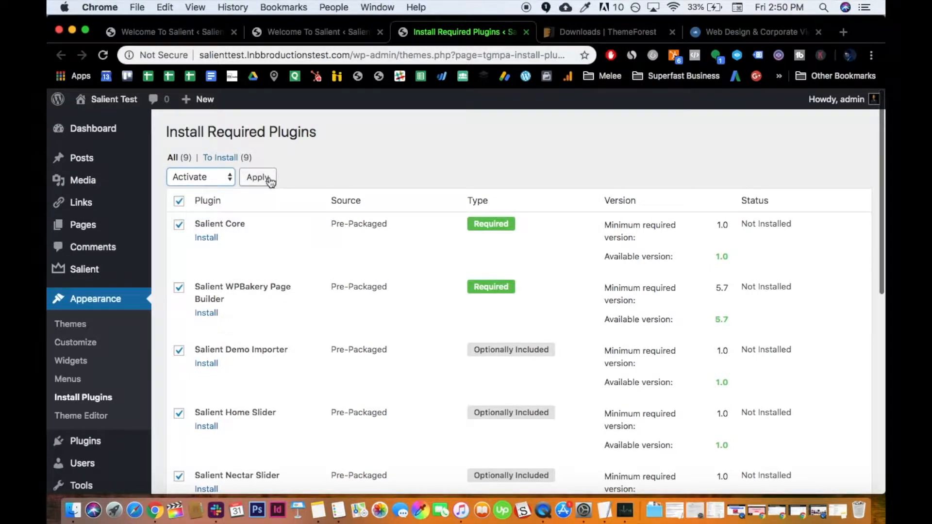
pyautogui.moveTo(226, 177)
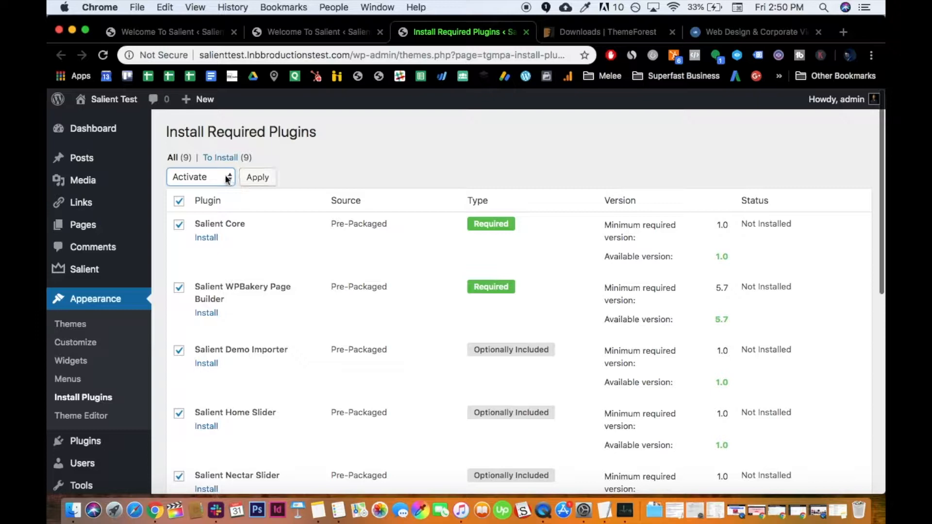
pyautogui.click(199, 176)
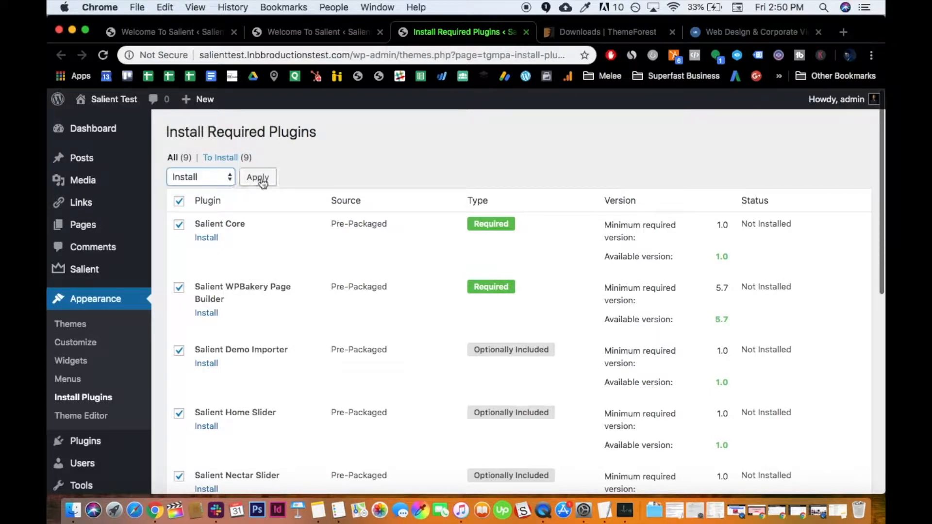
# Install all nine selected plugins, then follow the Installed Plugins notice to activate them
pyautogui.click(257, 176)
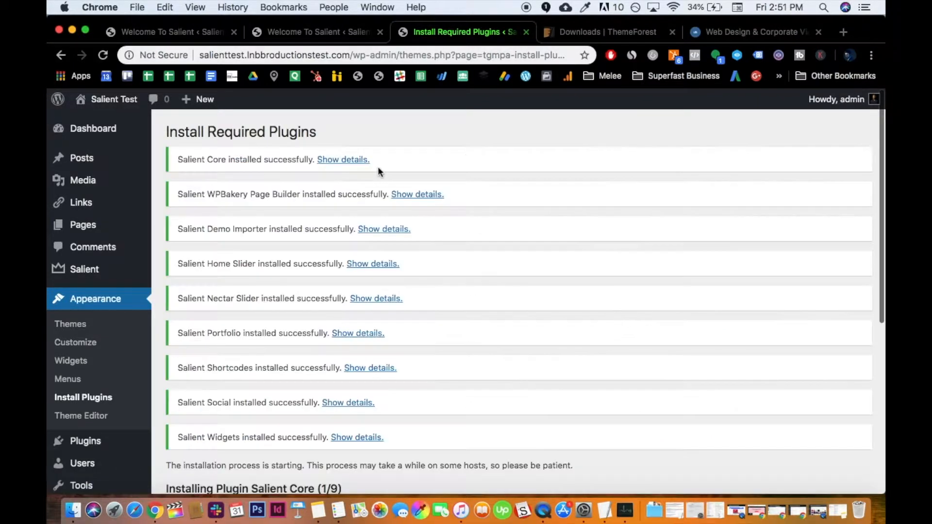
pyautogui.moveTo(289, 366)
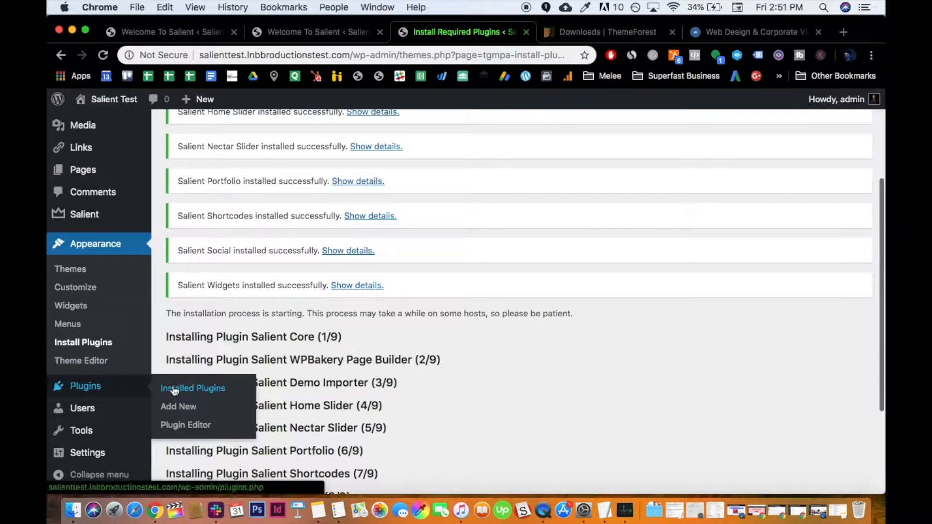
pyautogui.click(192, 388)
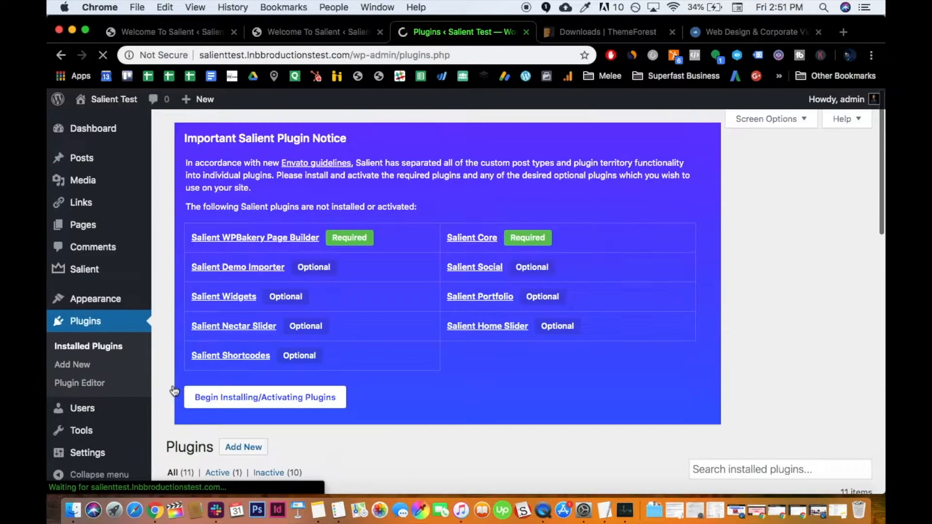
pyautogui.scroll(3)
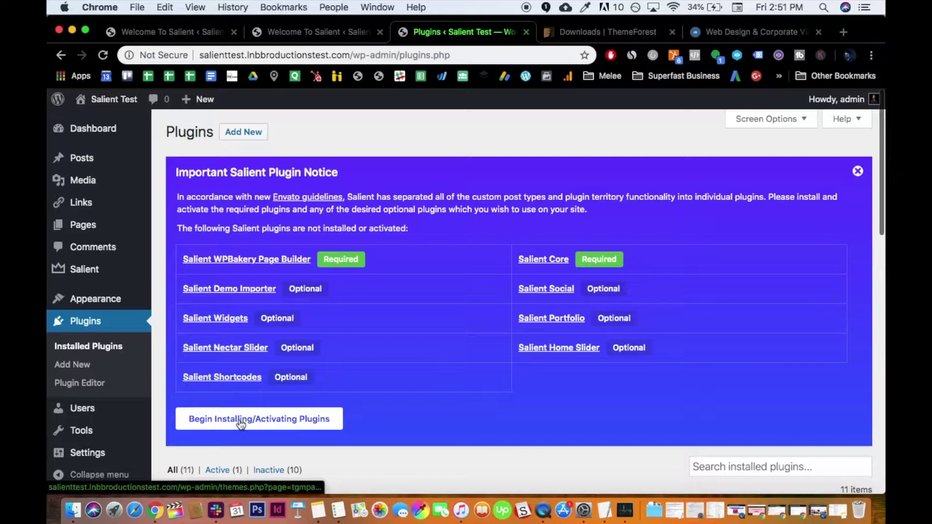
pyautogui.click(258, 418)
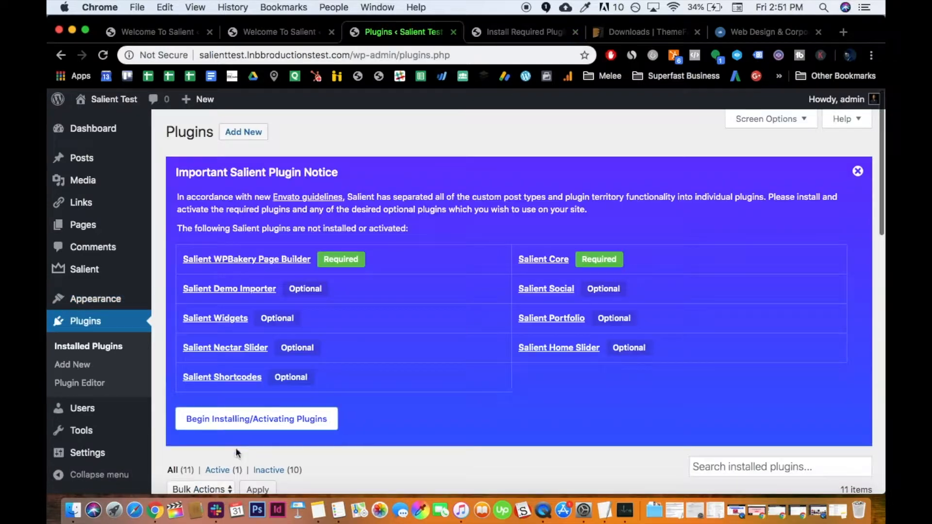
# Bulk-activate all nine installed Salient plugins on the Install Required Plugins page
pyautogui.click(255, 419)
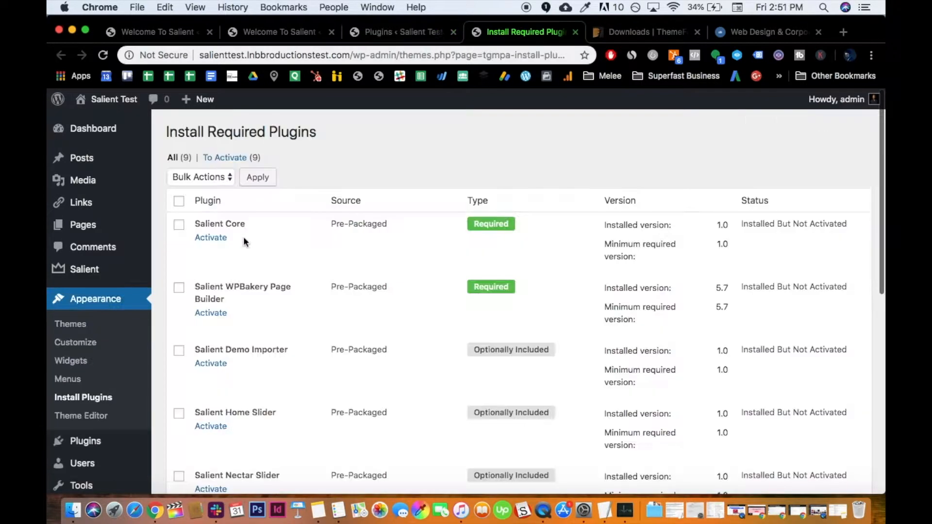
pyautogui.scroll(-3)
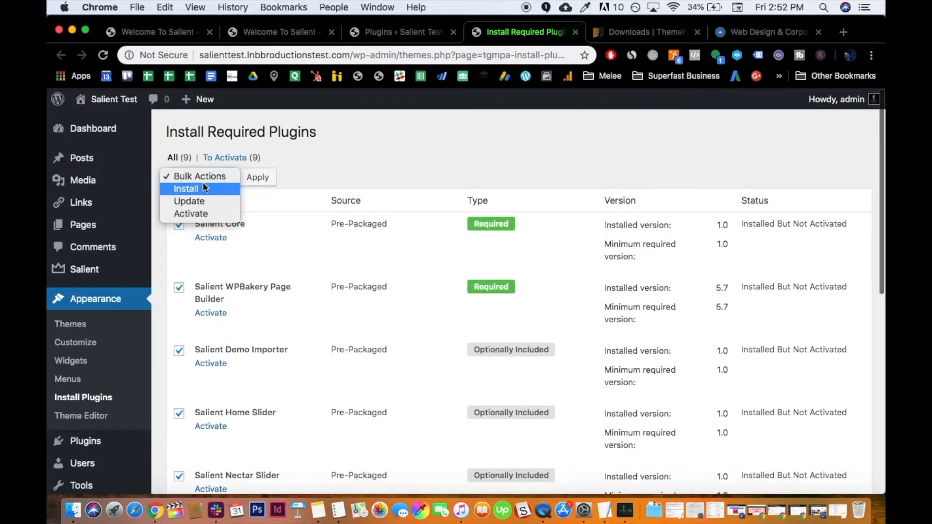
pyautogui.click(192, 214)
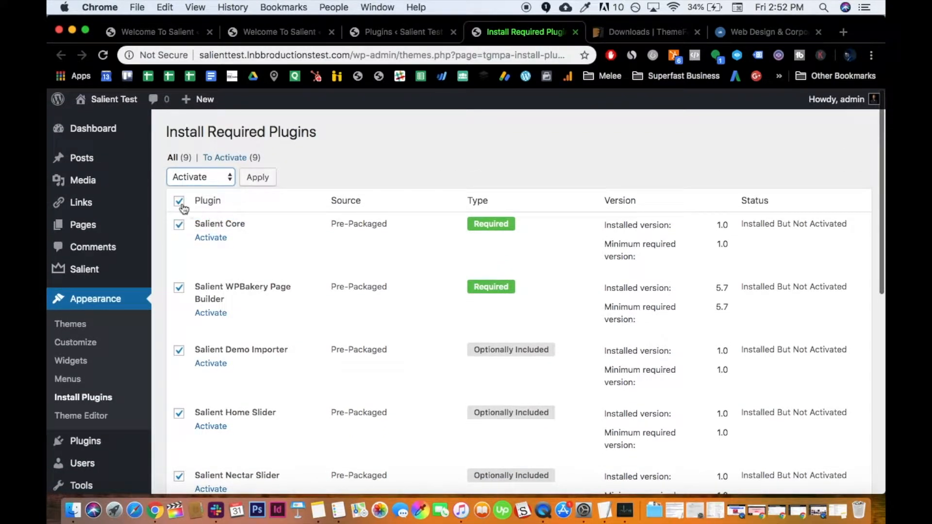
pyautogui.click(257, 176)
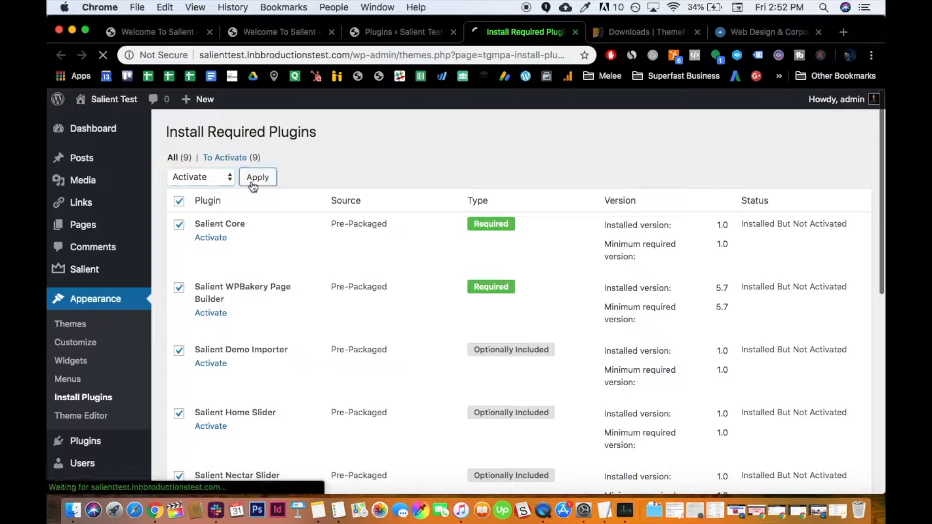
pyautogui.click(256, 176)
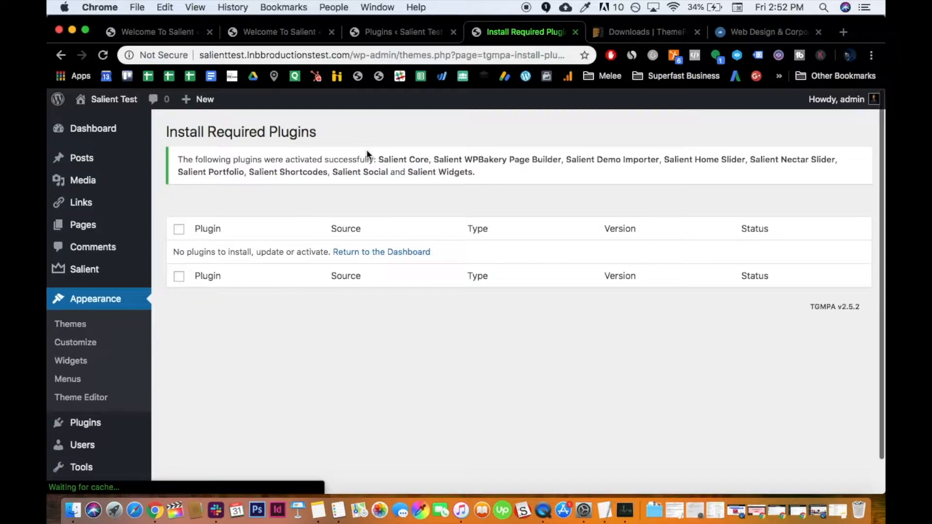
pyautogui.moveTo(496, 160)
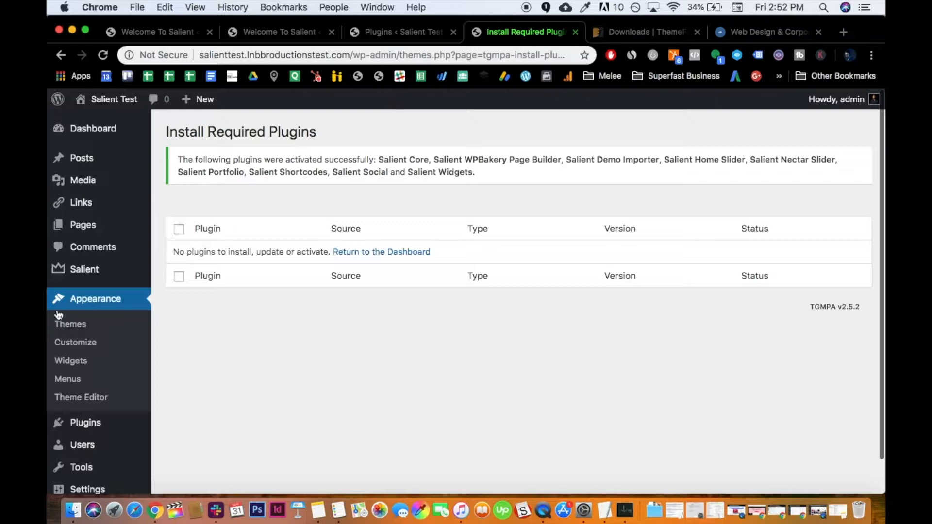
pyautogui.moveTo(75, 205)
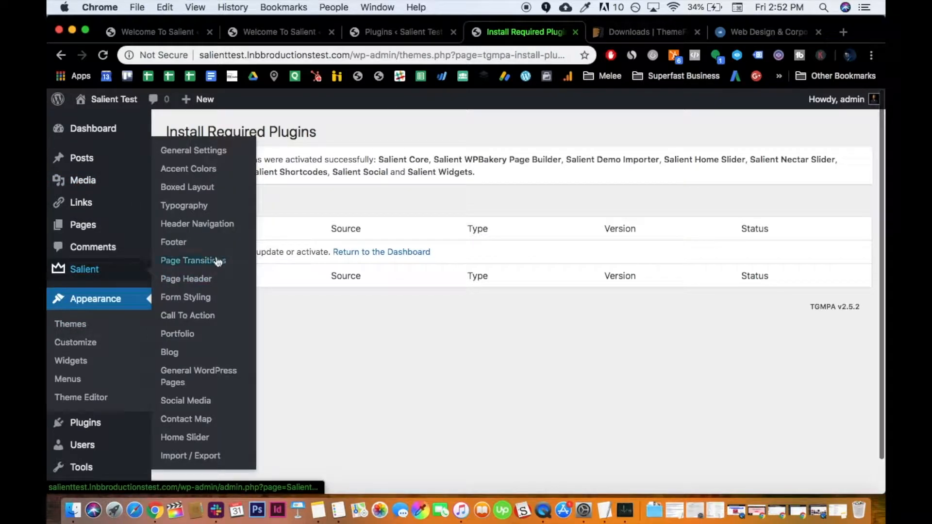
pyautogui.moveTo(184, 297)
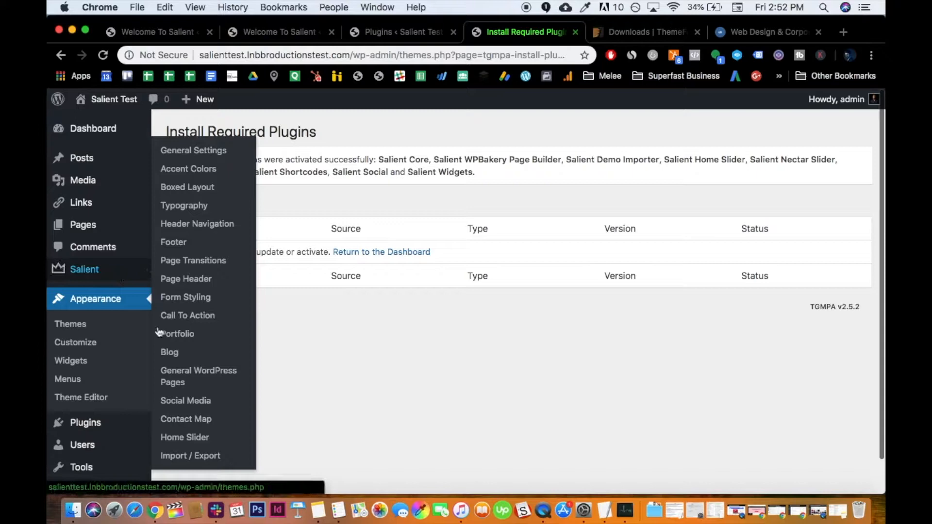
pyautogui.moveTo(198, 376)
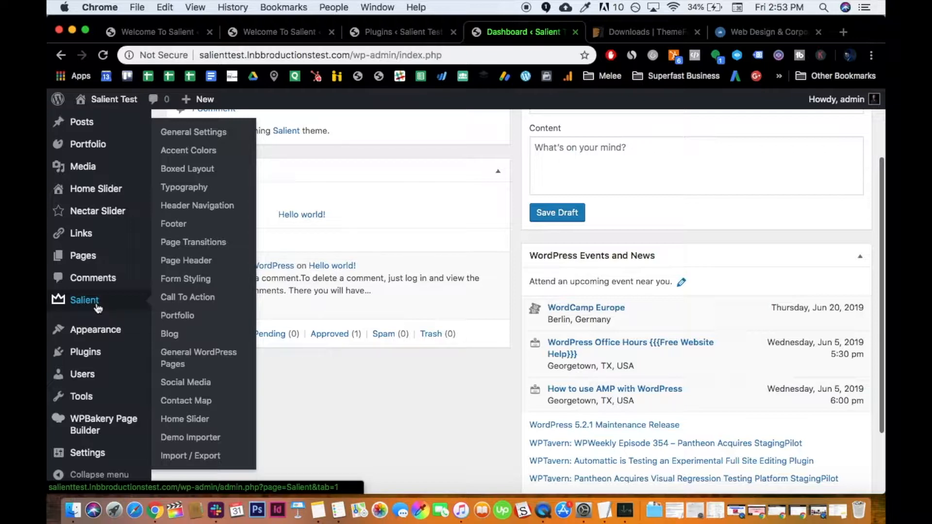
pyautogui.moveTo(101, 302)
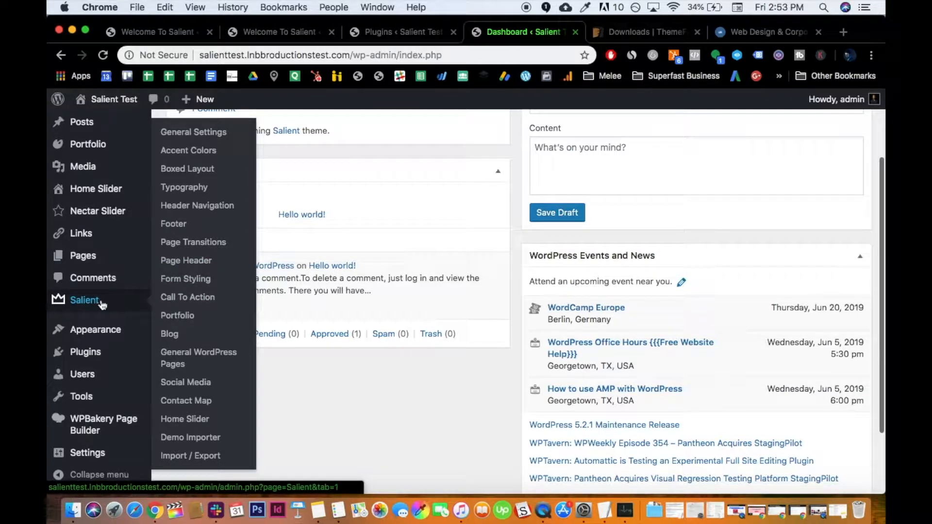
pyautogui.moveTo(95, 330)
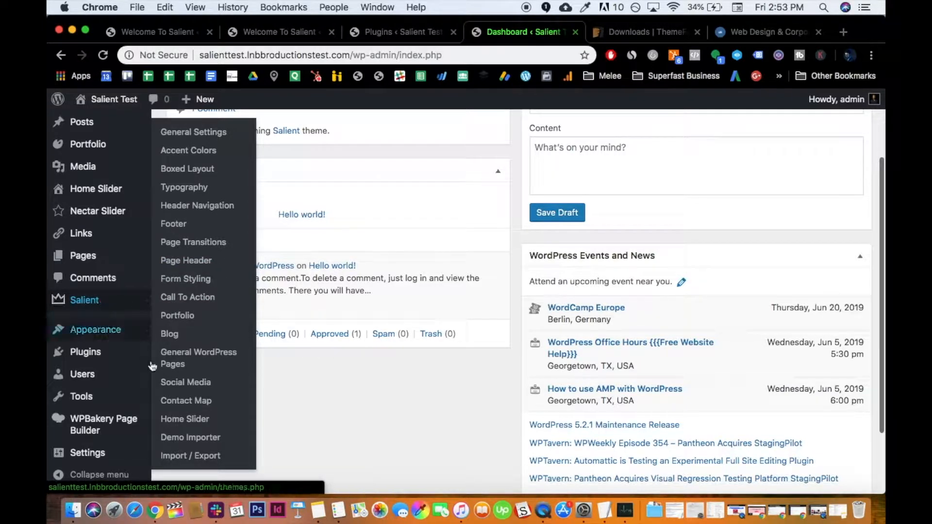
pyautogui.moveTo(190, 438)
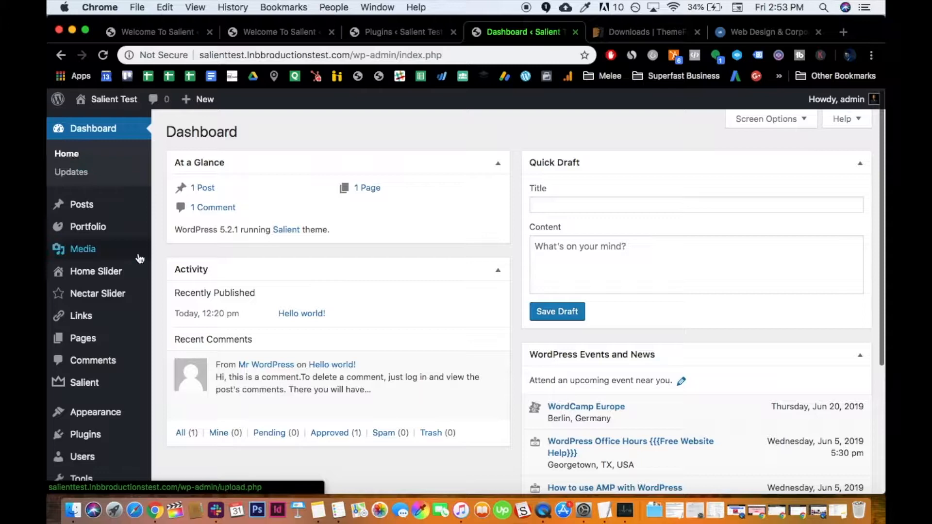
# Show the Salient theme's option sections from the admin sidebar
pyautogui.click(84, 382)
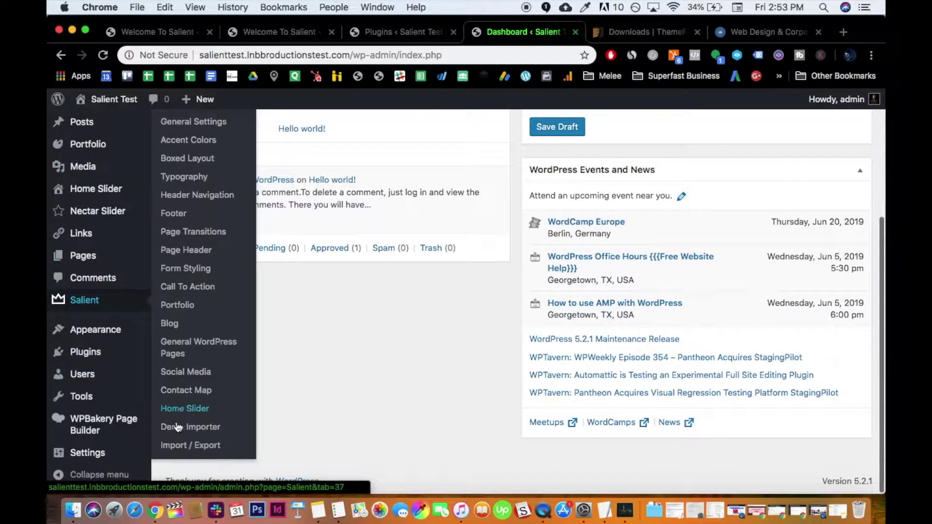
pyautogui.moveTo(129, 296)
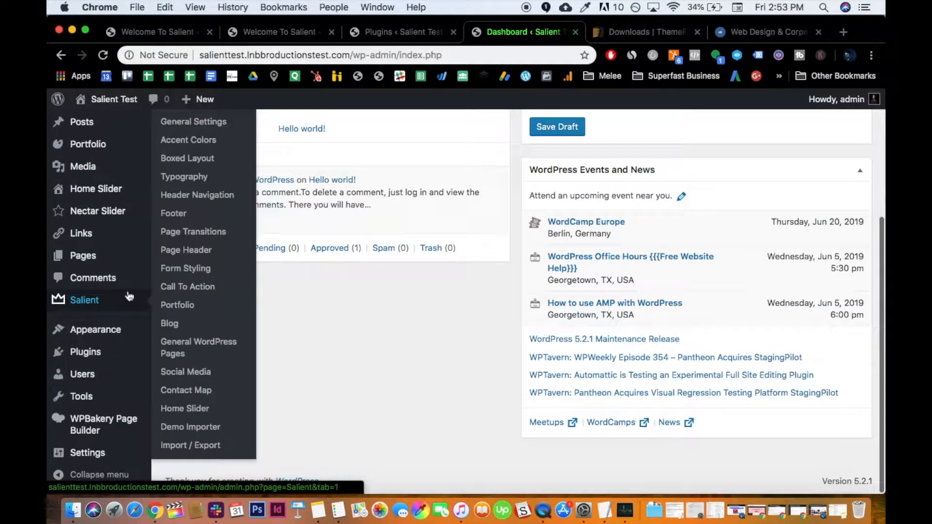
pyautogui.moveTo(190, 427)
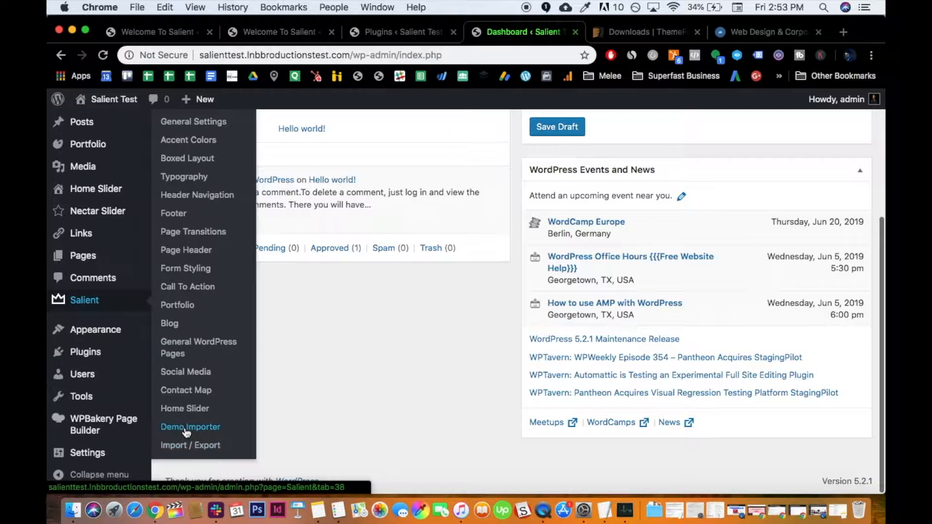
# Browse the Salient Demo Importer's demo sites from Agency through Simple Blog
pyautogui.click(190, 427)
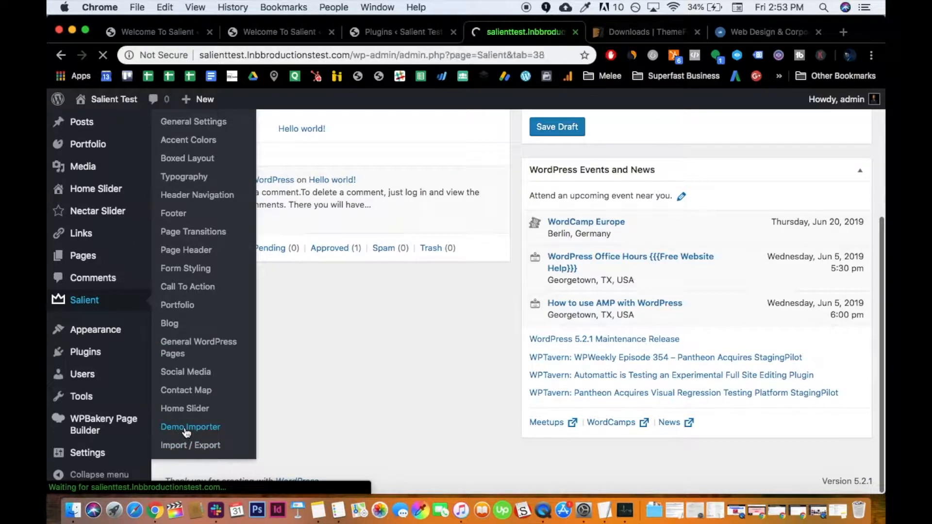
pyautogui.click(190, 427)
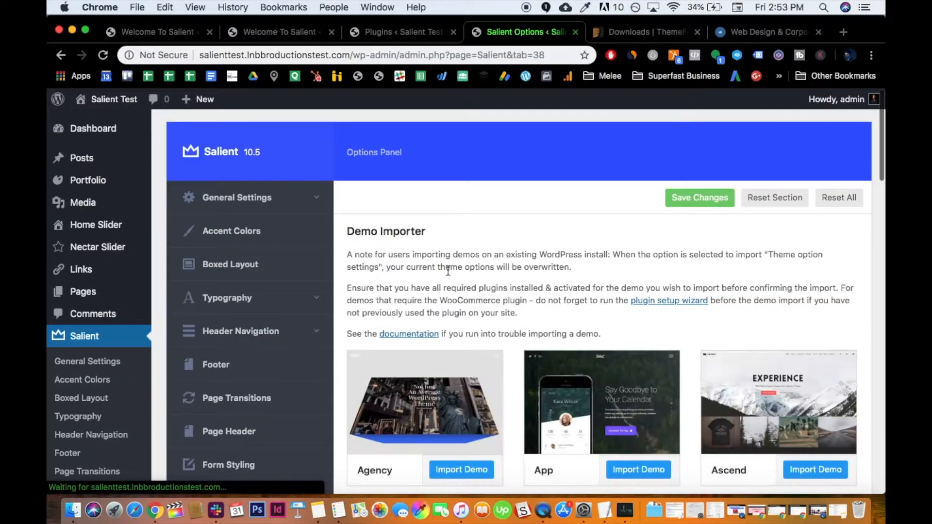
pyautogui.scroll(-3)
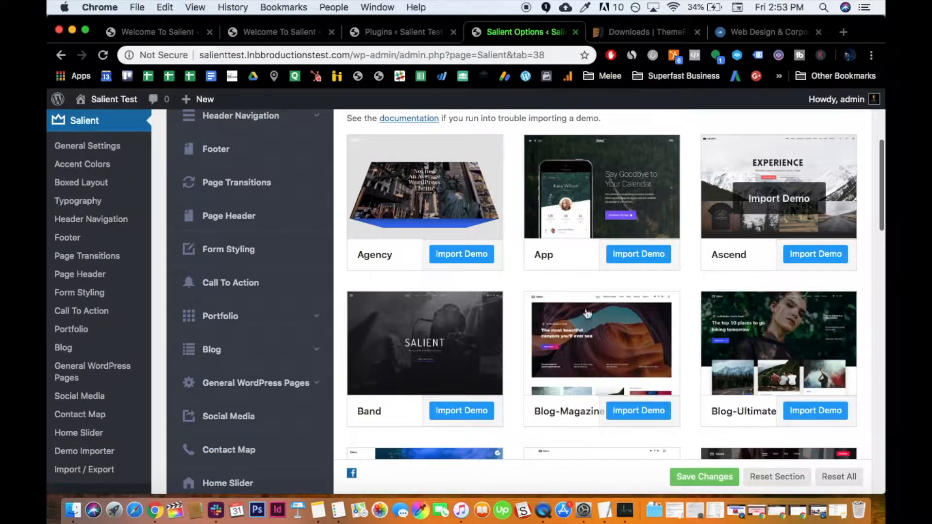
pyautogui.scroll(-3)
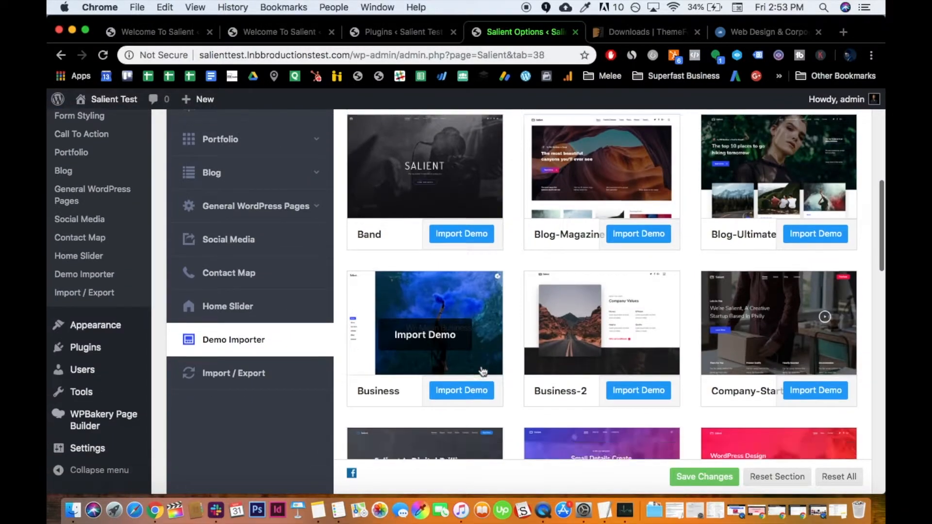
pyautogui.scroll(-3)
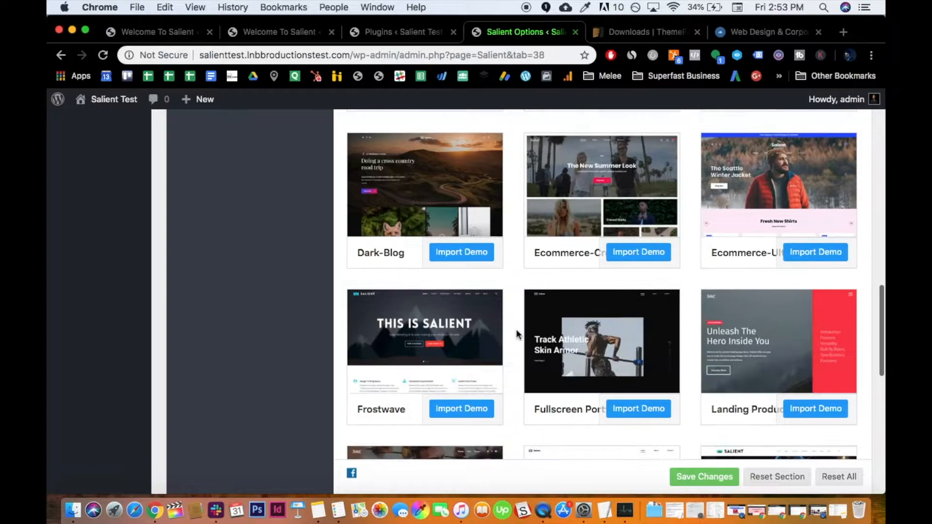
pyautogui.scroll(-3)
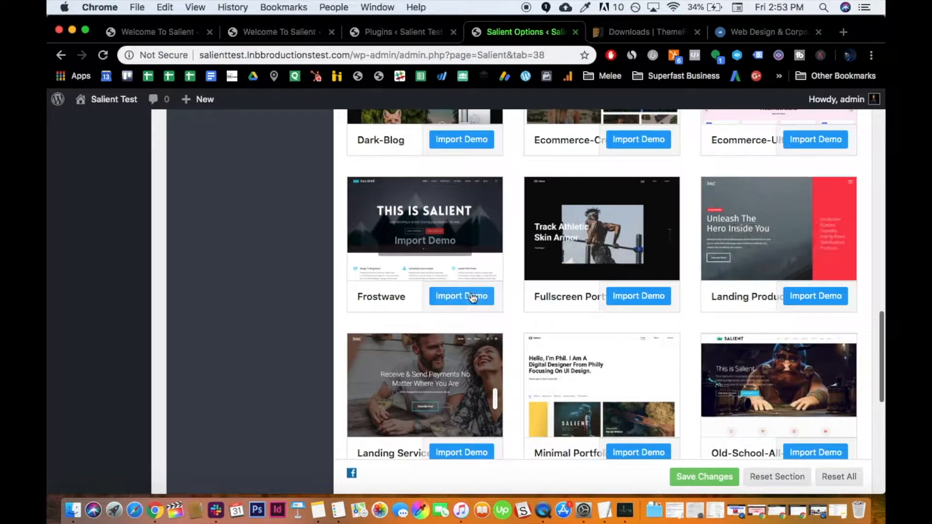
pyautogui.scroll(-3)
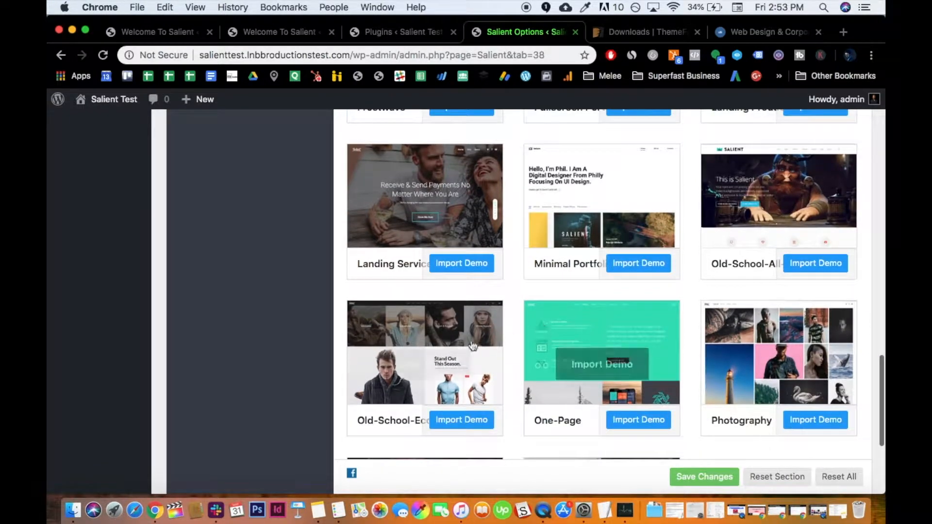
pyautogui.scroll(-3)
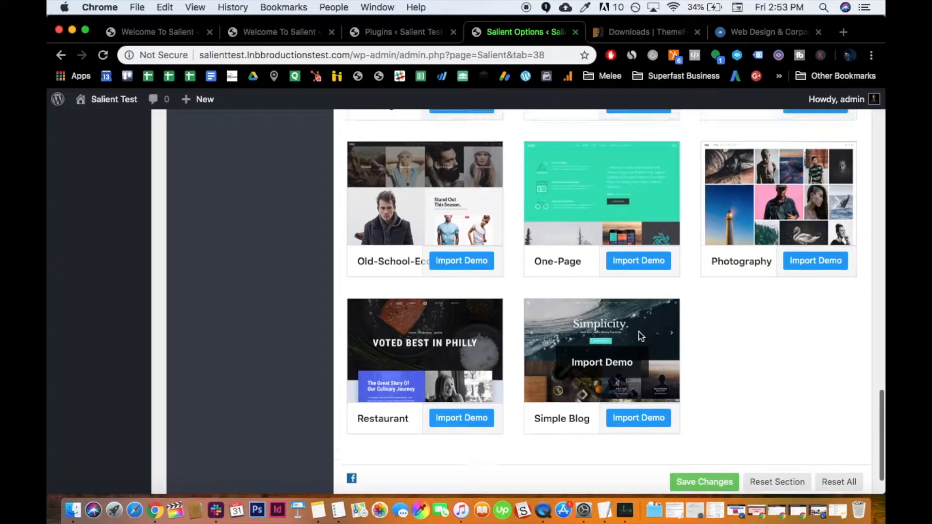
pyautogui.scroll(3)
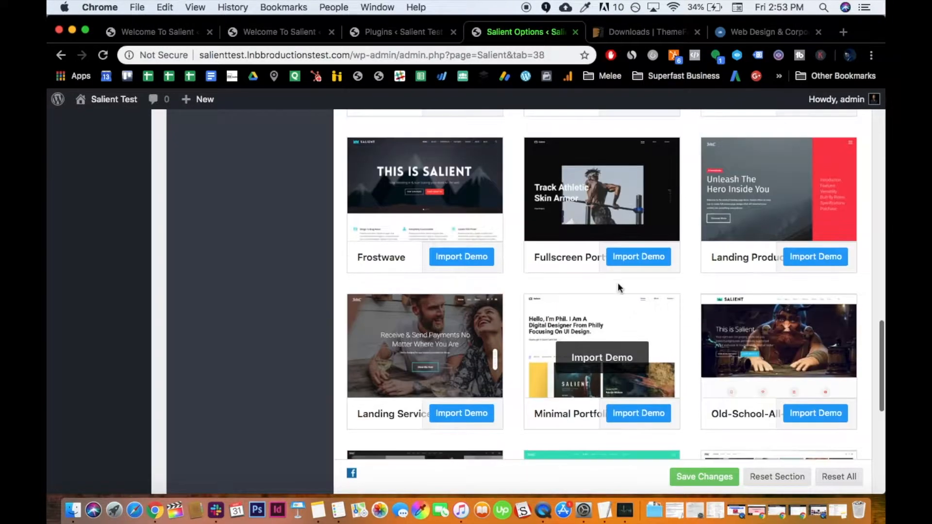
pyautogui.scroll(3)
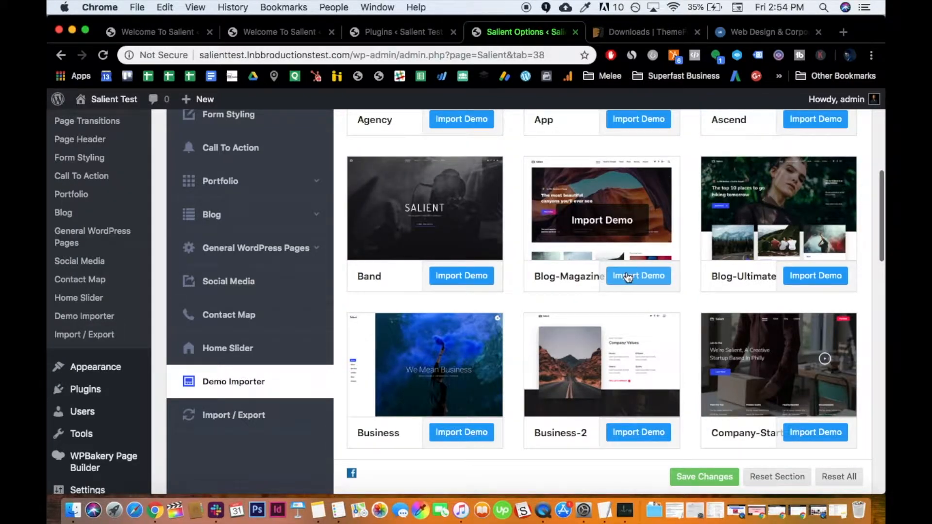
# Import the Blog-Magazine demo with content, theme options and widgets all kept on, then confirm
pyautogui.click(638, 275)
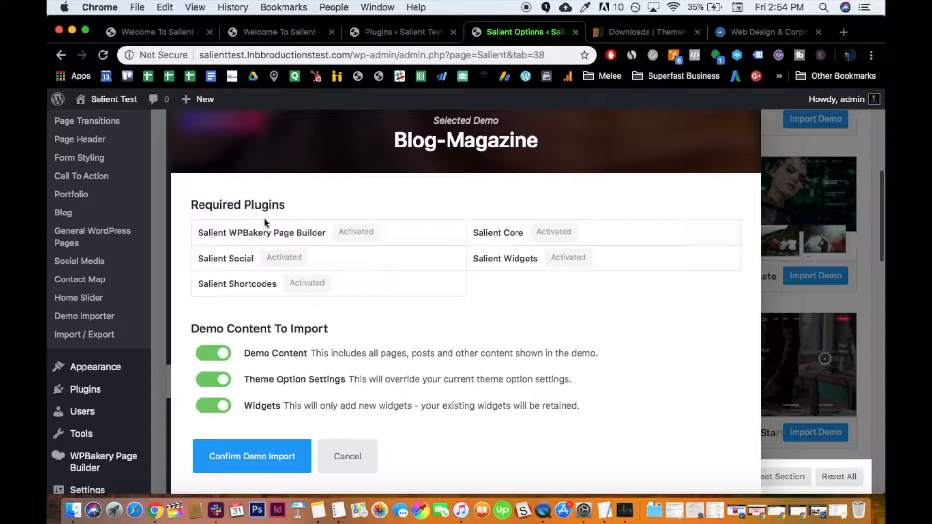
pyautogui.scroll(-3)
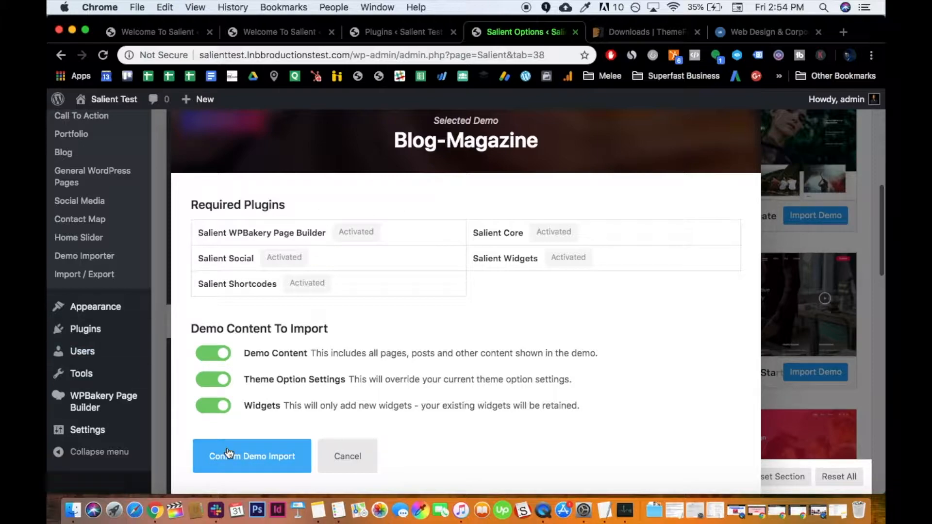
pyautogui.click(252, 456)
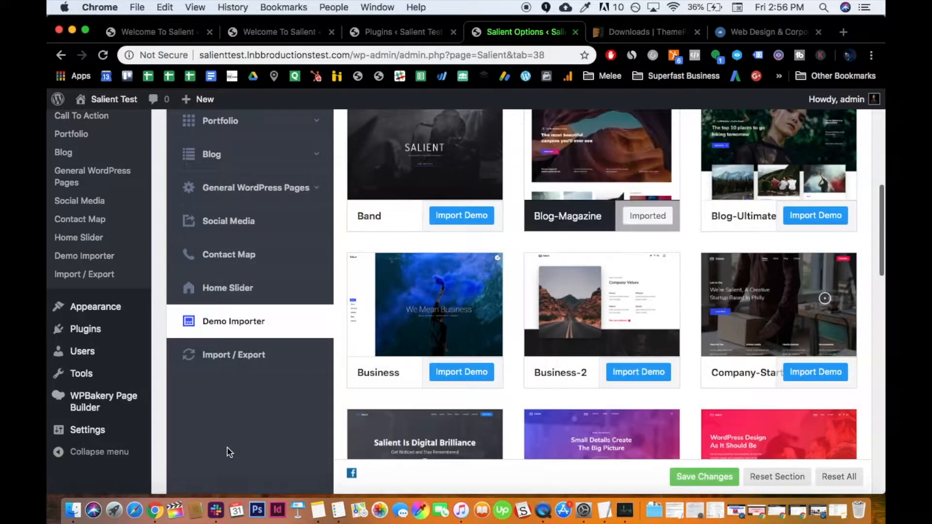
pyautogui.scroll(3)
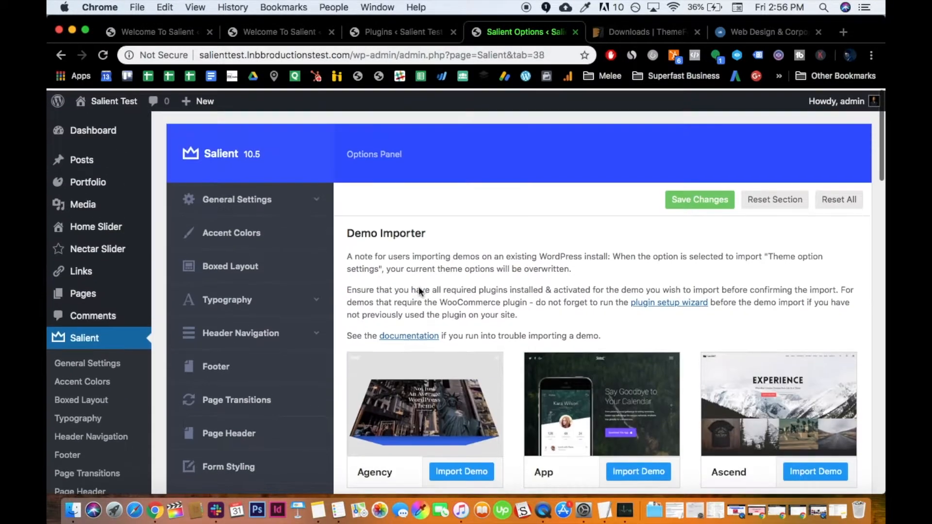
pyautogui.scroll(-3)
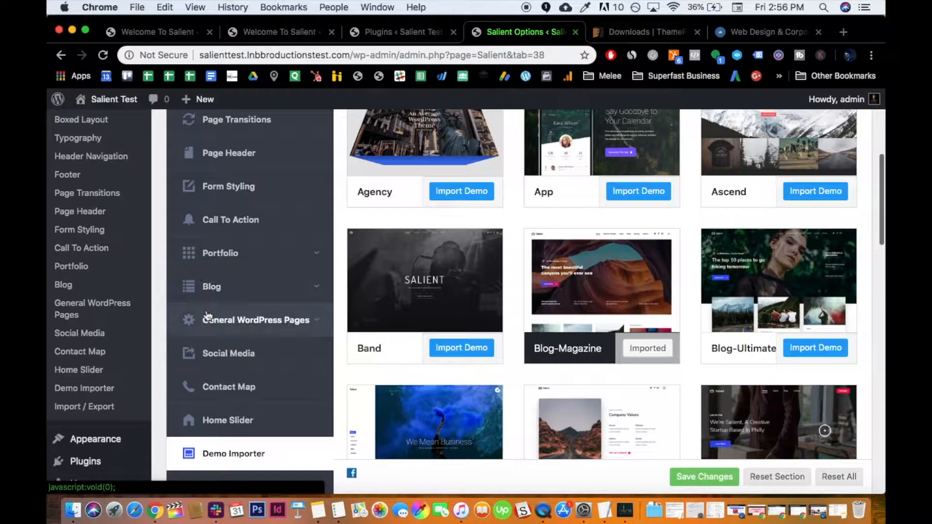
pyautogui.scroll(3)
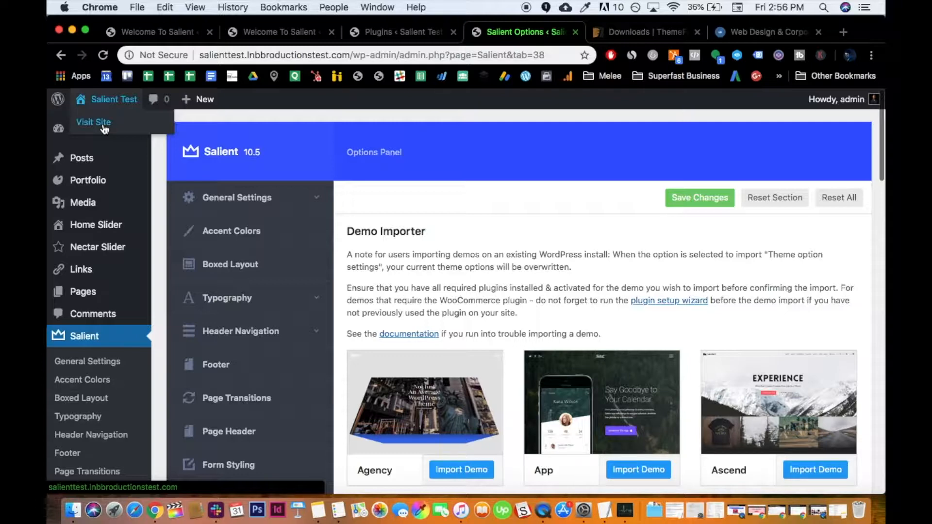
# Visit the live site and scroll through the imported blog posts, sidebar and social icons
pyautogui.click(93, 122)
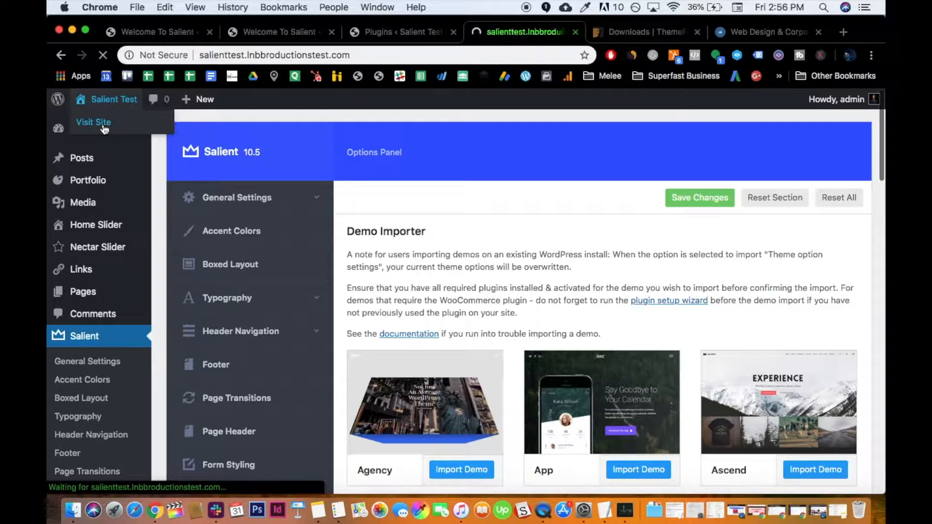
pyautogui.click(93, 123)
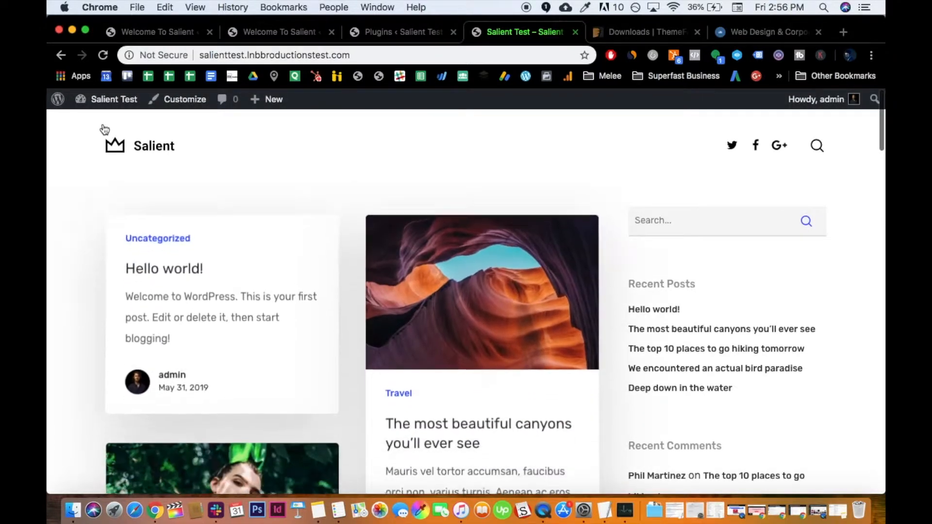
pyautogui.scroll(-3)
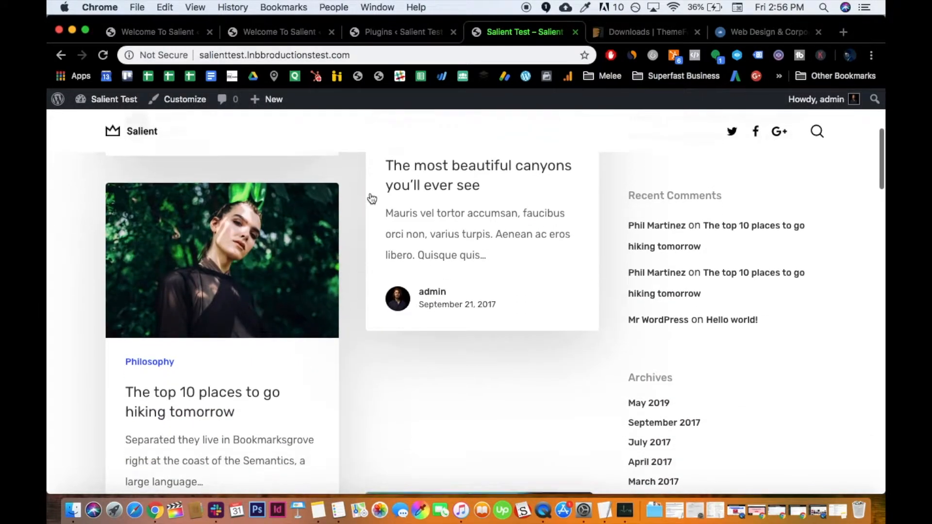
pyautogui.scroll(-3)
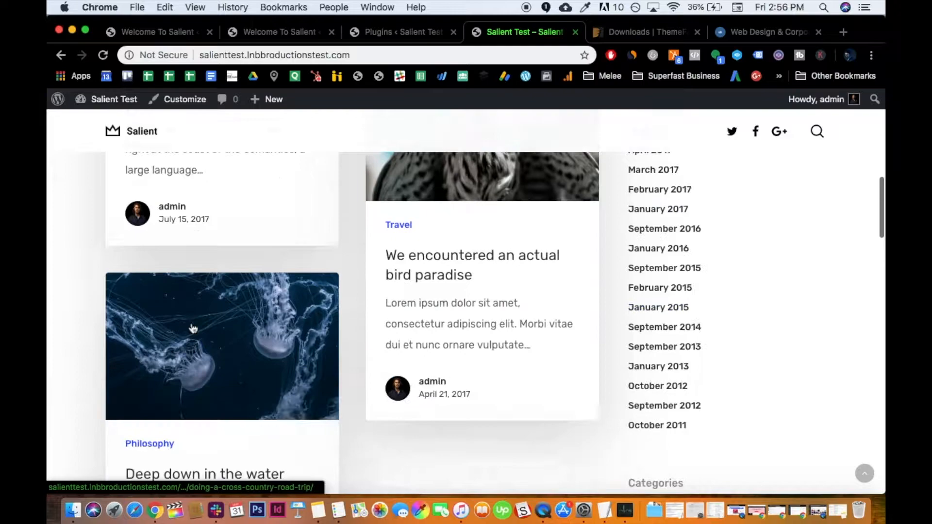
pyautogui.scroll(3)
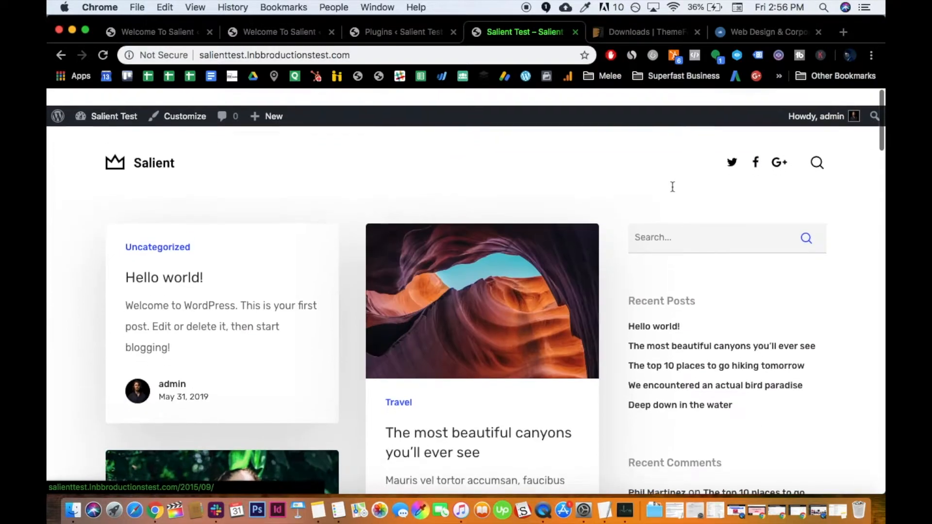
pyautogui.scroll(-3)
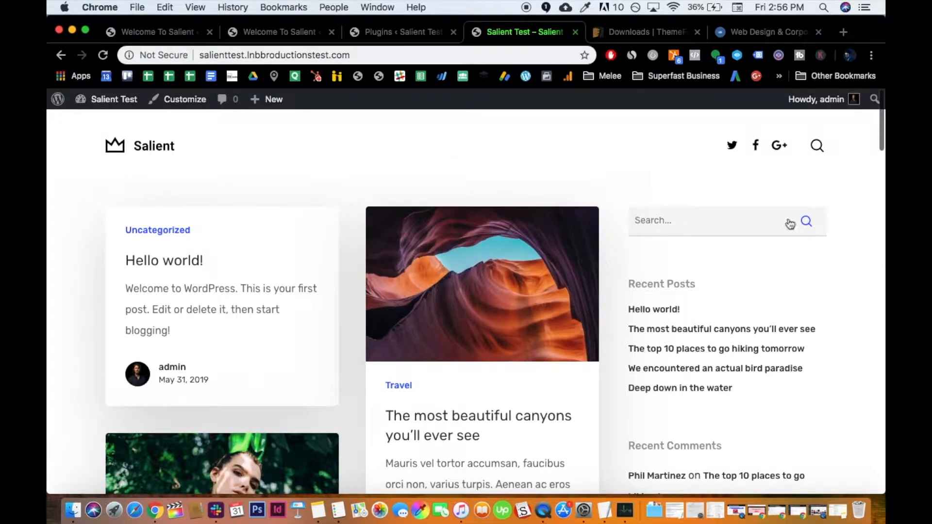
pyautogui.moveTo(507, 384)
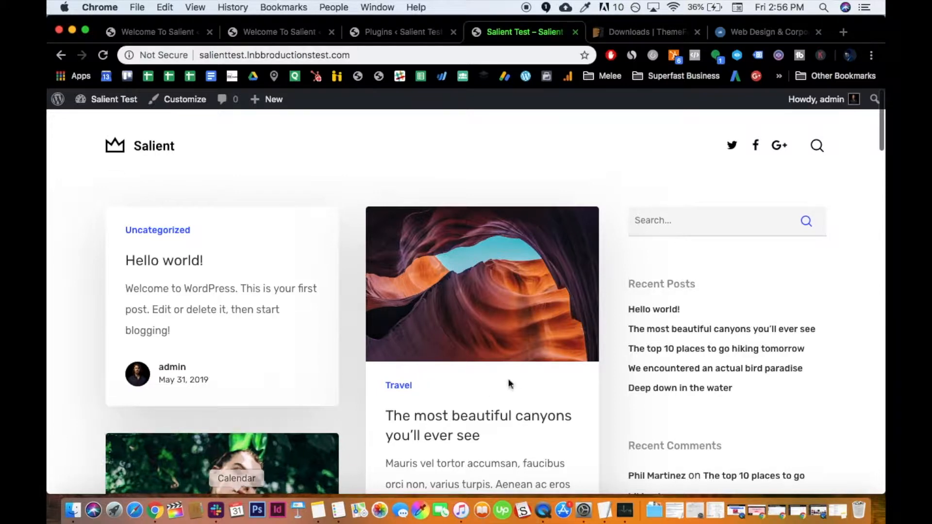
pyautogui.moveTo(169, 241)
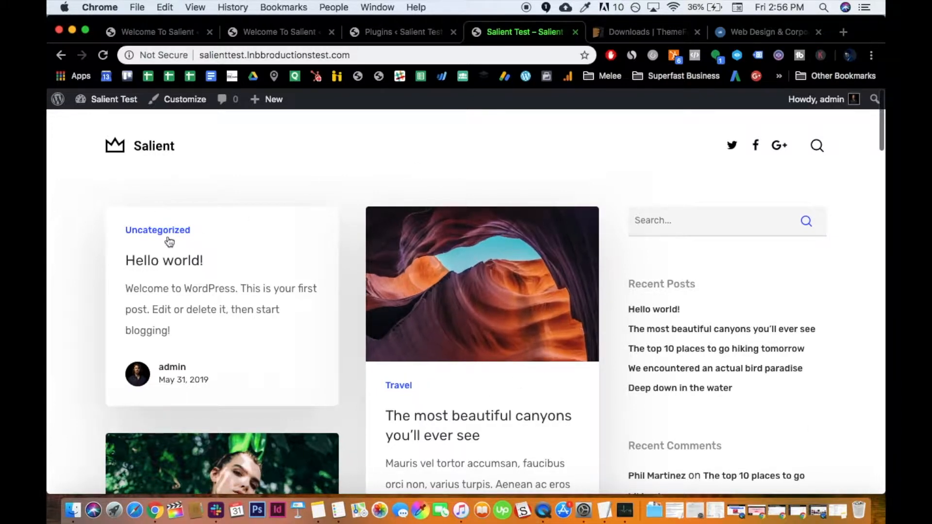
# Return to the WordPress admin dashboard from the site-name menu
pyautogui.click(114, 99)
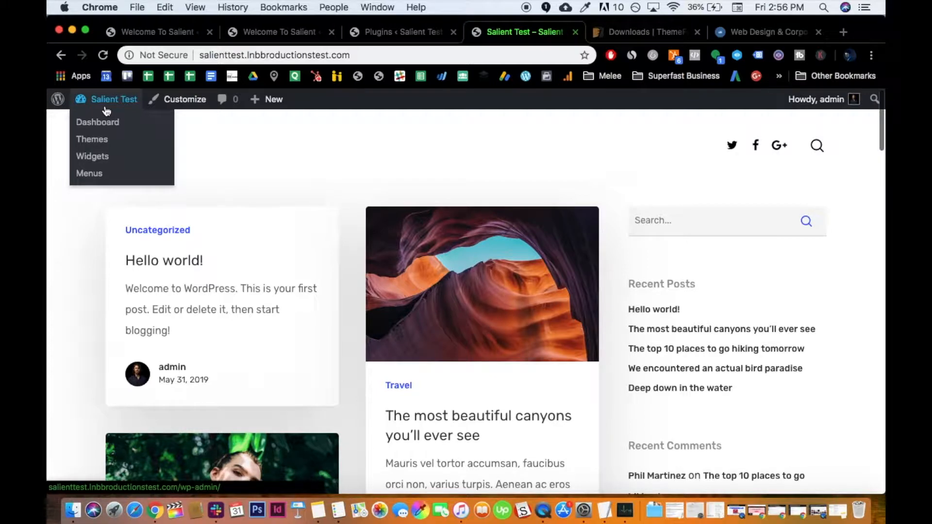
pyautogui.moveTo(97, 123)
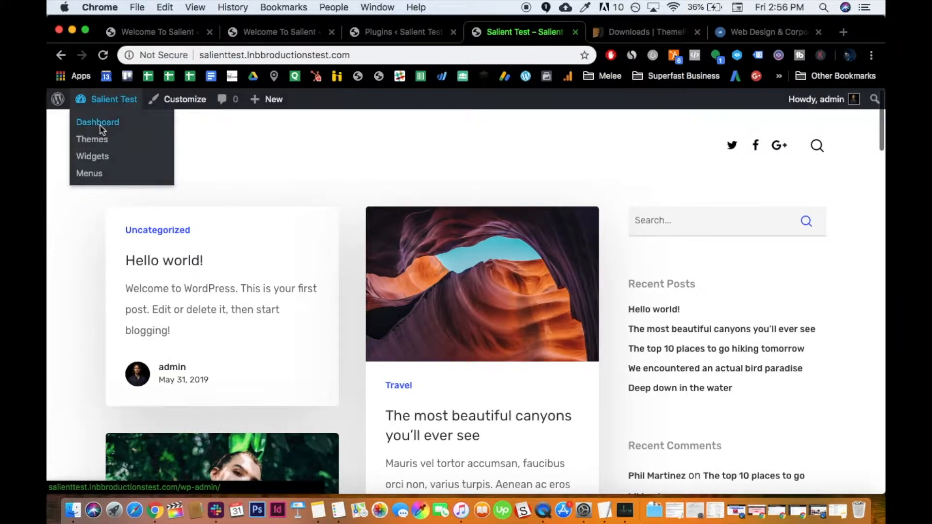
pyautogui.click(97, 123)
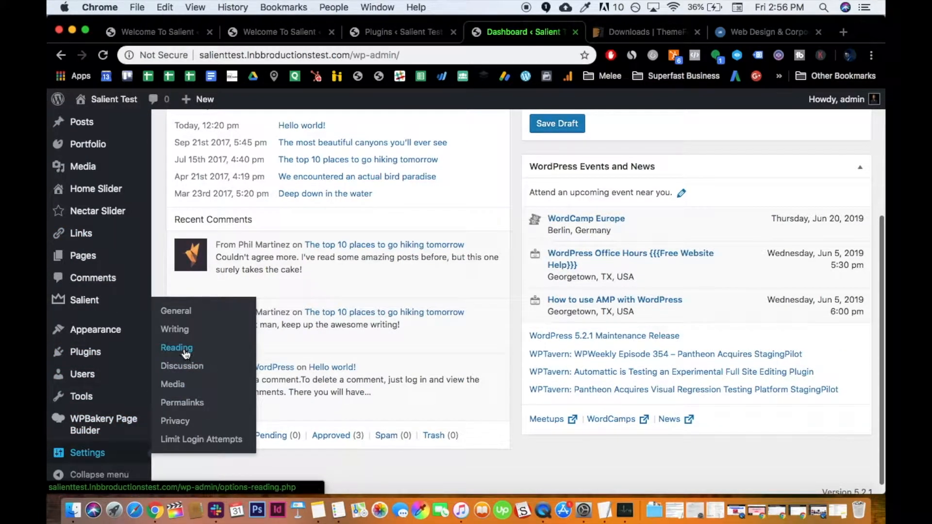
# Go to Settings > Reading to reach the homepage display options
pyautogui.click(176, 347)
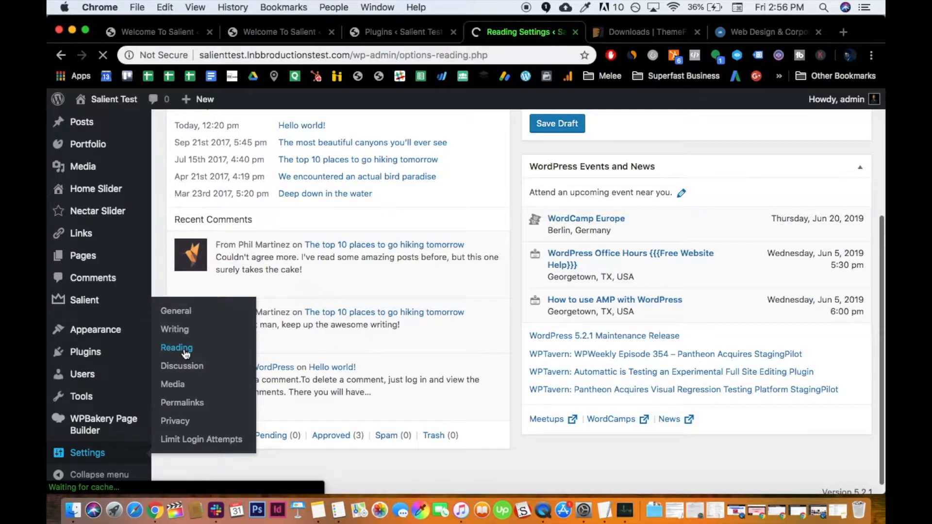
pyautogui.click(176, 347)
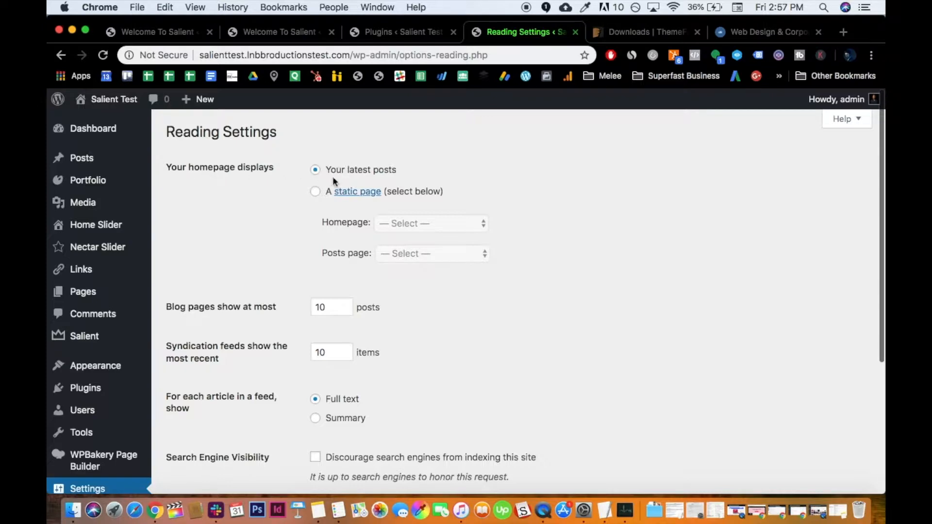
pyautogui.moveTo(314, 191)
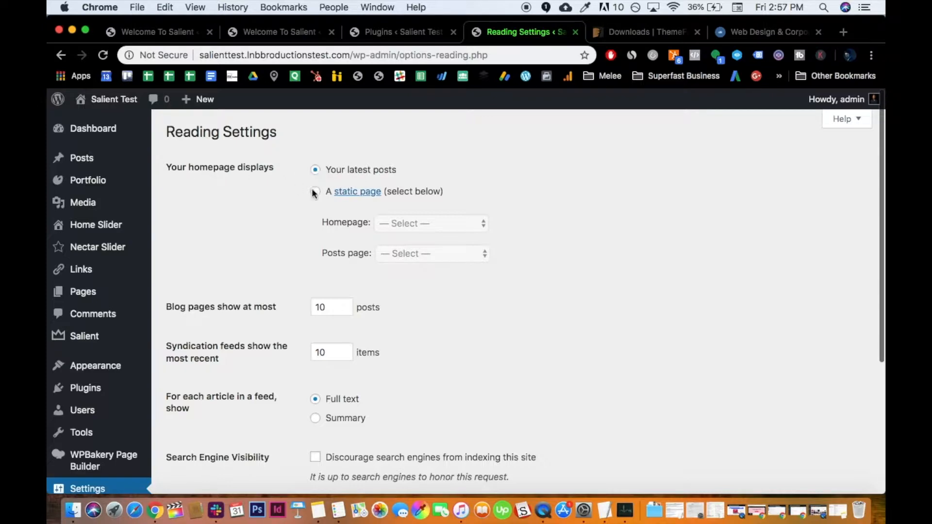
pyautogui.moveTo(224, 185)
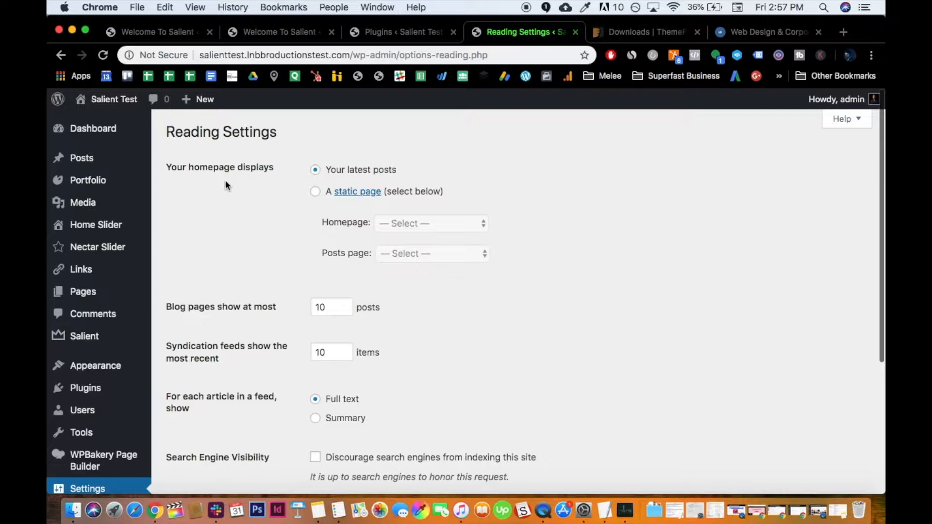
# Make the homepage a static page, Magazine Blog Landing, with About as the posts page
pyautogui.click(315, 191)
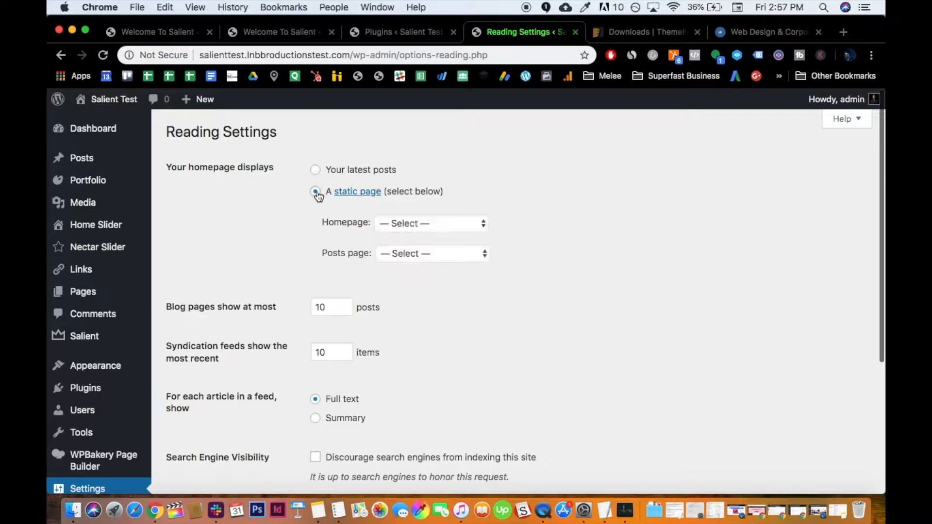
pyautogui.click(314, 191)
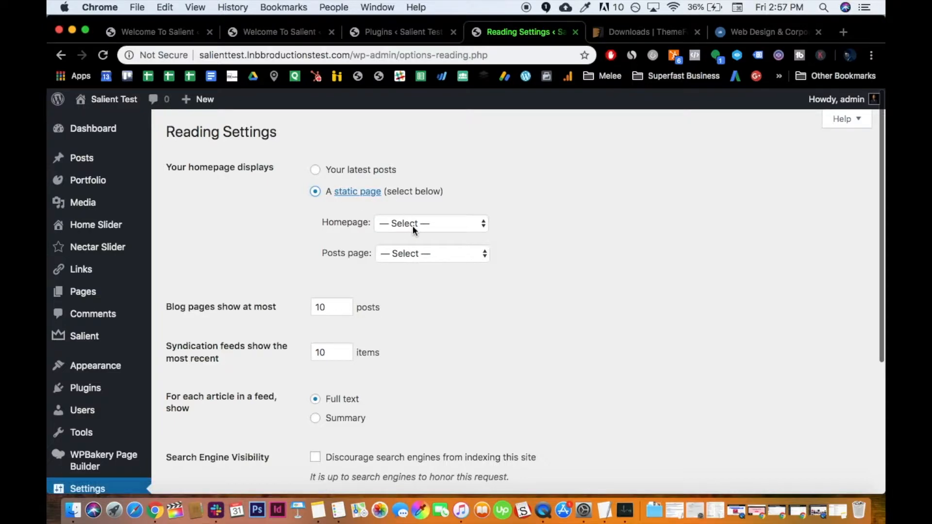
pyautogui.click(431, 223)
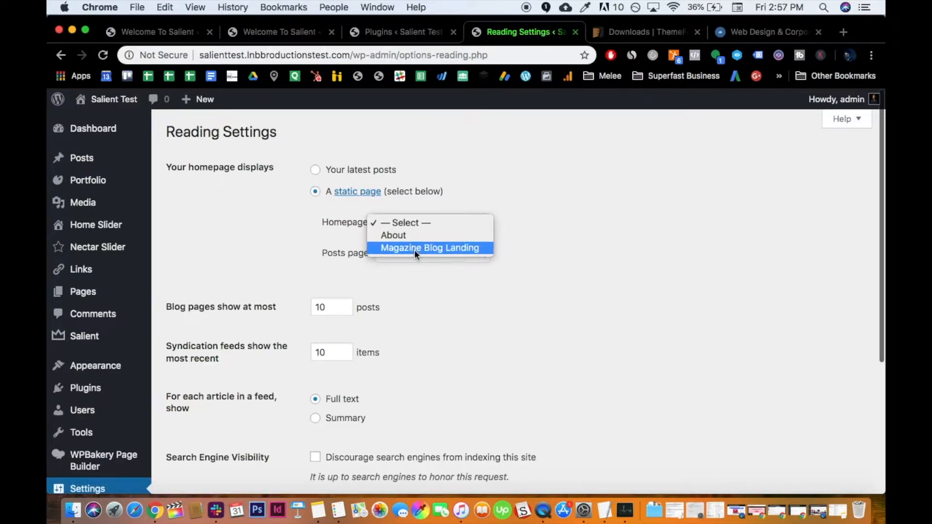
pyautogui.moveTo(391, 250)
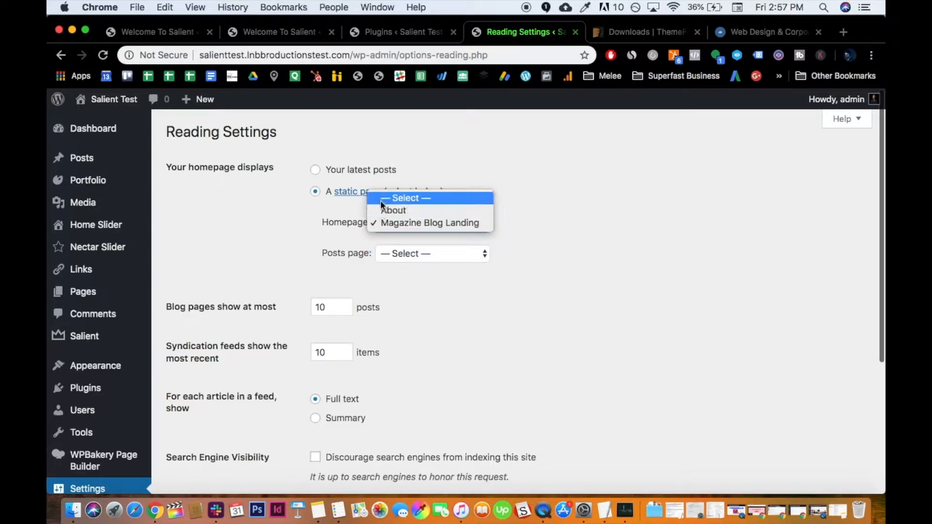
pyautogui.moveTo(383, 197)
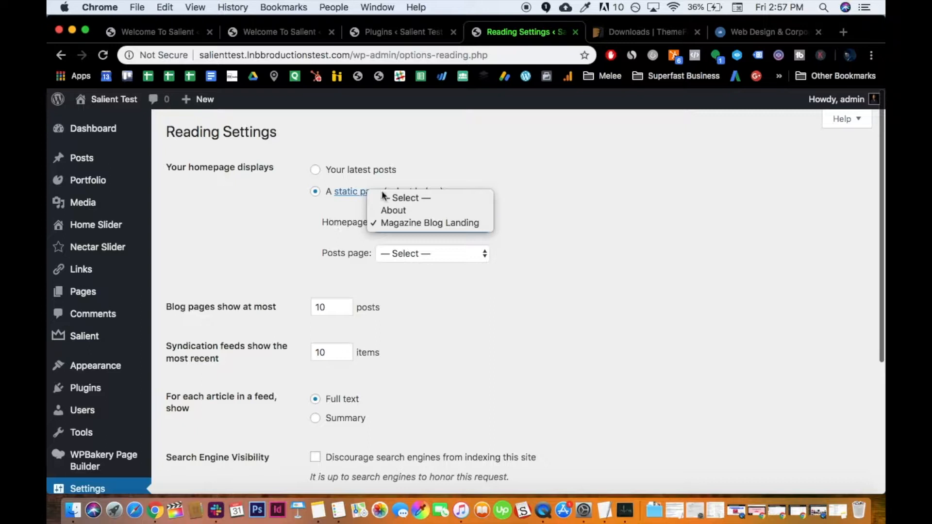
pyautogui.moveTo(382, 240)
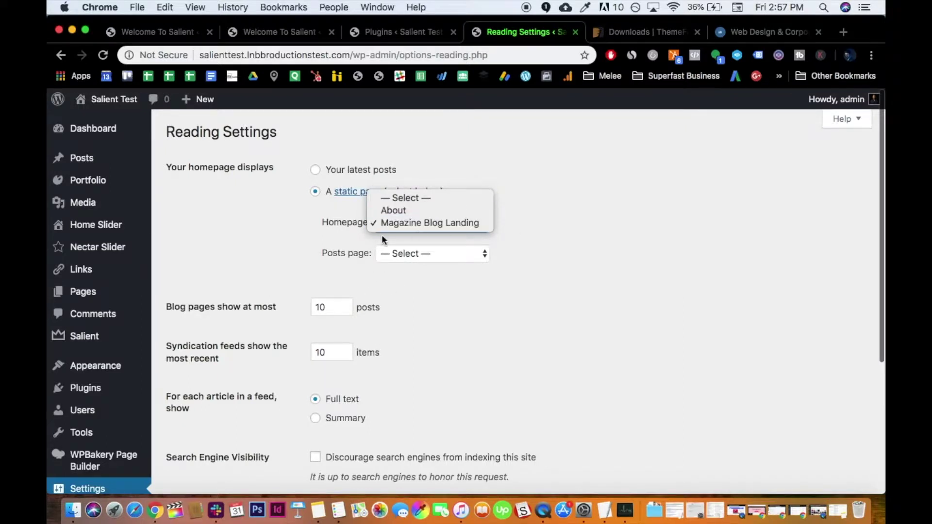
pyautogui.click(429, 223)
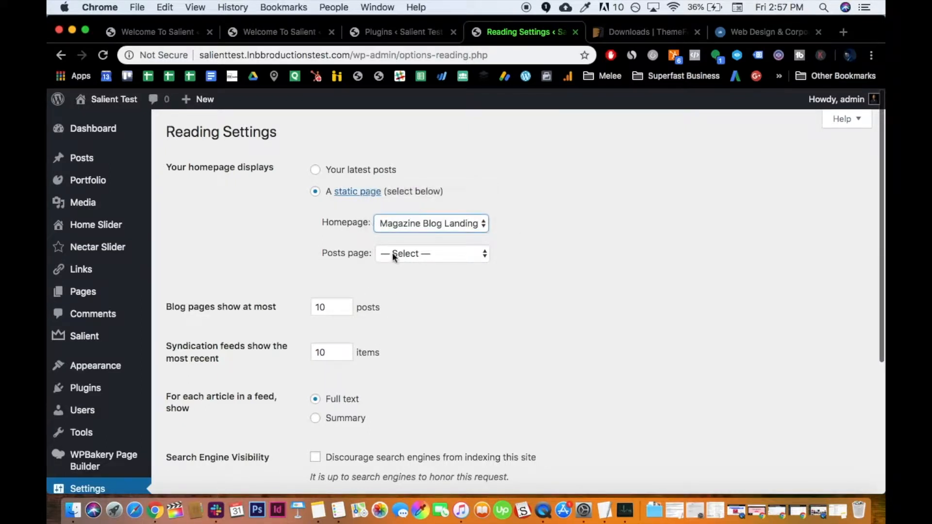
pyautogui.click(431, 253)
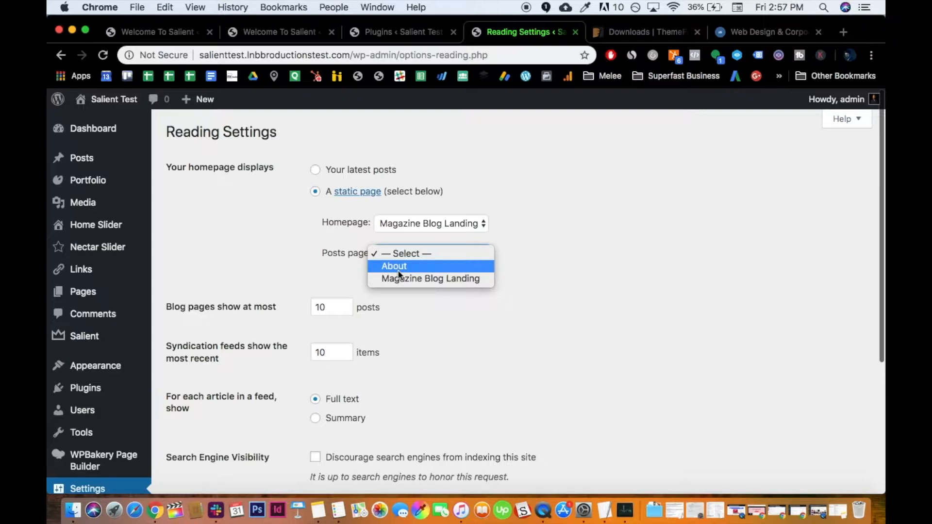
pyautogui.click(393, 266)
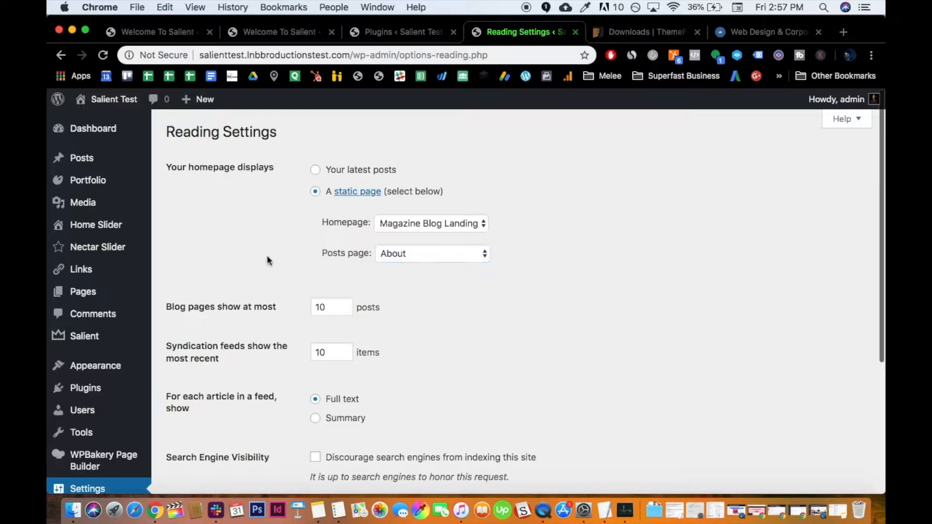
# Save the Reading settings, review the posts page choice and save again
pyautogui.click(201, 323)
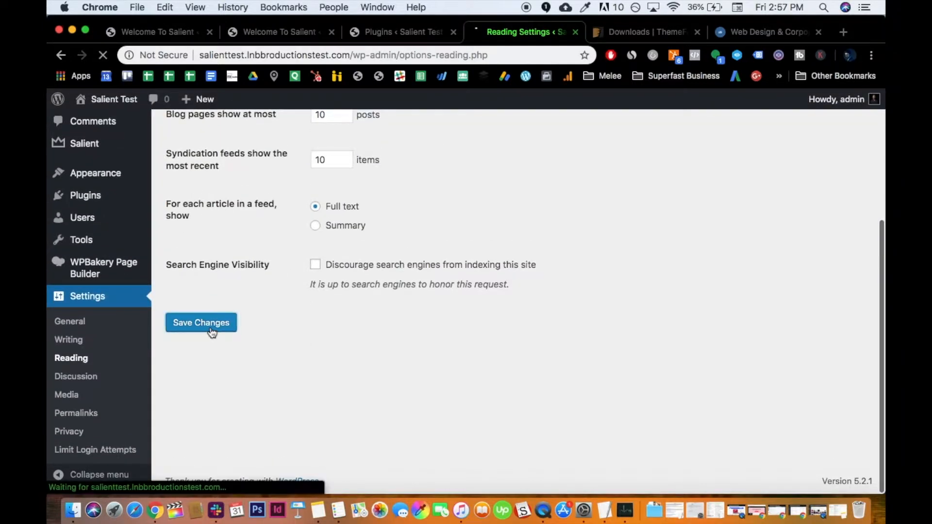
pyautogui.click(201, 322)
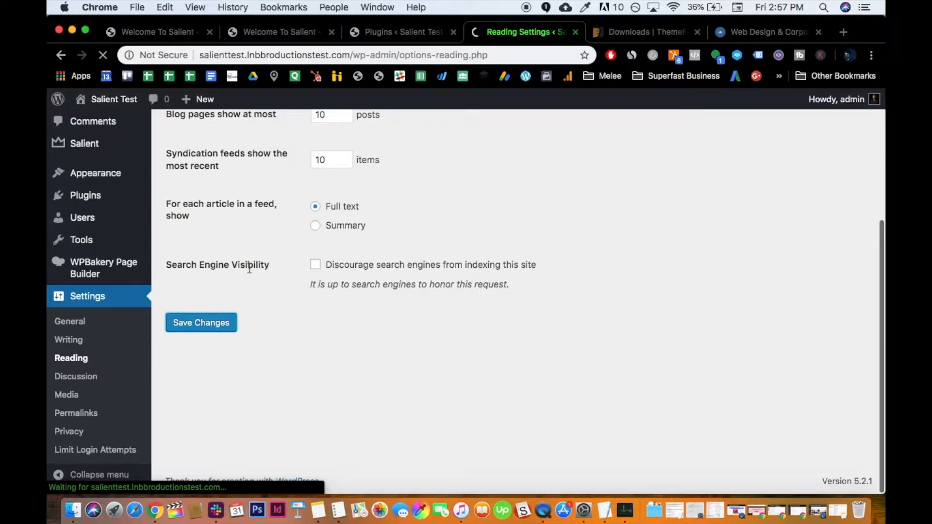
pyautogui.click(201, 323)
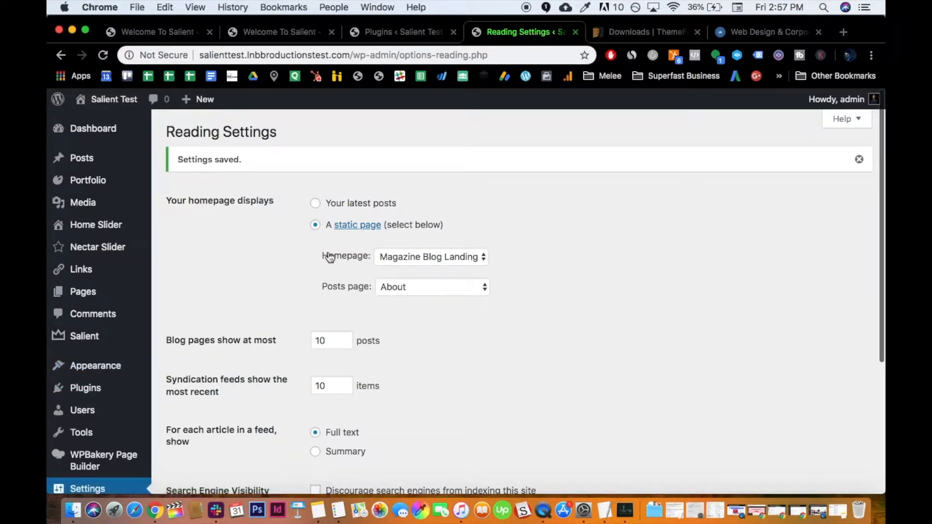
pyautogui.moveTo(414, 291)
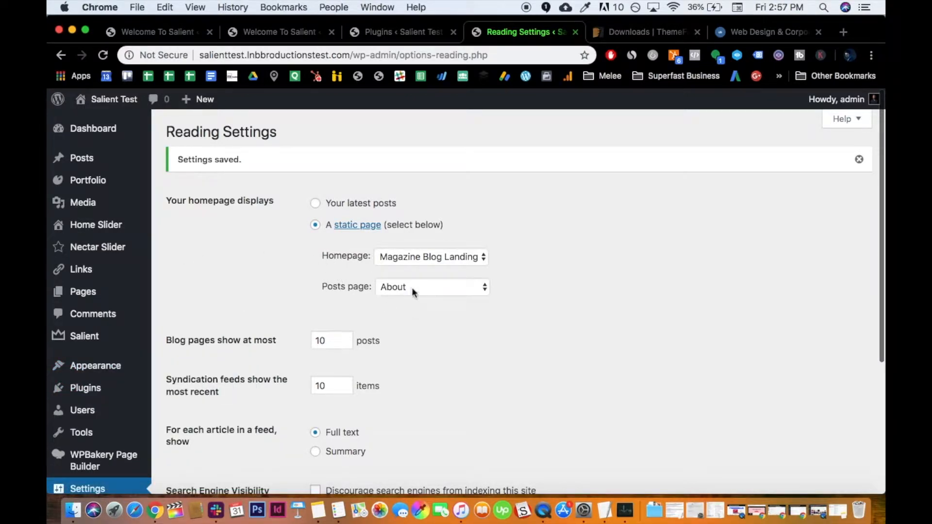
pyautogui.click(431, 287)
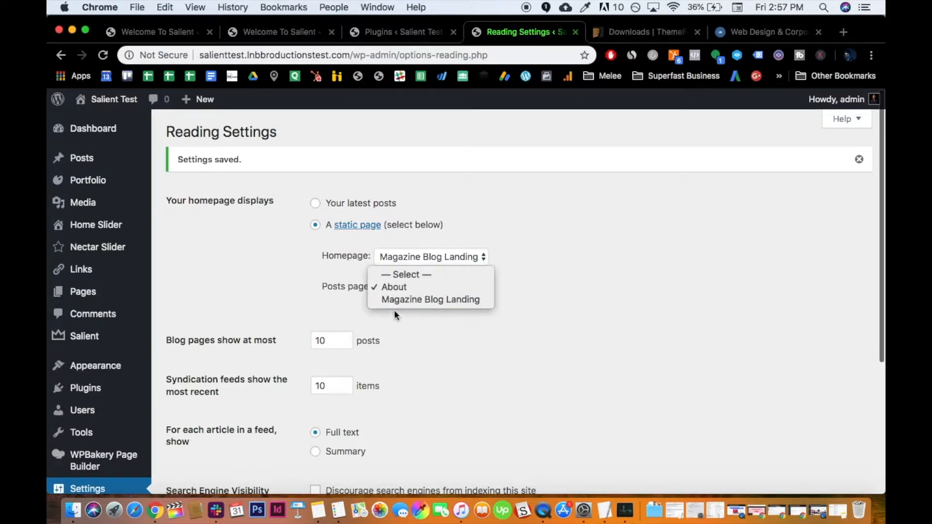
pyautogui.scroll(-3)
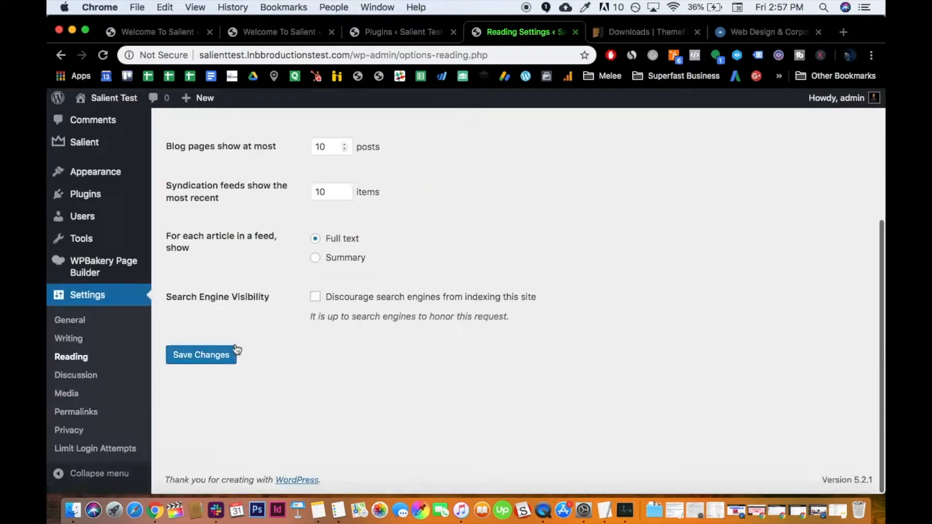
pyautogui.click(200, 354)
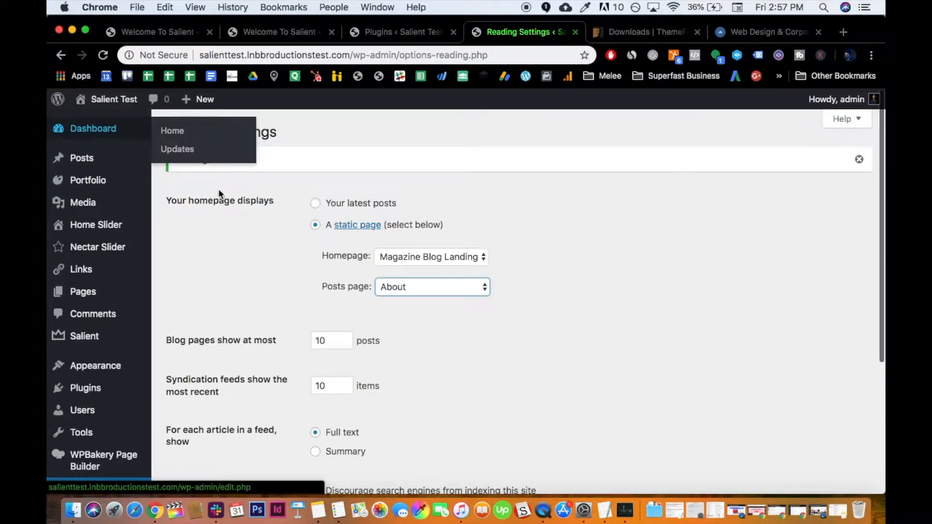
pyautogui.scroll(-3)
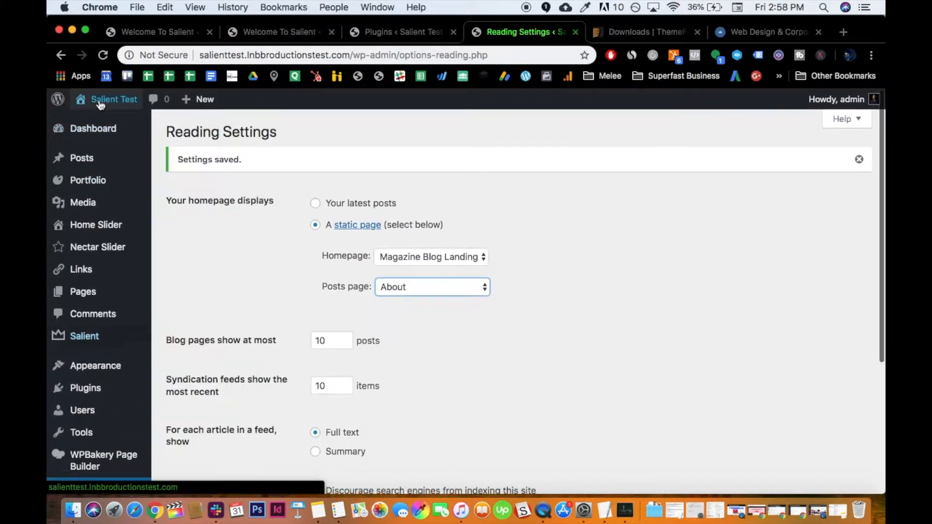
# Visit the live site to check the magazine-style homepage, then return to the Plugins page
pyautogui.click(113, 99)
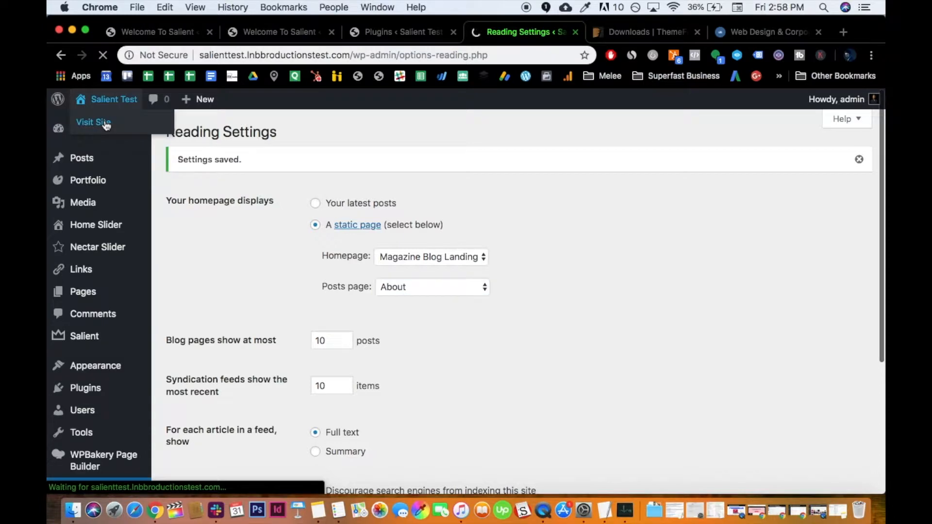
pyautogui.click(94, 122)
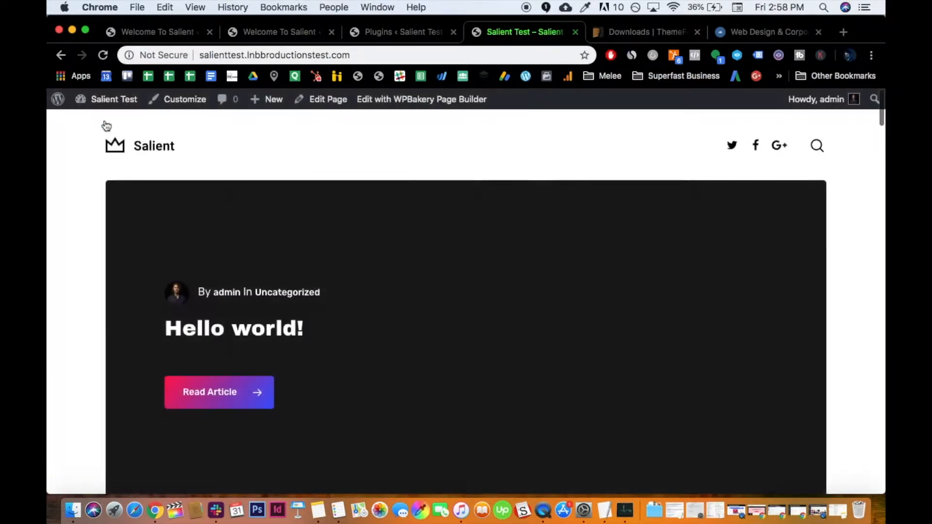
pyautogui.scroll(-3)
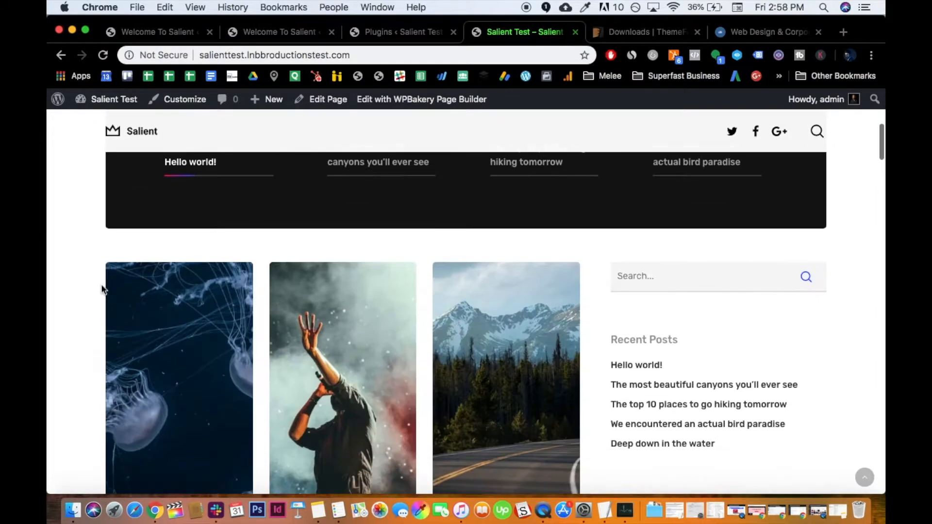
pyautogui.scroll(-3)
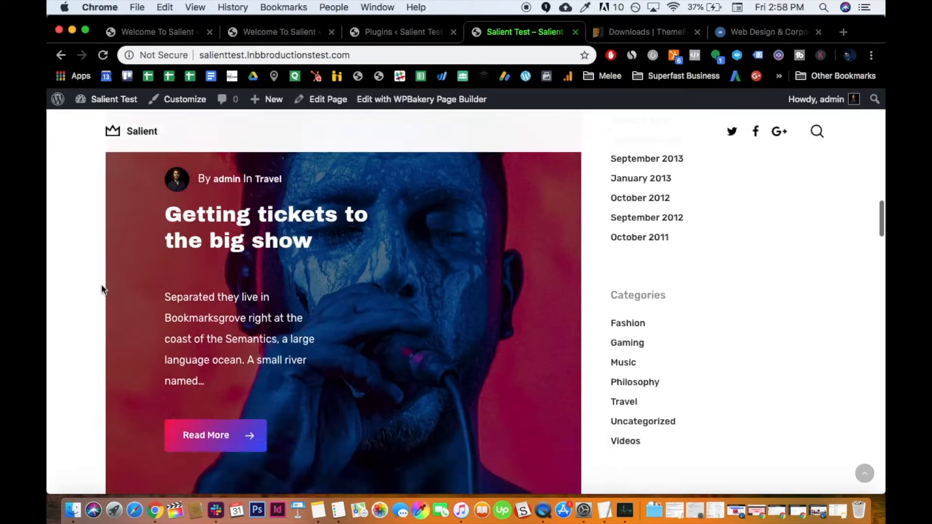
pyautogui.scroll(-3)
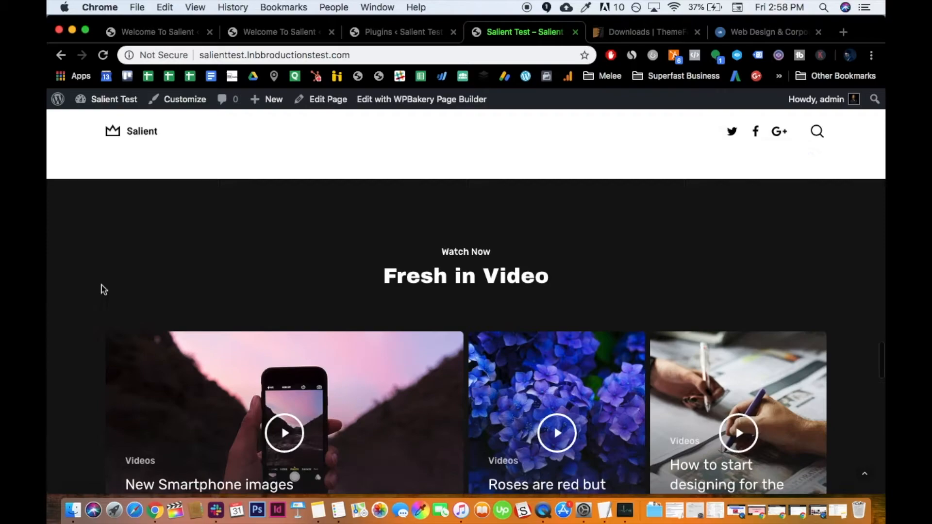
pyautogui.scroll(-3)
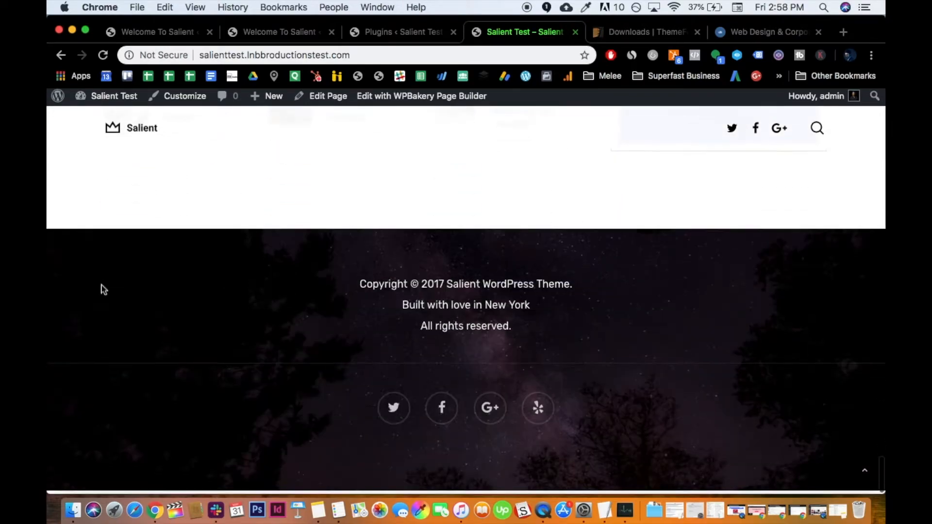
pyautogui.scroll(3)
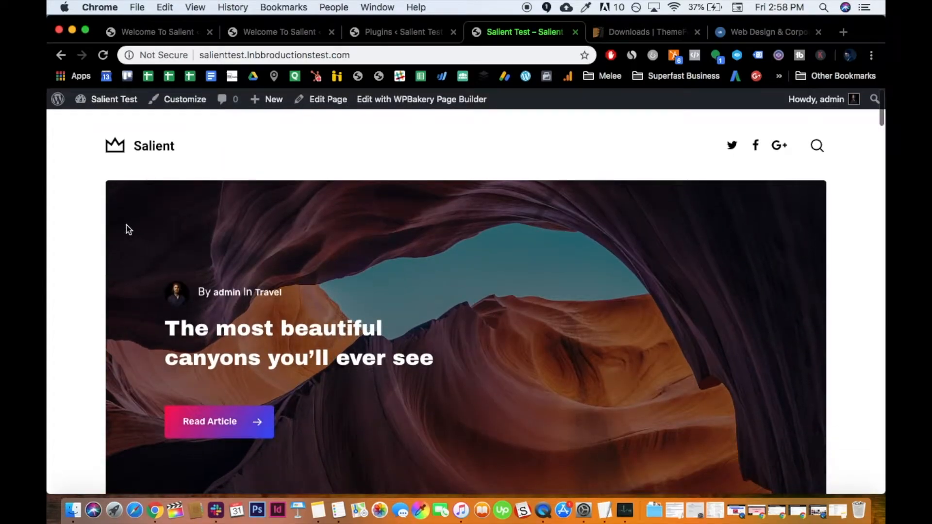
pyautogui.moveTo(115, 146)
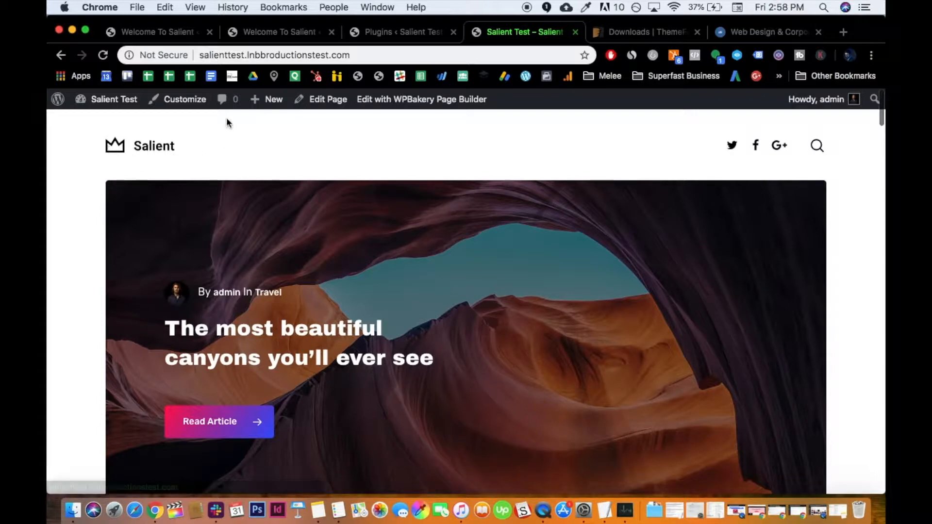
pyautogui.moveTo(118, 120)
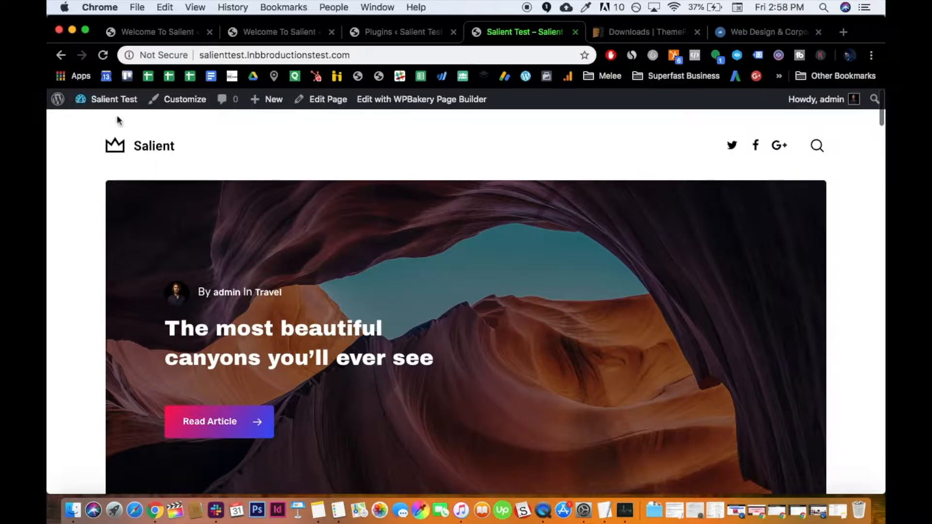
pyautogui.click(401, 31)
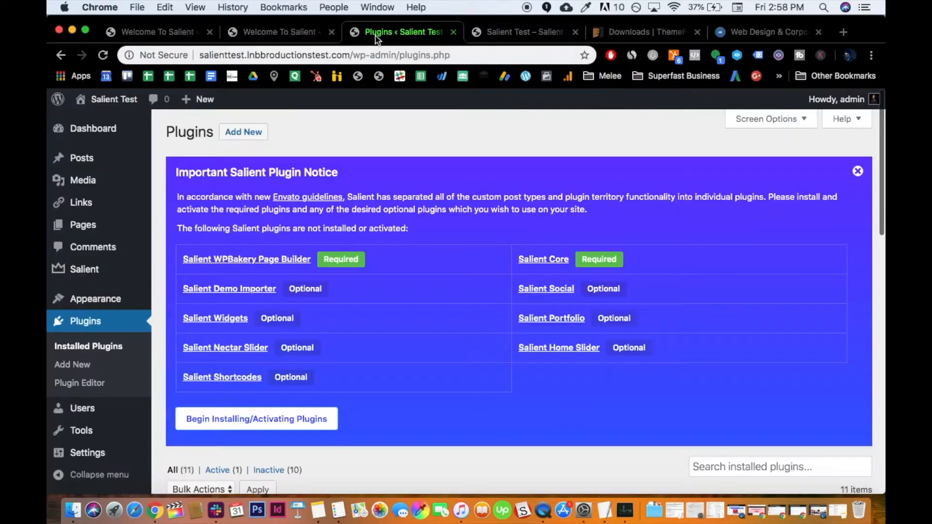
# From the dashboard, go to Salient's Header Navigation theme options
pyautogui.click(523, 31)
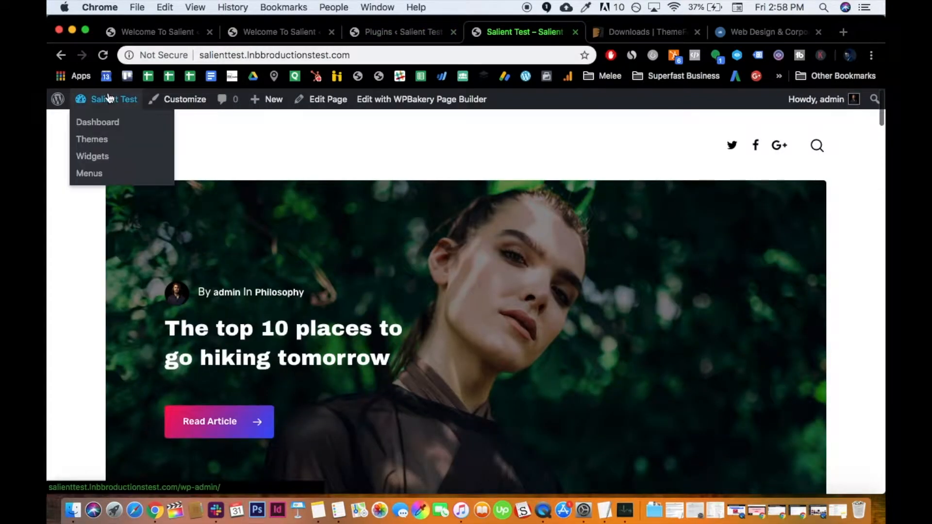
pyautogui.click(97, 122)
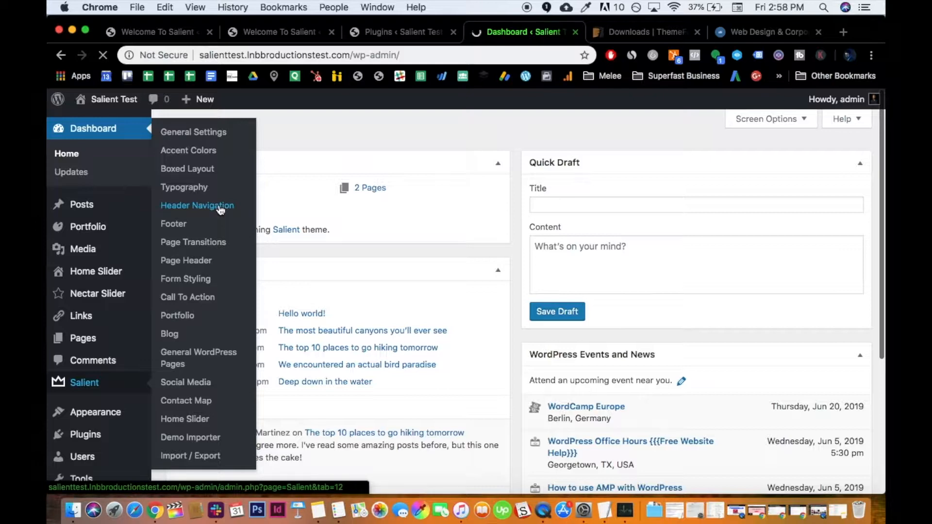
pyautogui.click(197, 205)
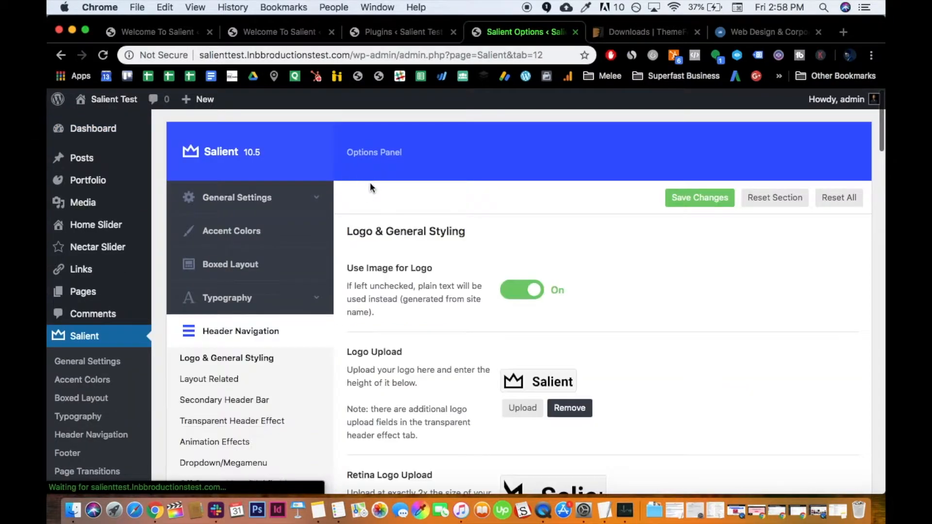
pyautogui.scroll(-3)
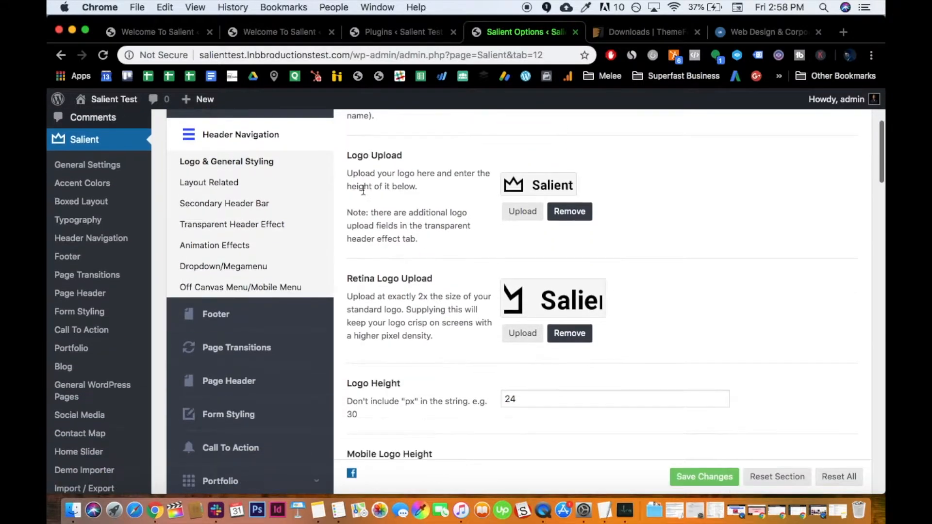
# Remove the default Salient logo and its retina version, then save the changes
pyautogui.click(568, 211)
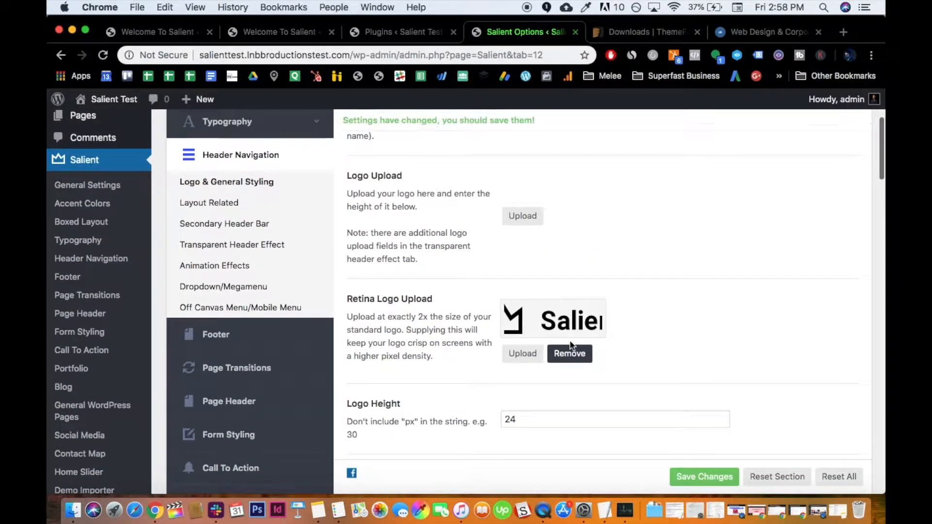
pyautogui.scroll(3)
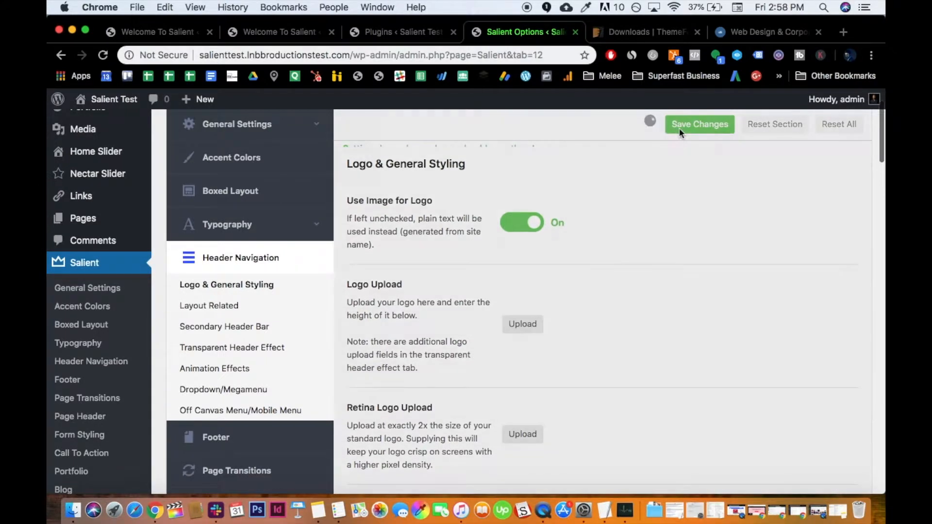
pyautogui.scroll(-3)
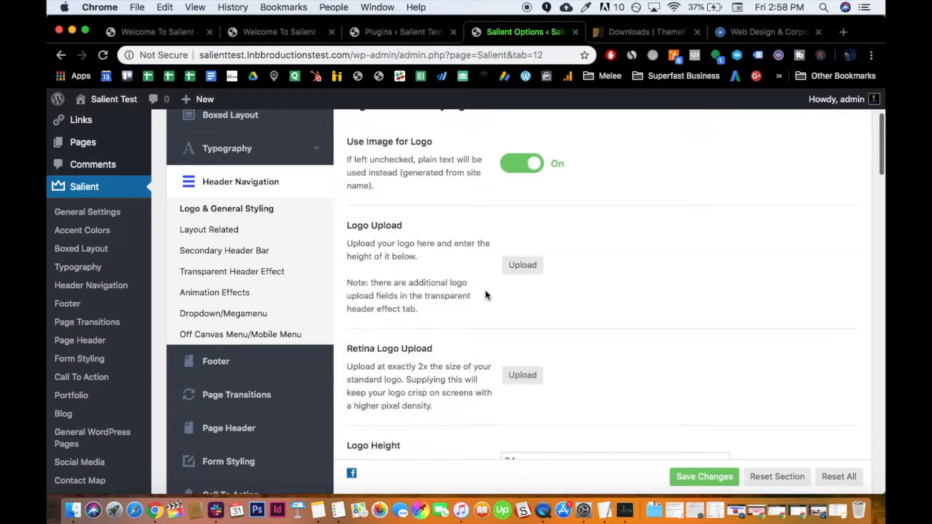
pyautogui.scroll(-3)
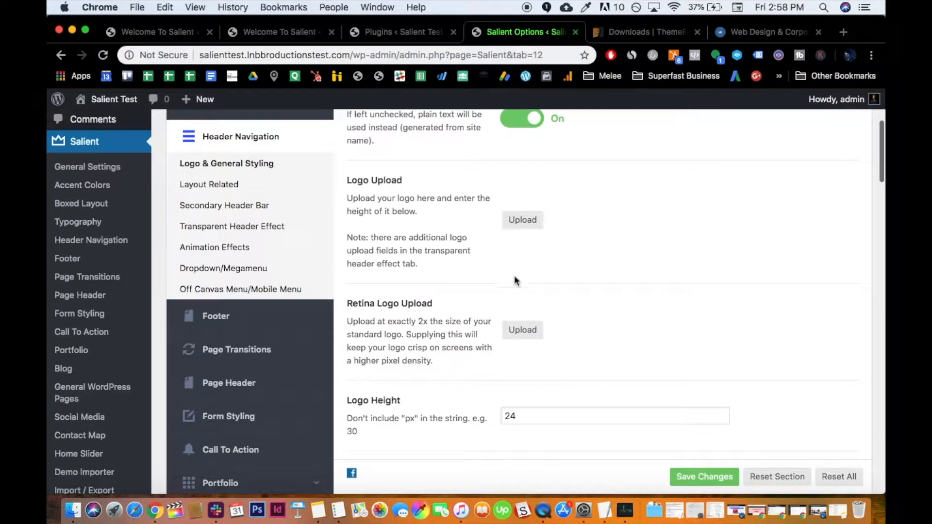
pyautogui.scroll(-3)
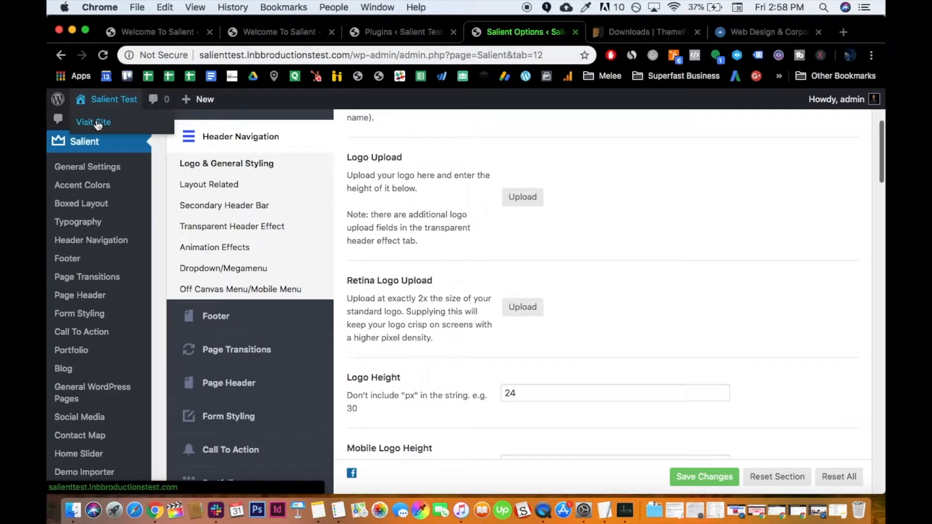
# Visit the live site, whose header no longer shows the Salient logo
pyautogui.click(93, 122)
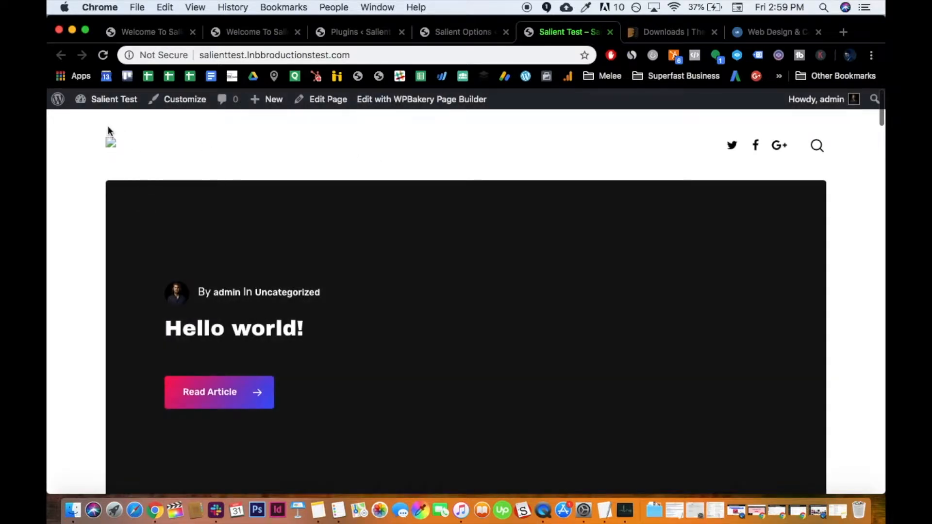
pyautogui.moveTo(97, 138)
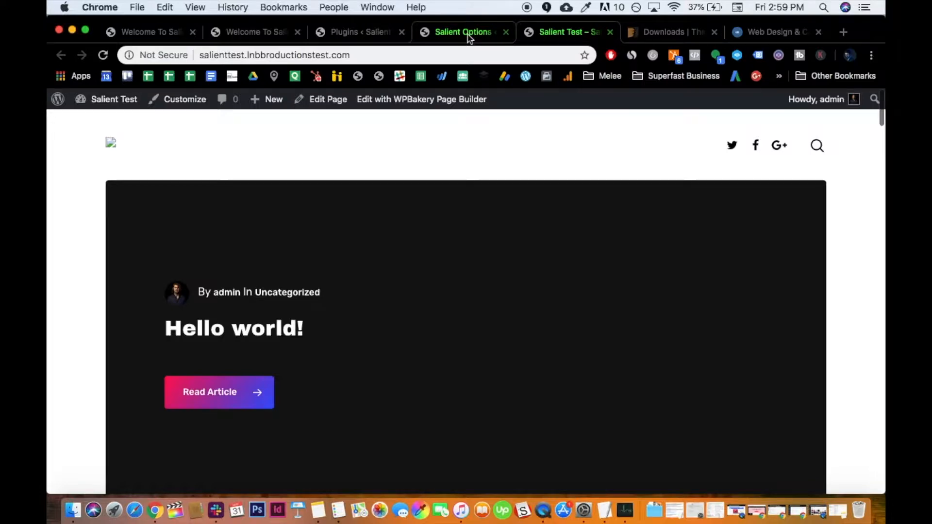
# Go to Salient's Transparent Header Effect settings and check the header on the live site
pyautogui.click(463, 31)
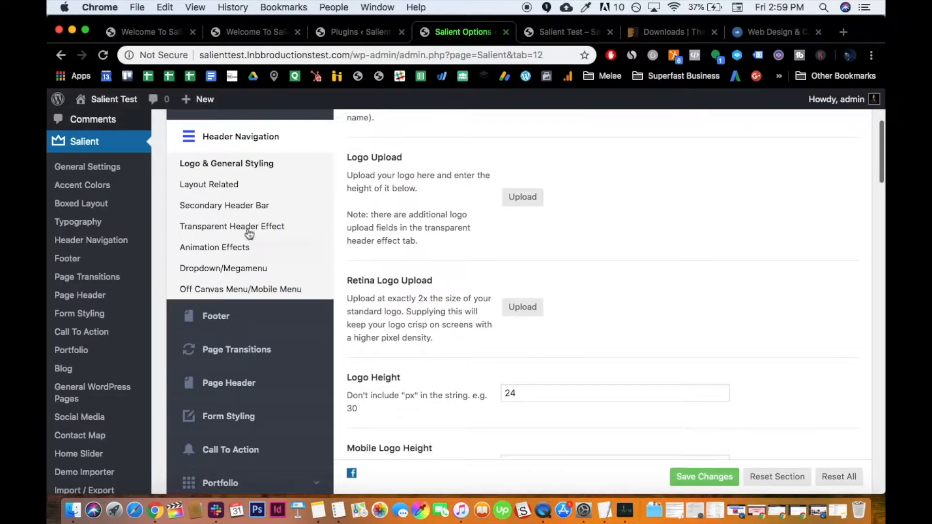
pyautogui.click(232, 227)
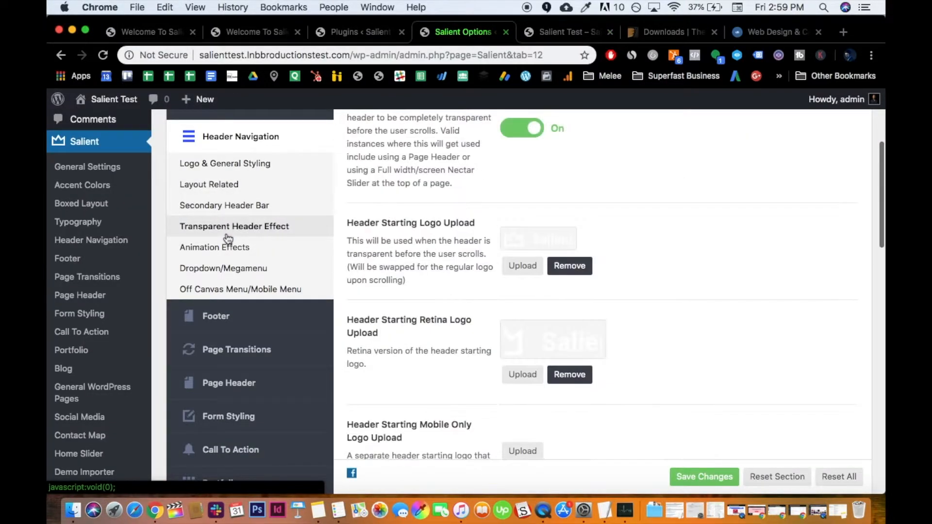
pyautogui.scroll(3)
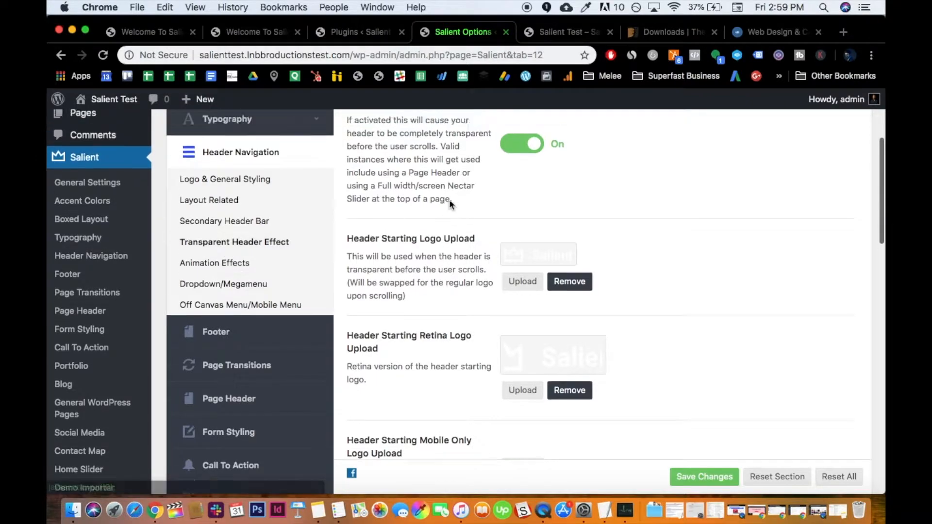
pyautogui.scroll(3)
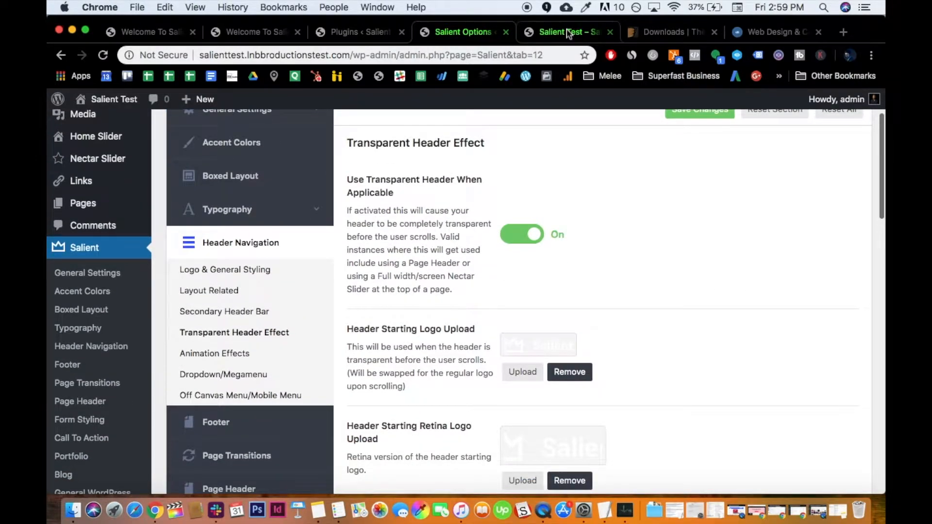
pyautogui.click(565, 31)
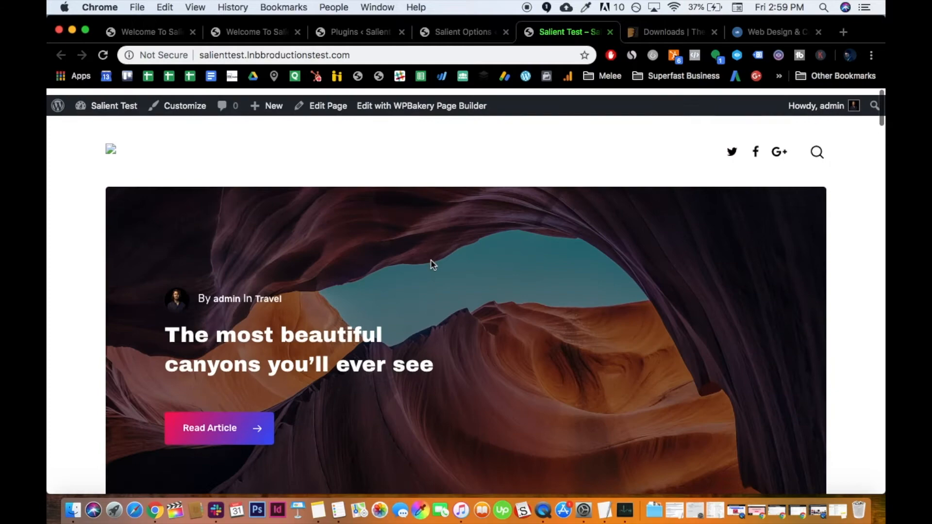
pyautogui.click(464, 31)
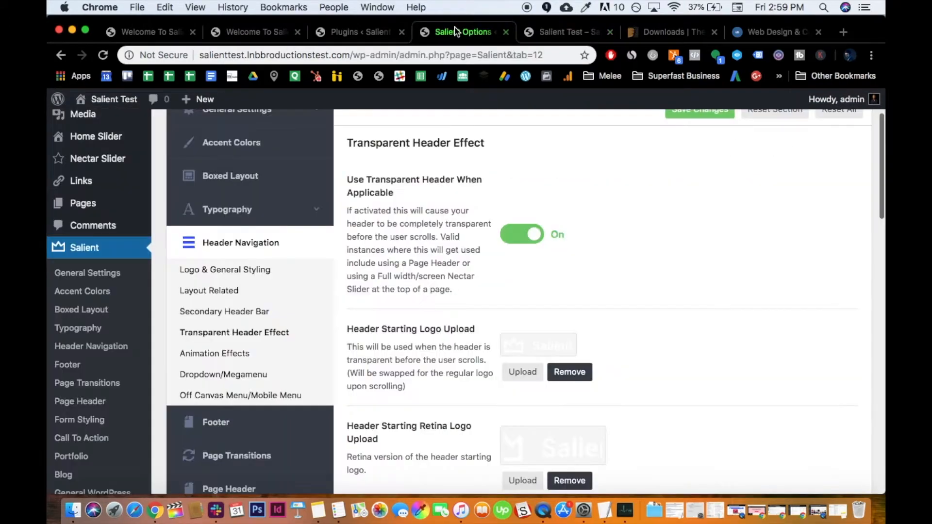
# Remove the Header Starting, retina and dark logo images, then check the live site again
pyautogui.scroll(-3)
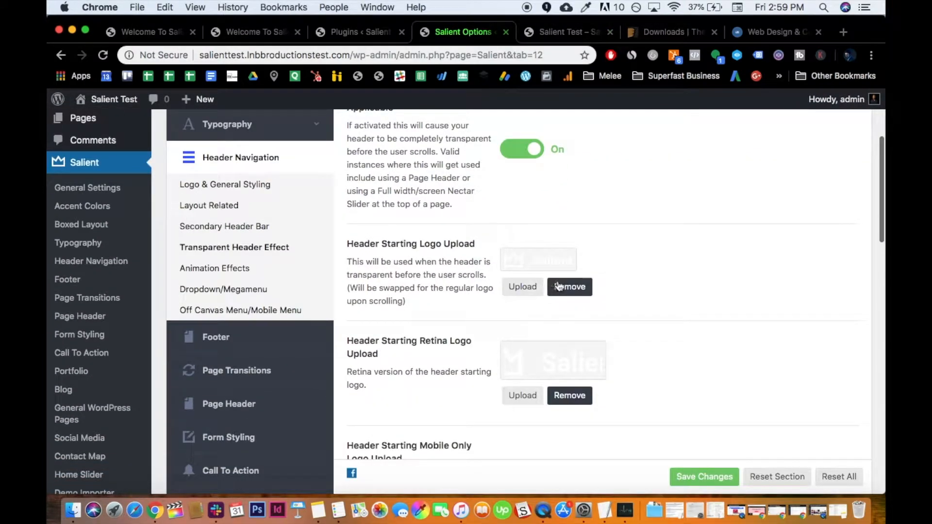
pyautogui.scroll(-3)
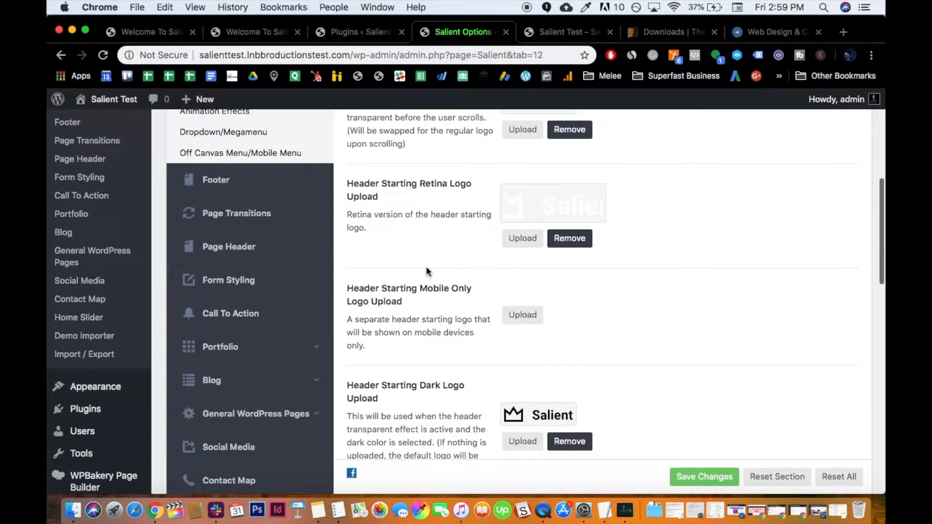
pyautogui.scroll(-3)
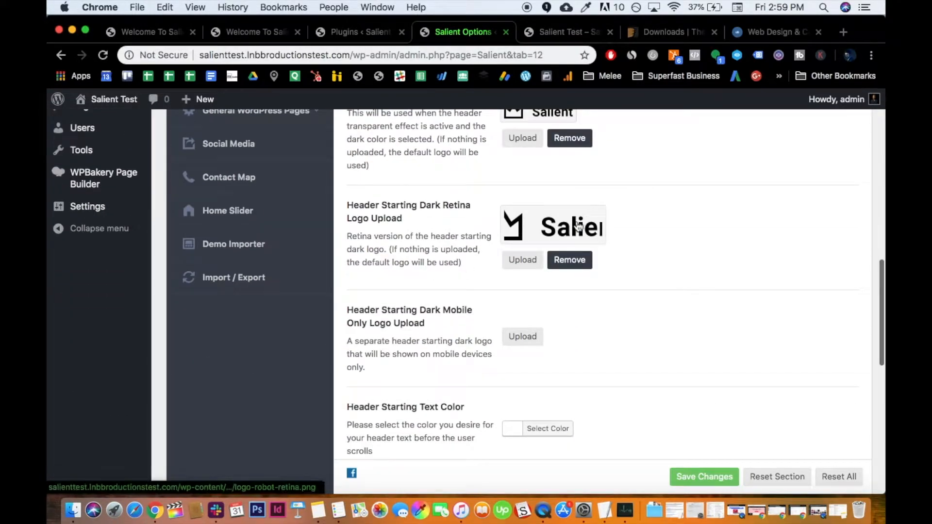
pyautogui.scroll(3)
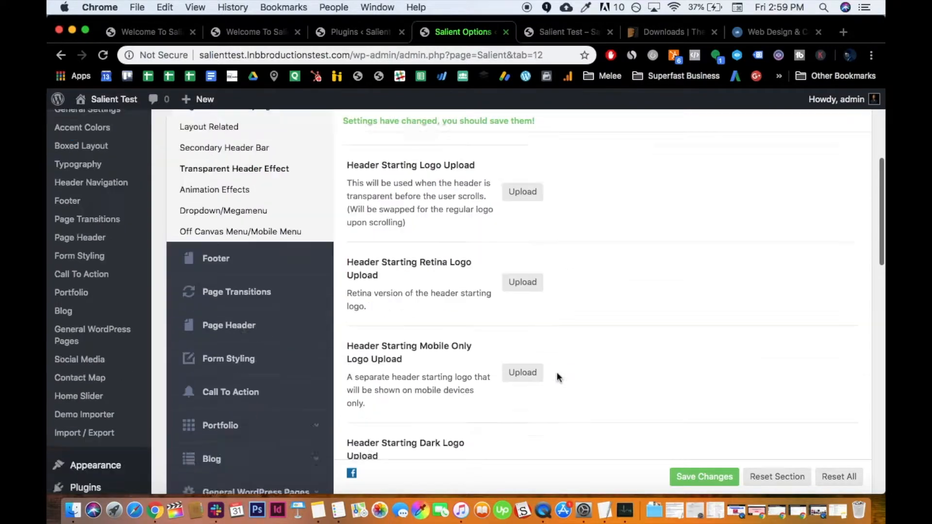
pyautogui.scroll(-3)
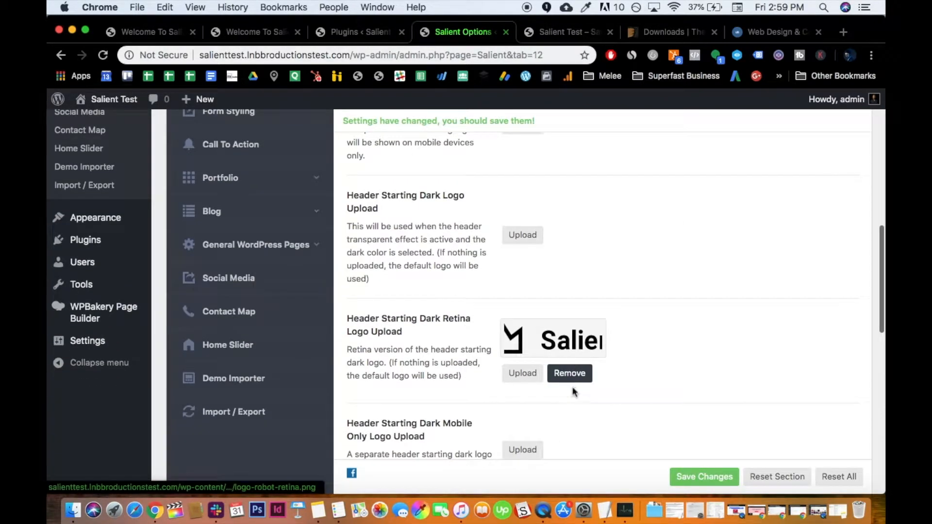
pyautogui.scroll(3)
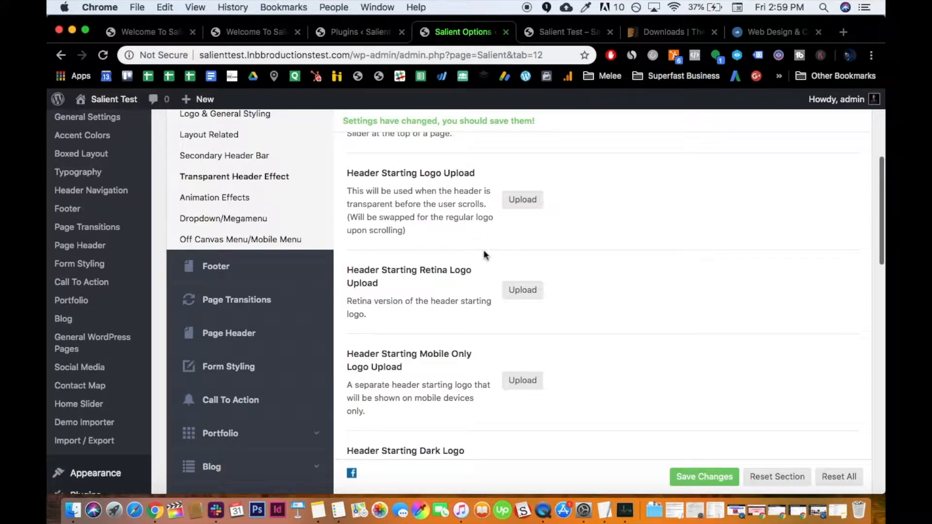
pyautogui.scroll(-3)
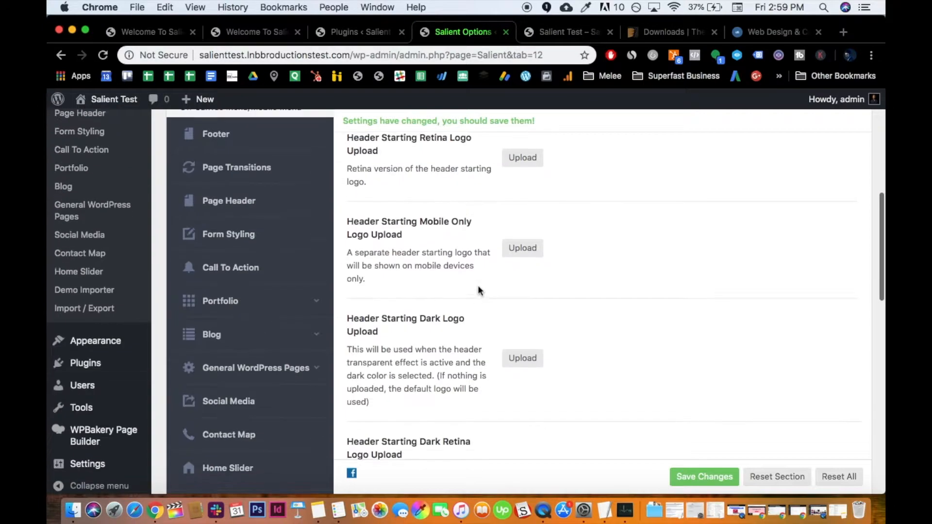
pyautogui.scroll(-3)
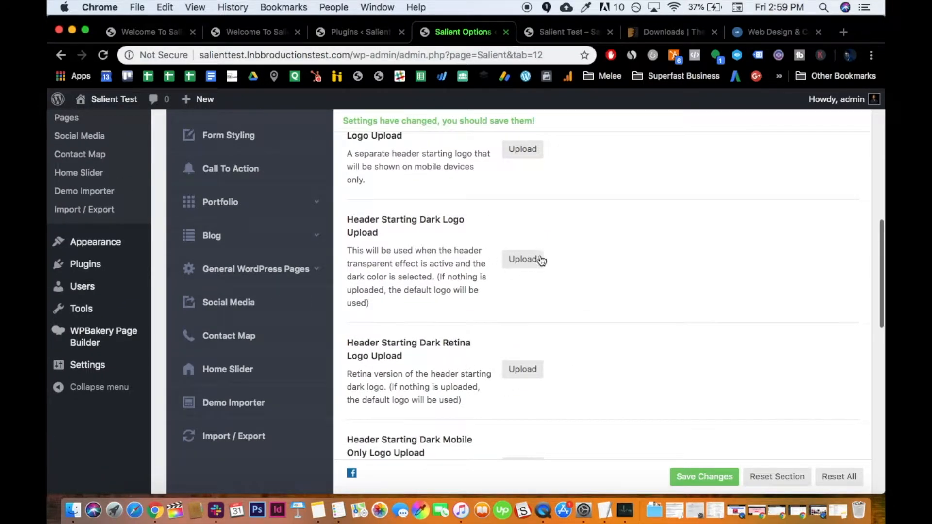
pyautogui.scroll(3)
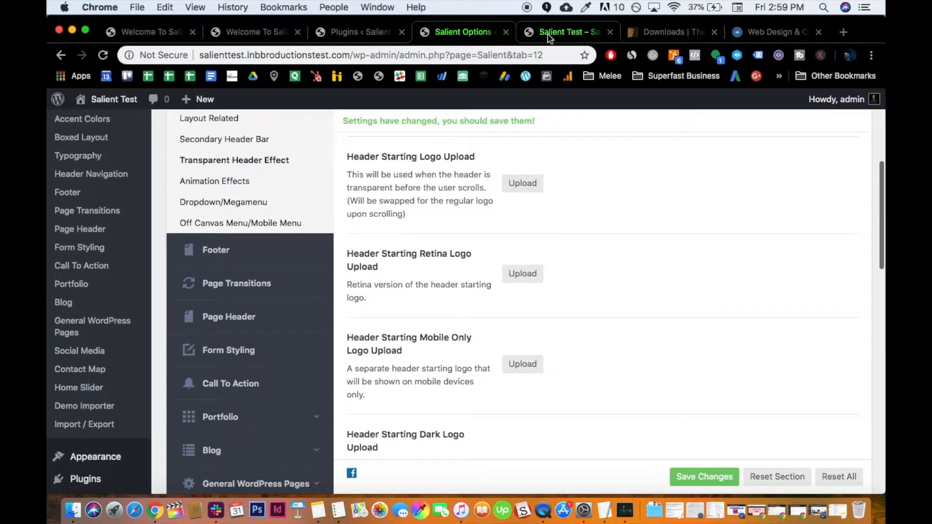
pyautogui.click(562, 31)
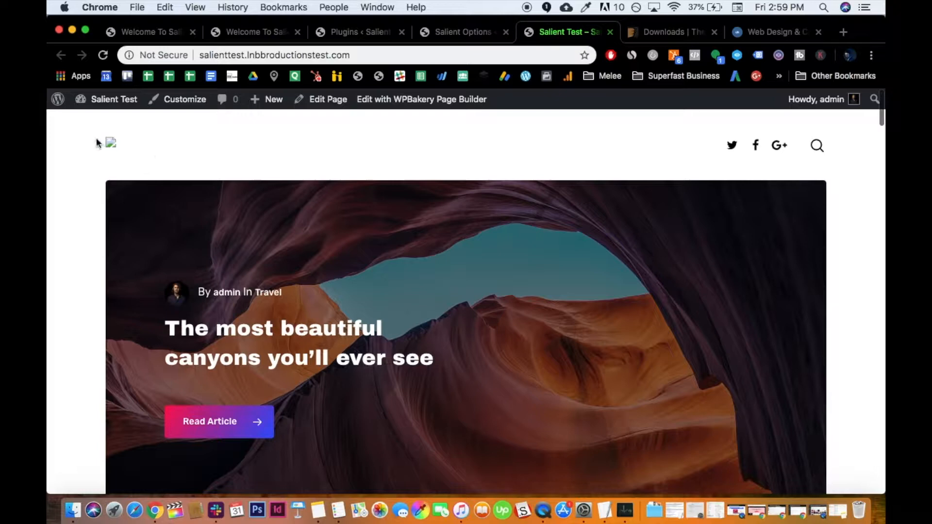
pyautogui.moveTo(287, 182)
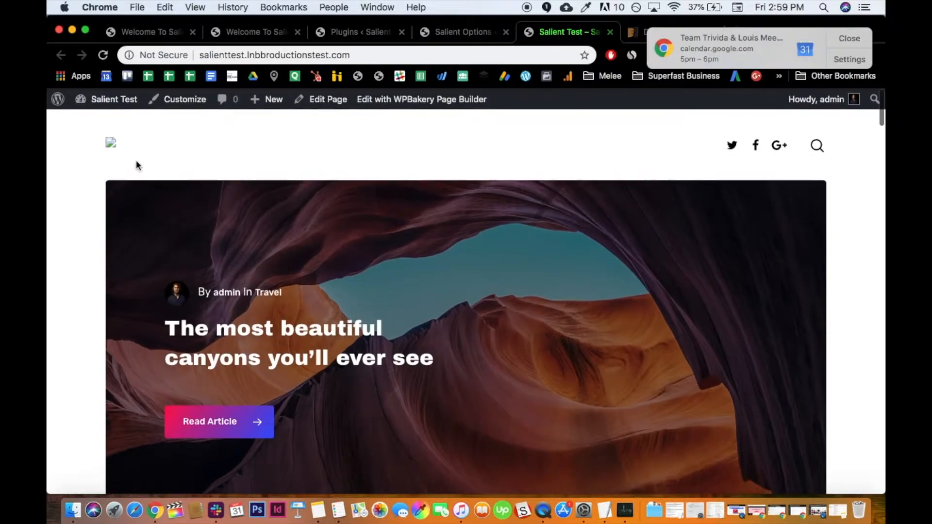
pyautogui.click(849, 38)
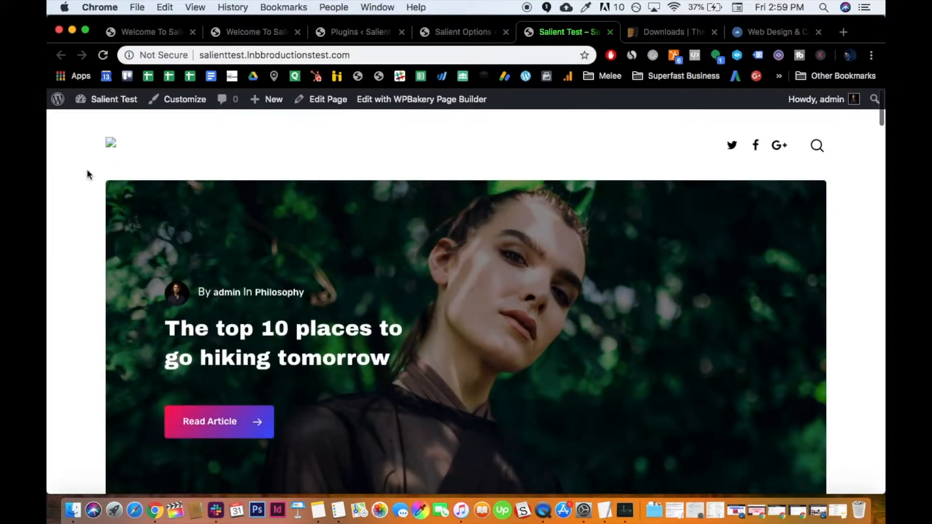
pyautogui.moveTo(87, 145)
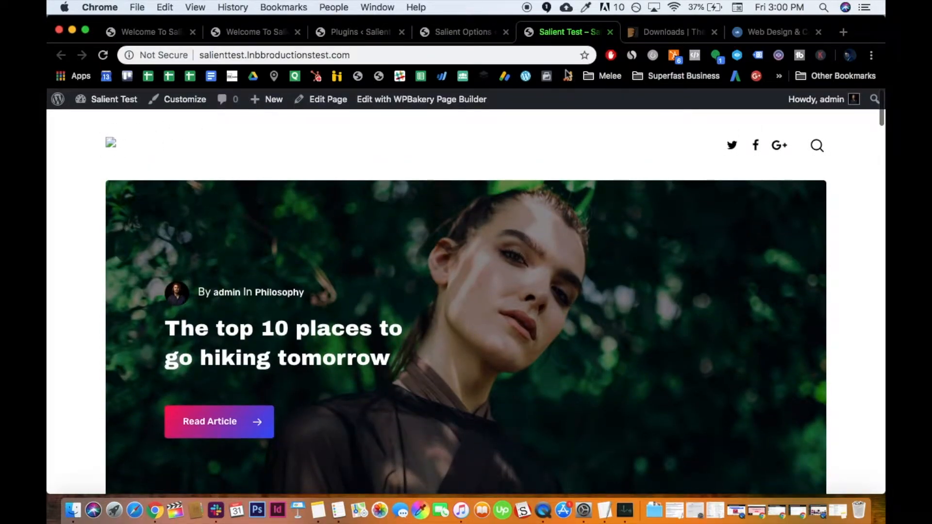
pyautogui.click(462, 31)
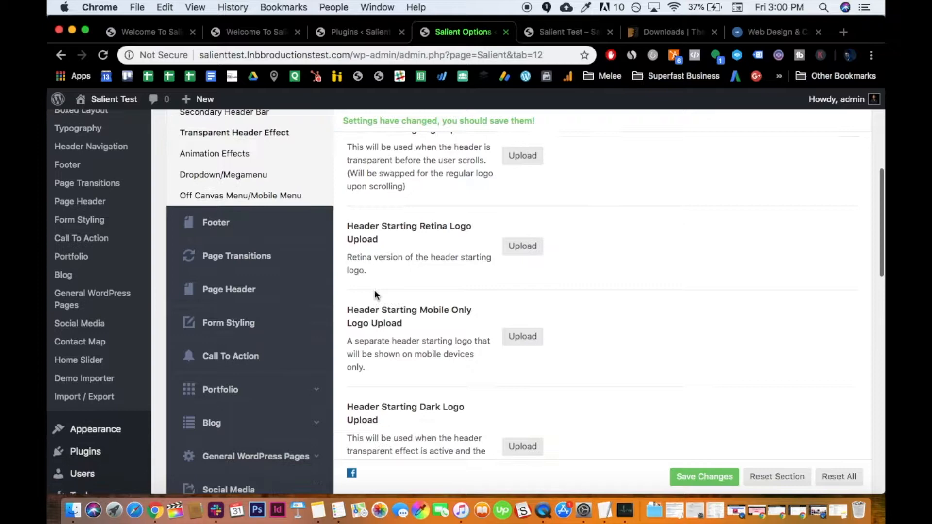
# Go to Logo & General Styling in Header Navigation and start uploading a main logo image
pyautogui.scroll(-3)
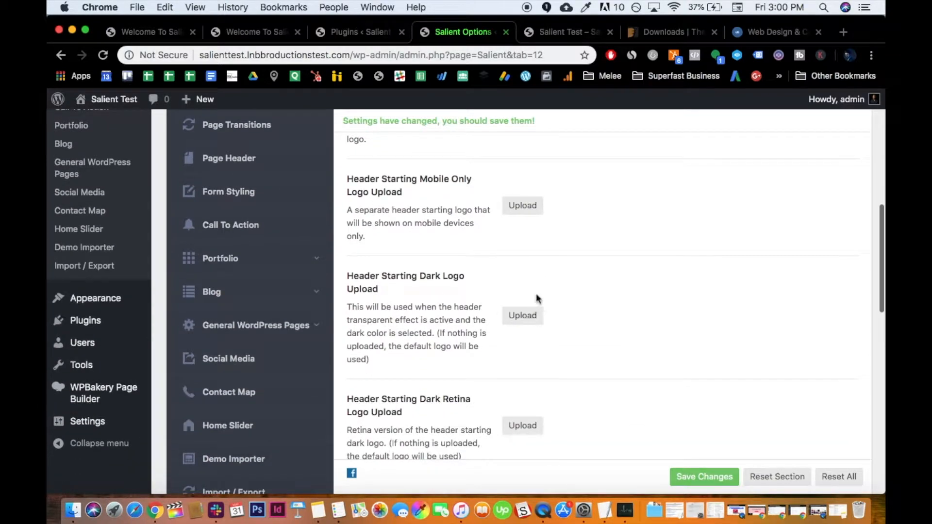
pyautogui.scroll(3)
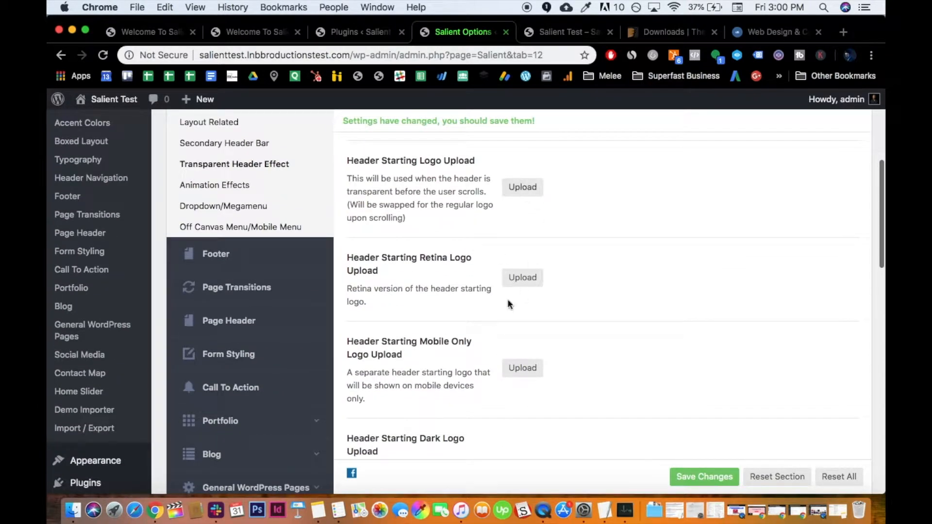
pyautogui.scroll(3)
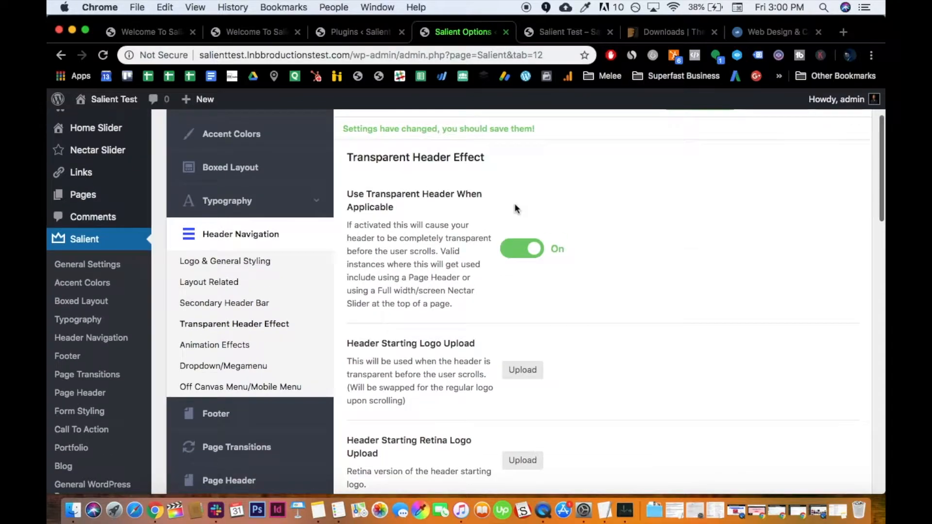
pyautogui.scroll(-3)
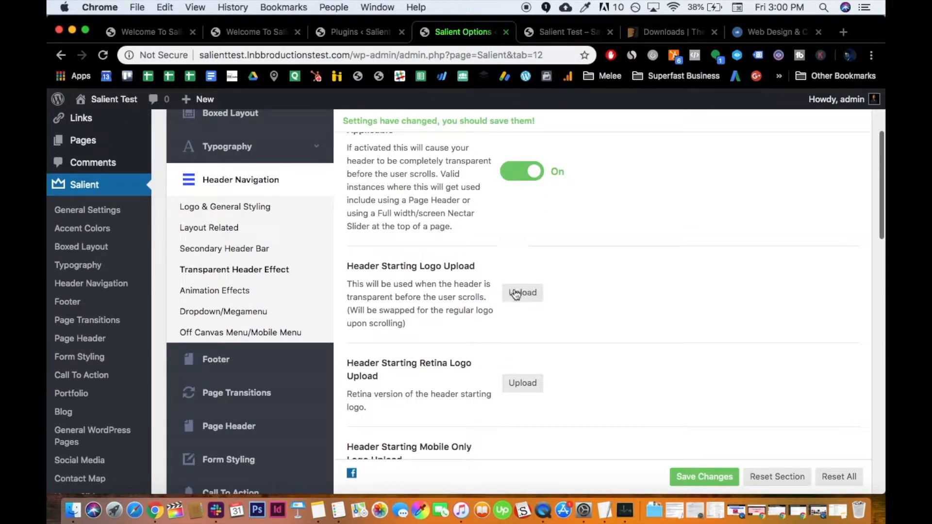
pyautogui.scroll(-3)
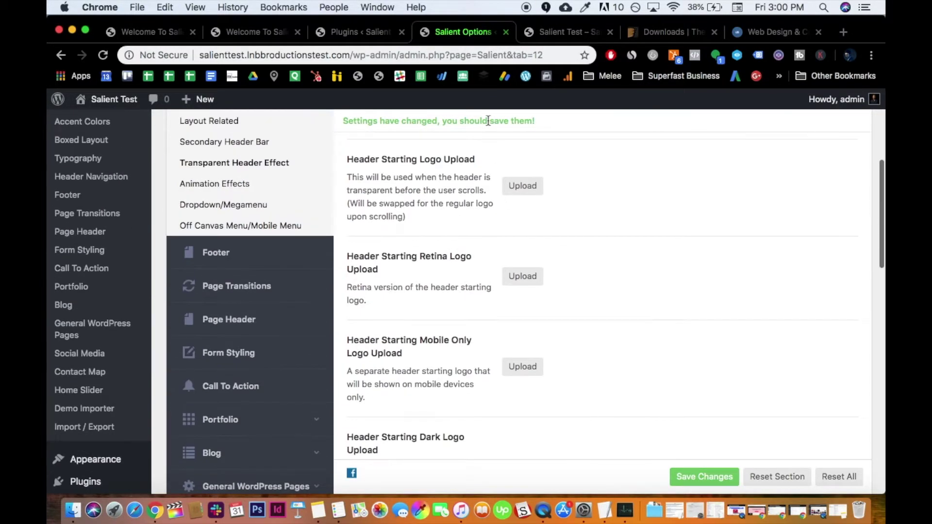
pyautogui.scroll(3)
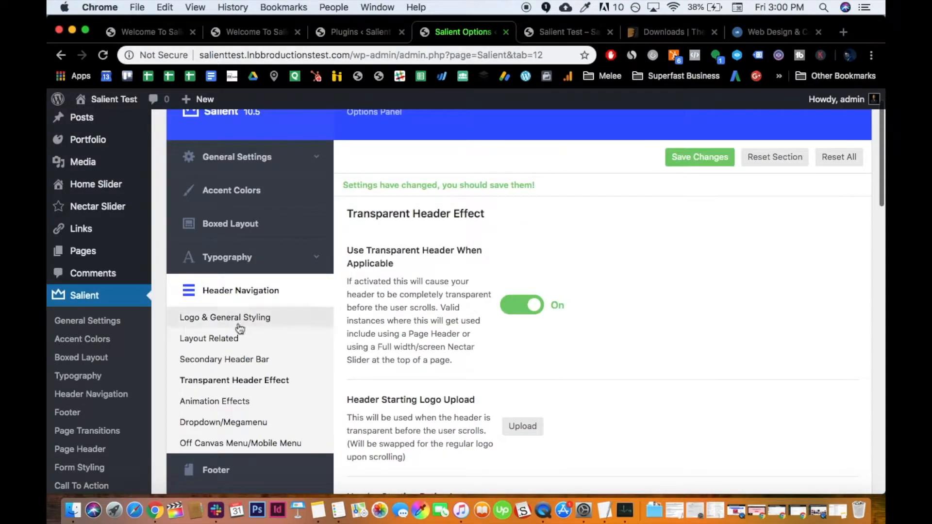
pyautogui.click(224, 316)
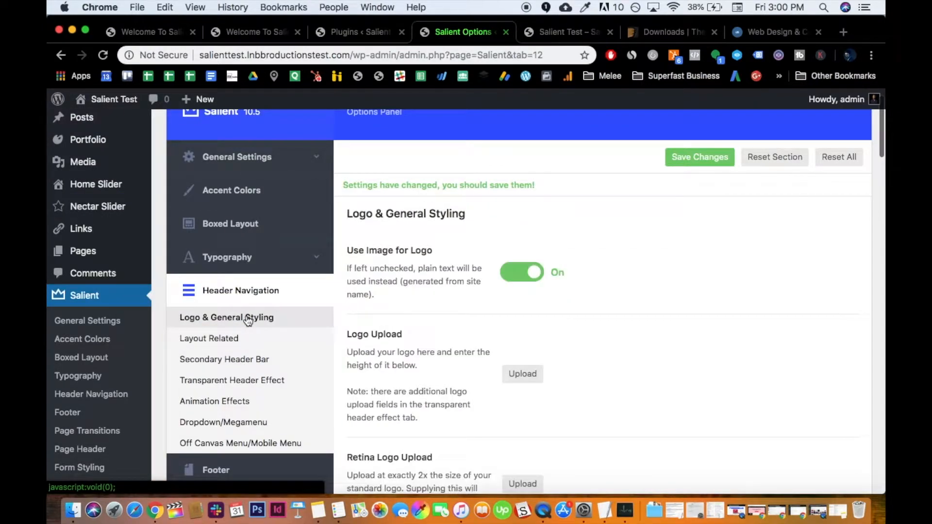
pyautogui.scroll(-3)
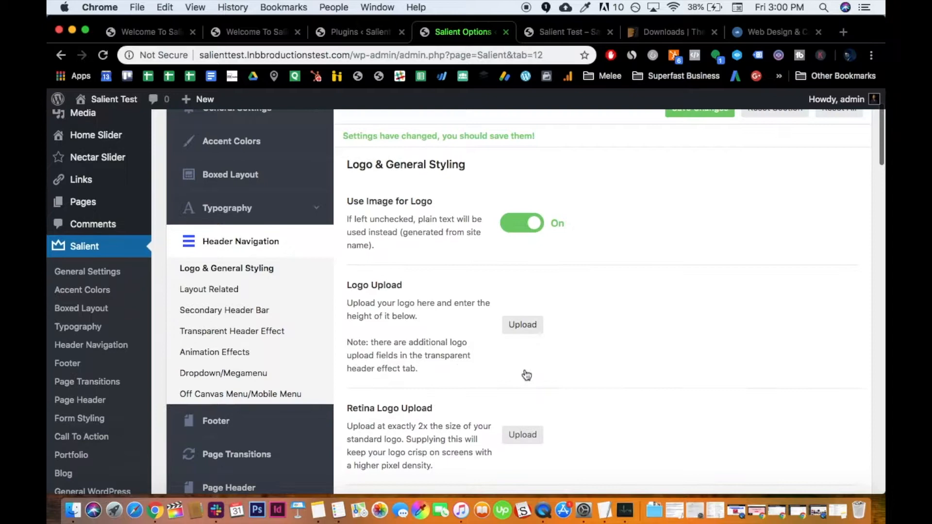
pyautogui.click(522, 324)
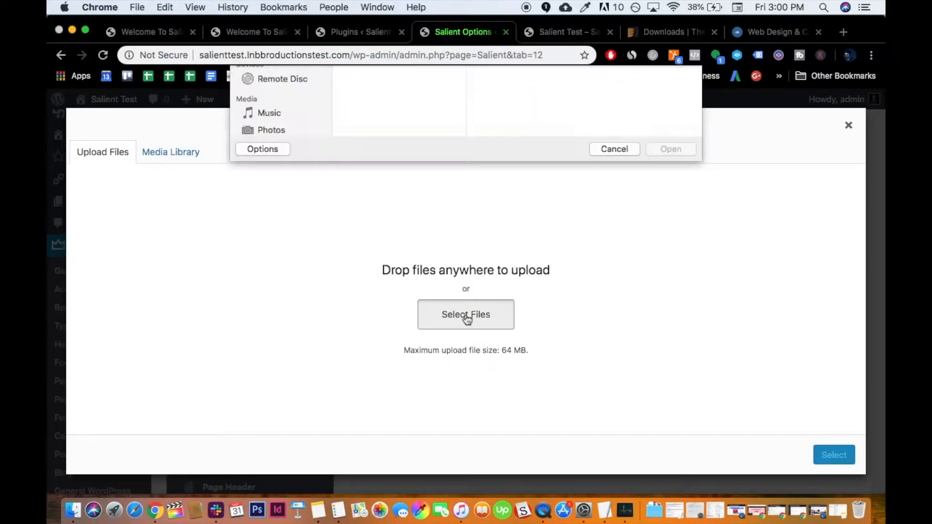
# Browse the Web Output folder, compare the circle logo files and upload DkGreyCircle.png
pyautogui.click(465, 314)
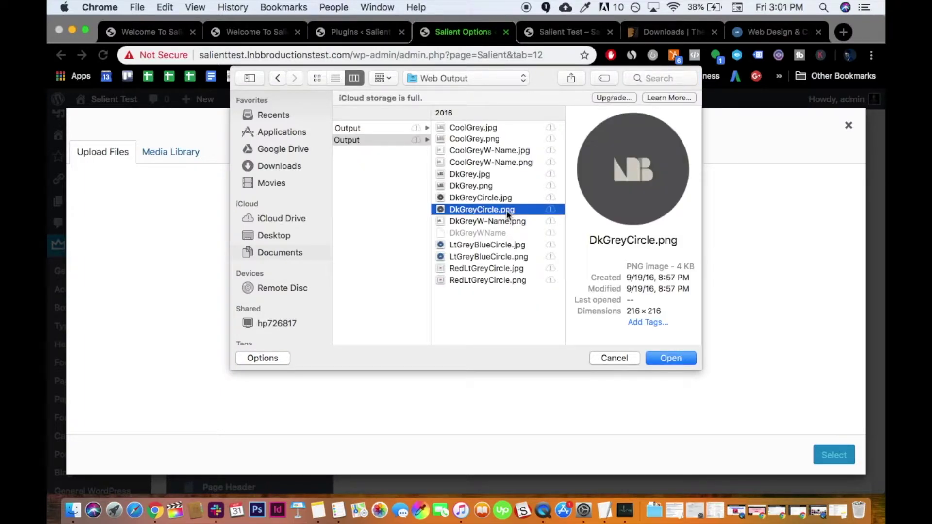
pyautogui.moveTo(451, 224)
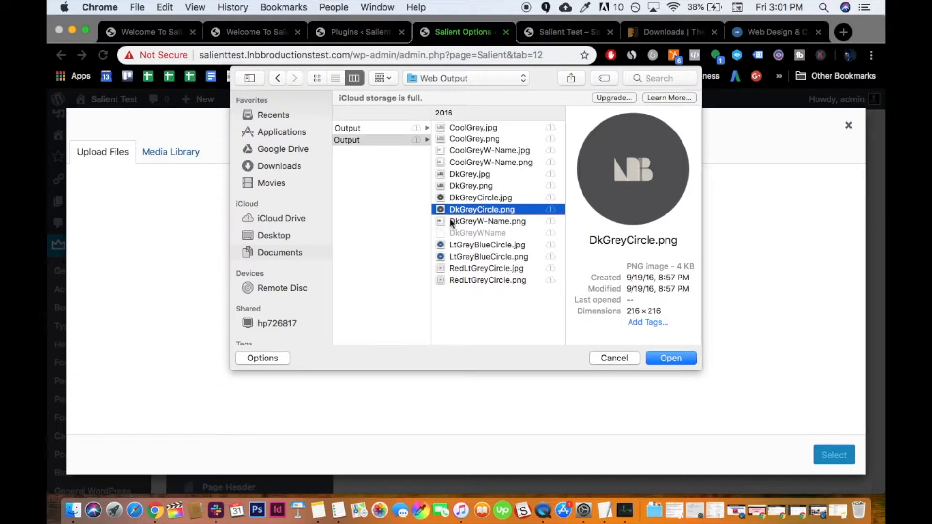
pyautogui.moveTo(482, 284)
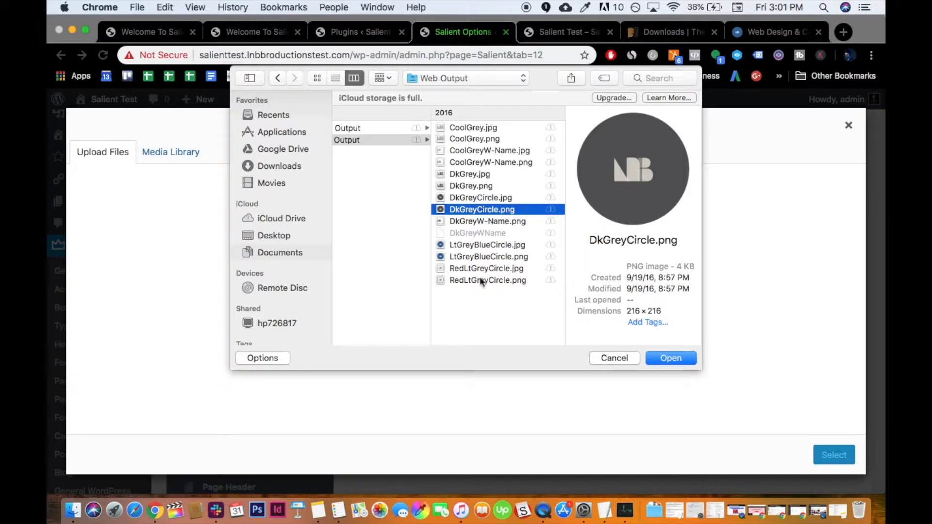
pyautogui.click(487, 279)
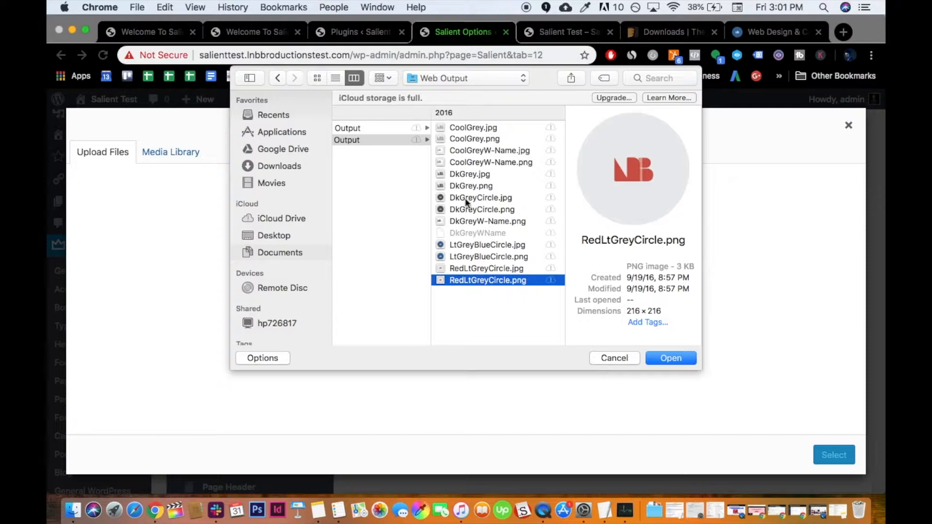
pyautogui.click(480, 197)
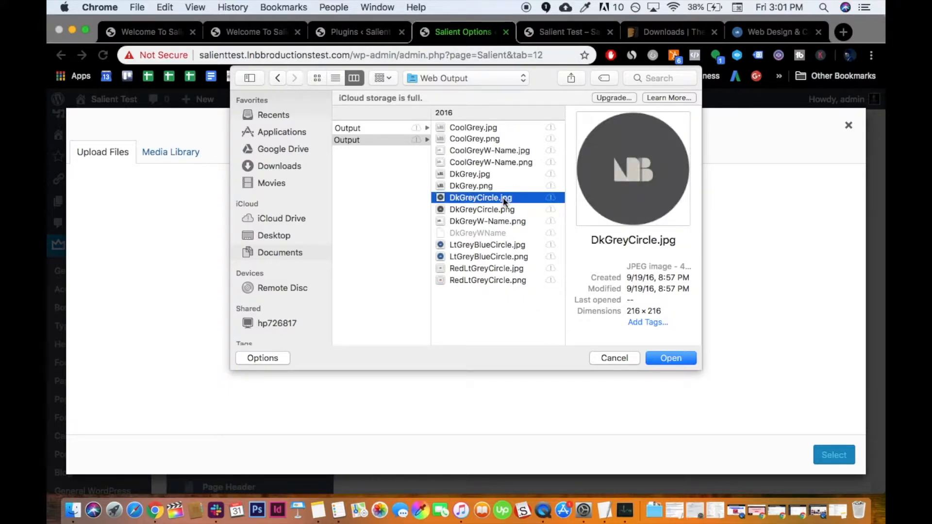
pyautogui.click(481, 210)
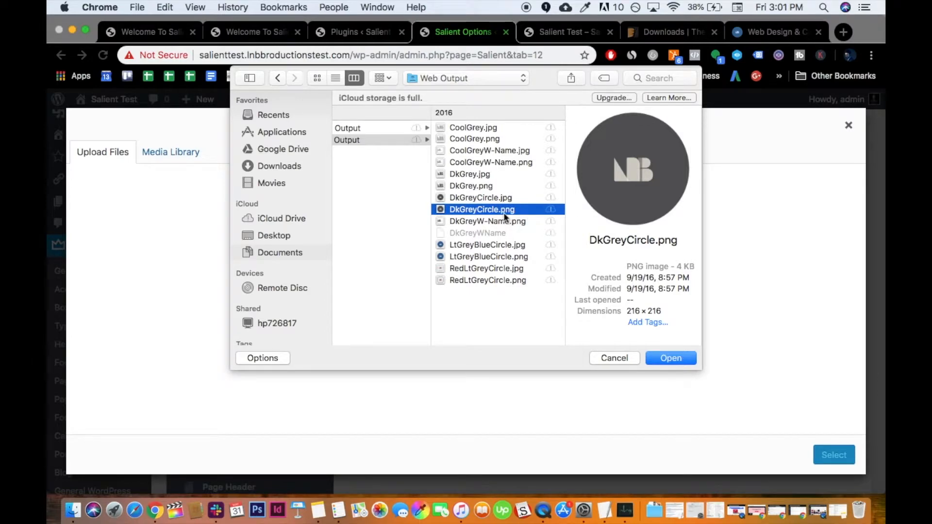
pyautogui.click(480, 197)
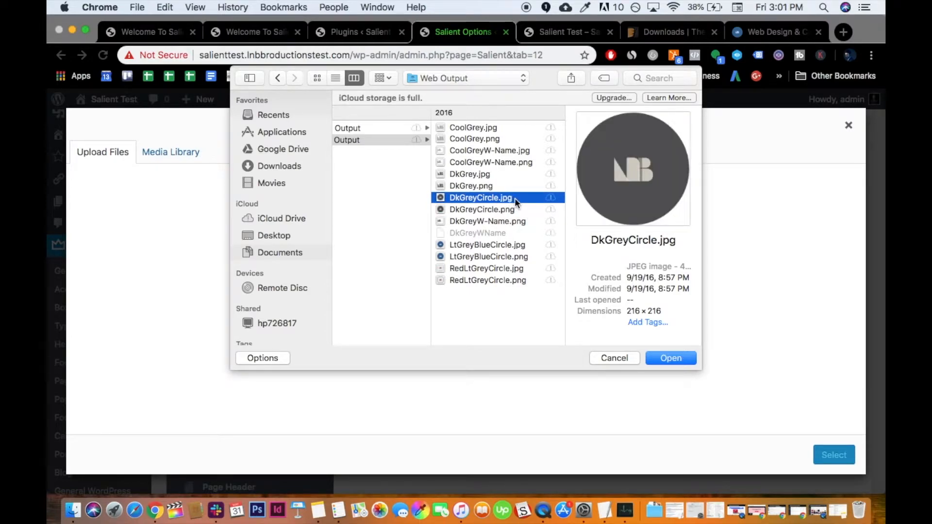
pyautogui.click(482, 209)
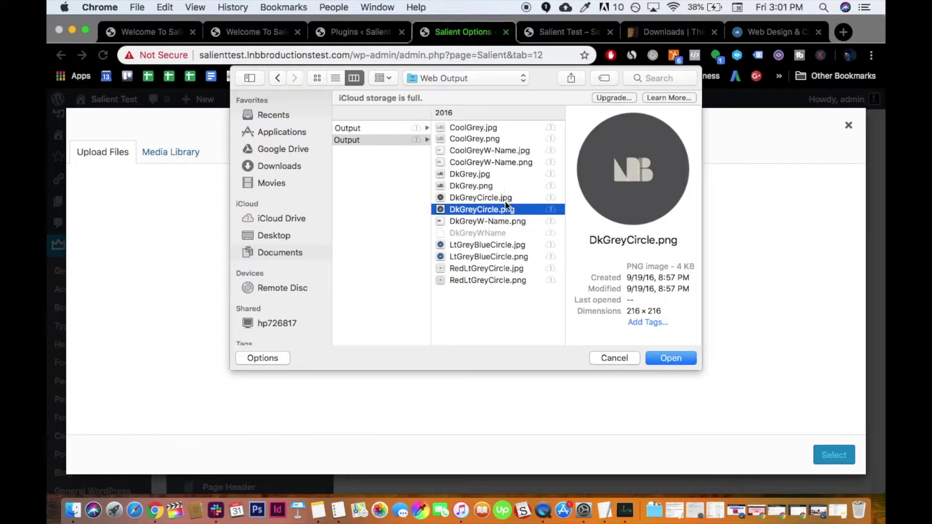
pyautogui.moveTo(485, 222)
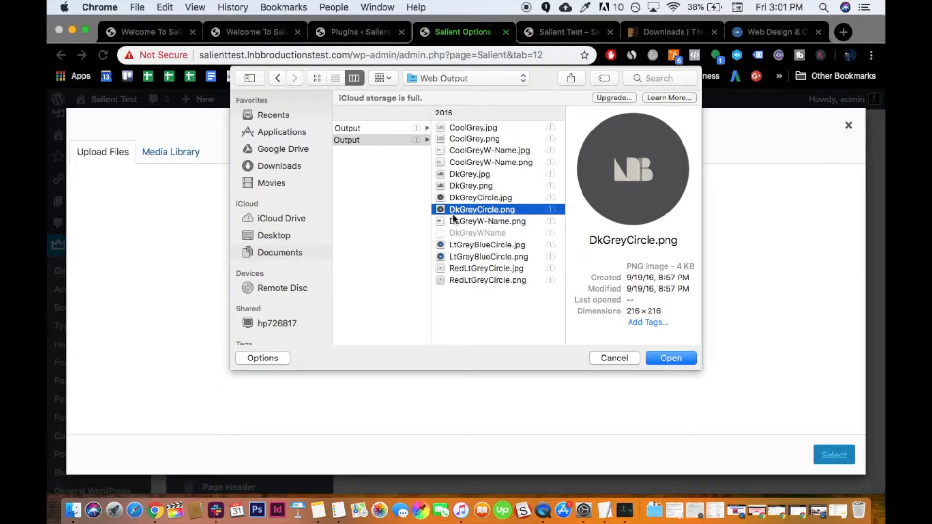
pyautogui.moveTo(501, 200)
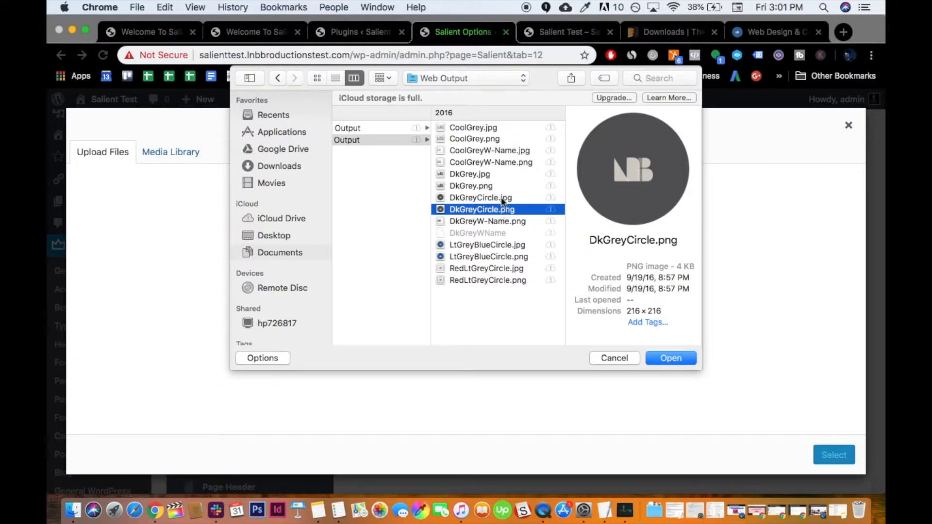
pyautogui.moveTo(490, 213)
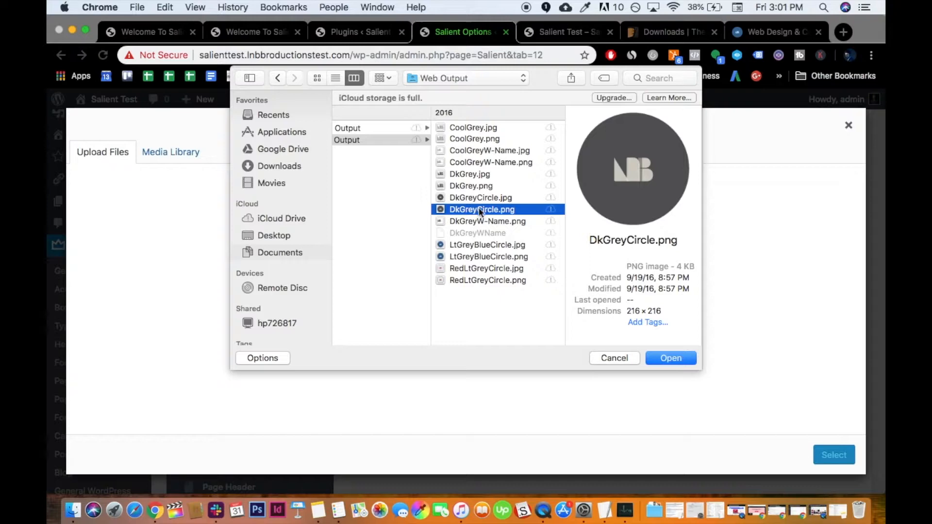
pyautogui.moveTo(529, 261)
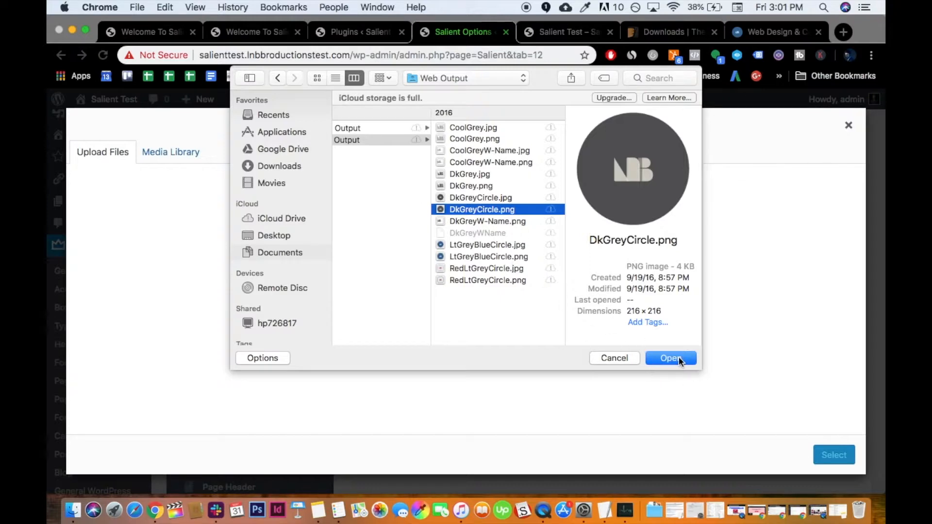
pyautogui.moveTo(559, 218)
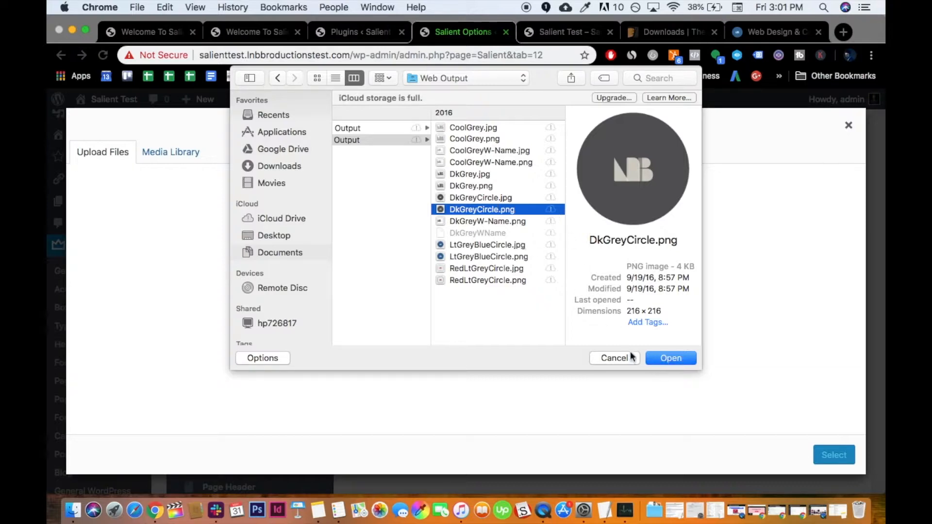
pyautogui.click(671, 358)
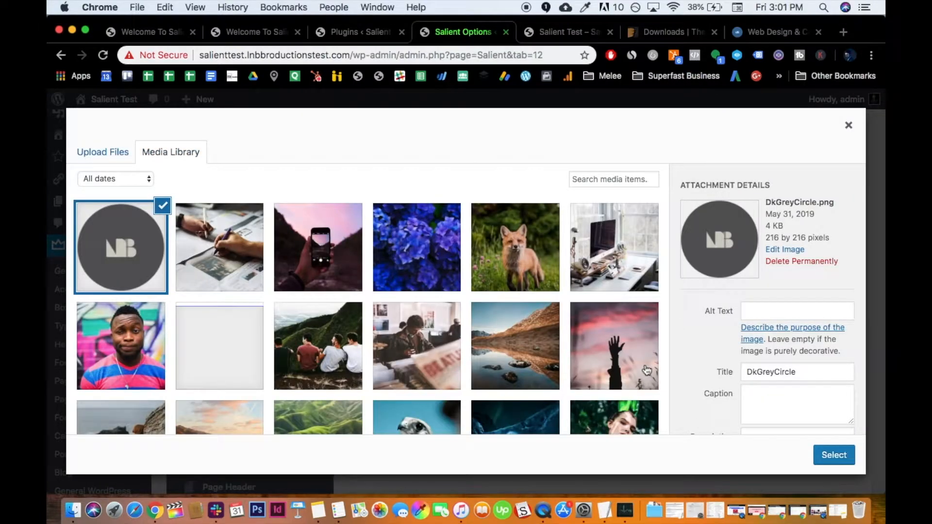
# Assign the DkGreyCircle LNB image as the standard logo and again as the retina logo
pyautogui.click(833, 454)
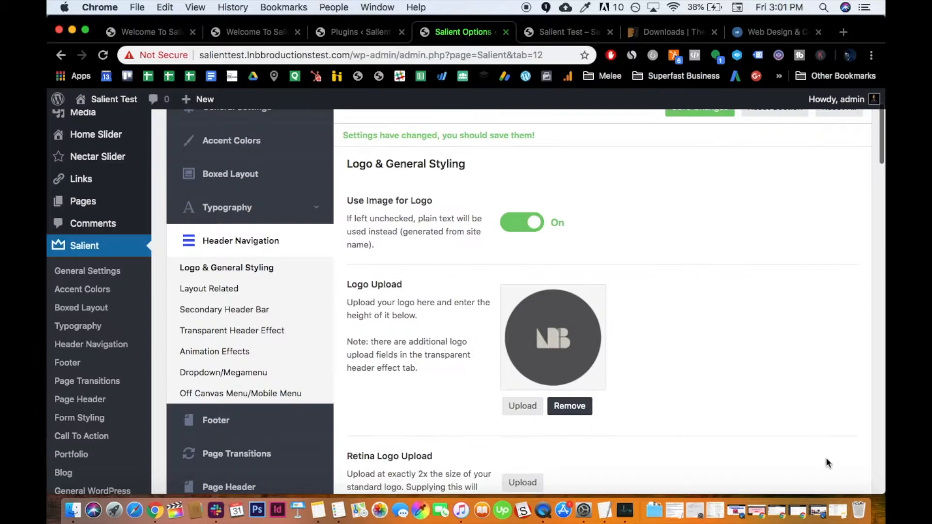
pyautogui.scroll(-3)
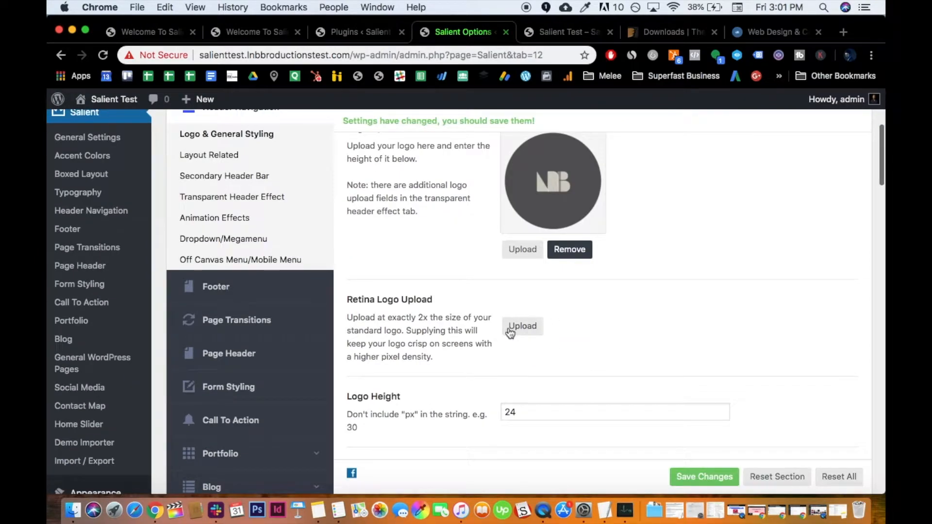
pyautogui.click(522, 326)
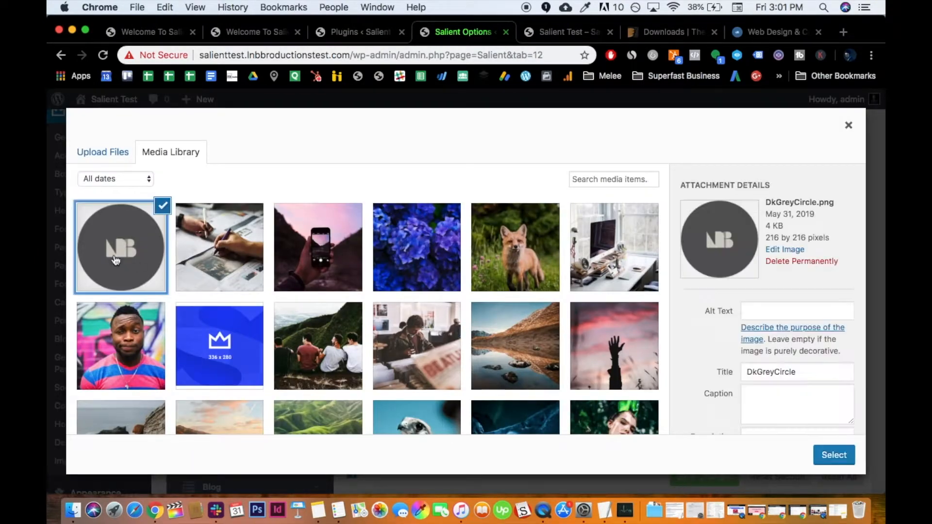
pyautogui.click(832, 454)
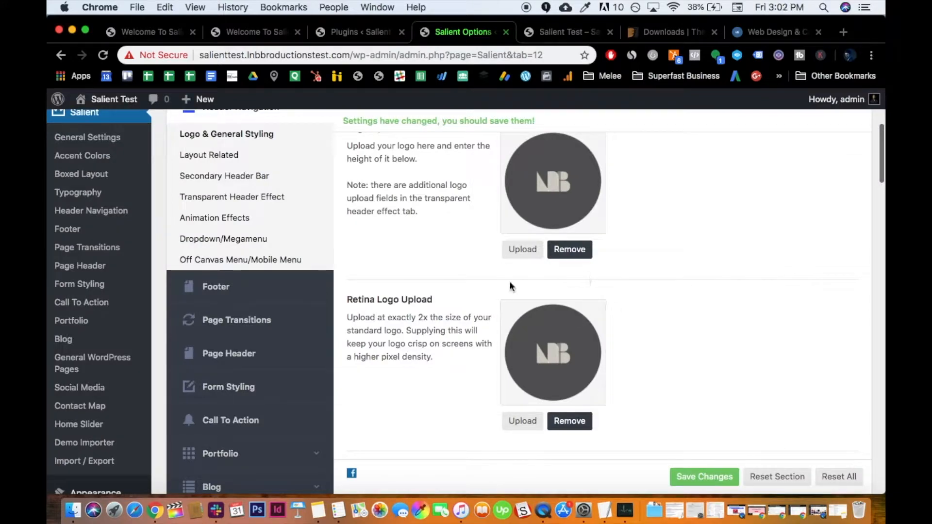
pyautogui.scroll(-3)
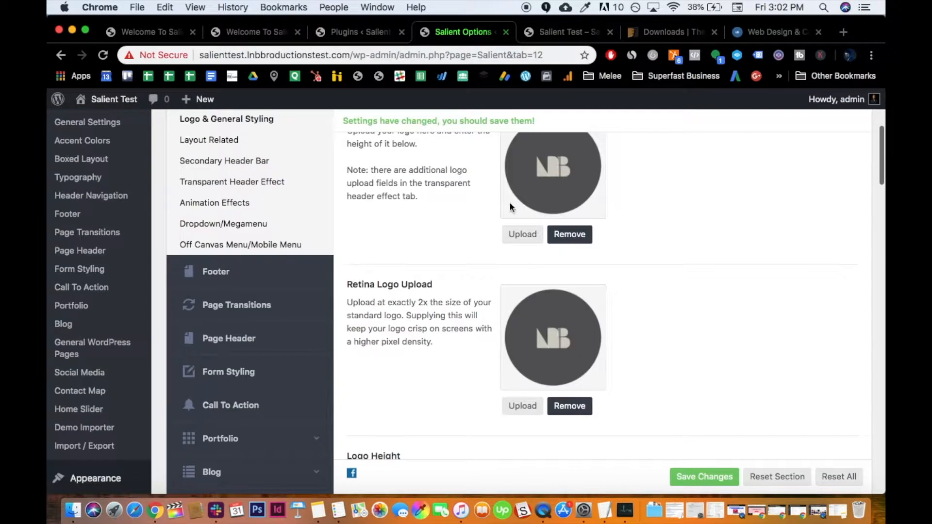
pyautogui.moveTo(420, 311)
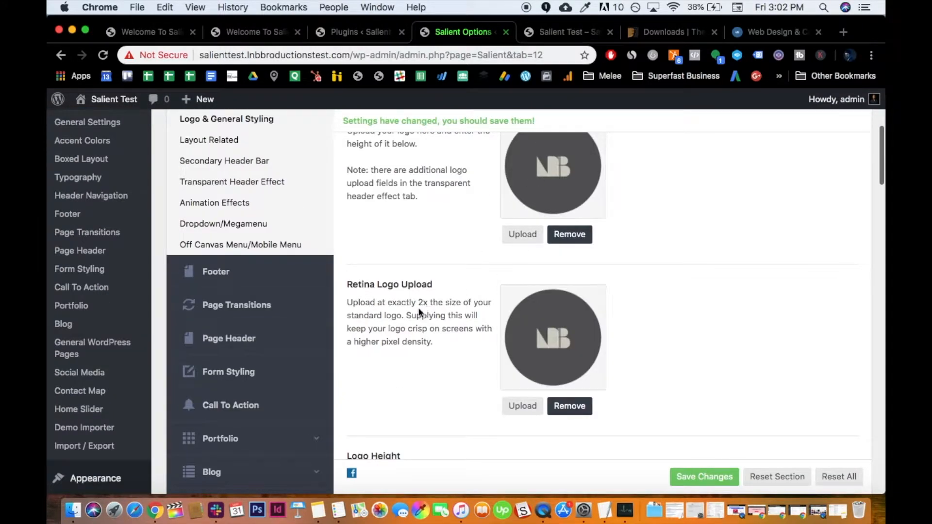
pyautogui.moveTo(448, 340)
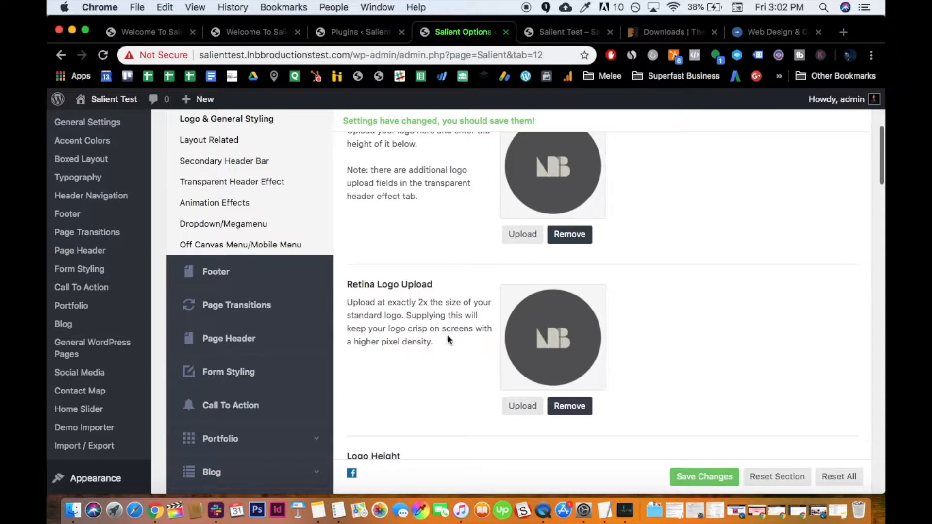
# Save the logo settings and verify the small LNB circle logo in the live site header
pyautogui.scroll(3)
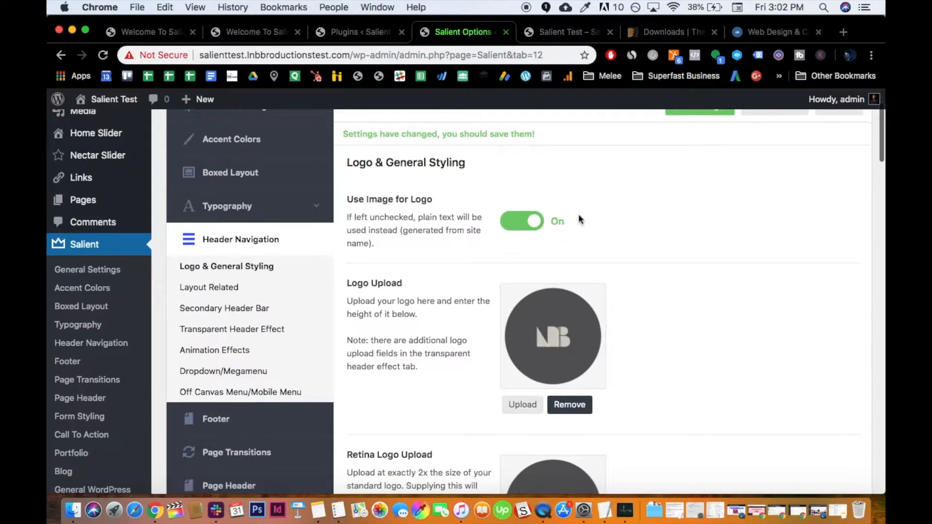
pyautogui.scroll(3)
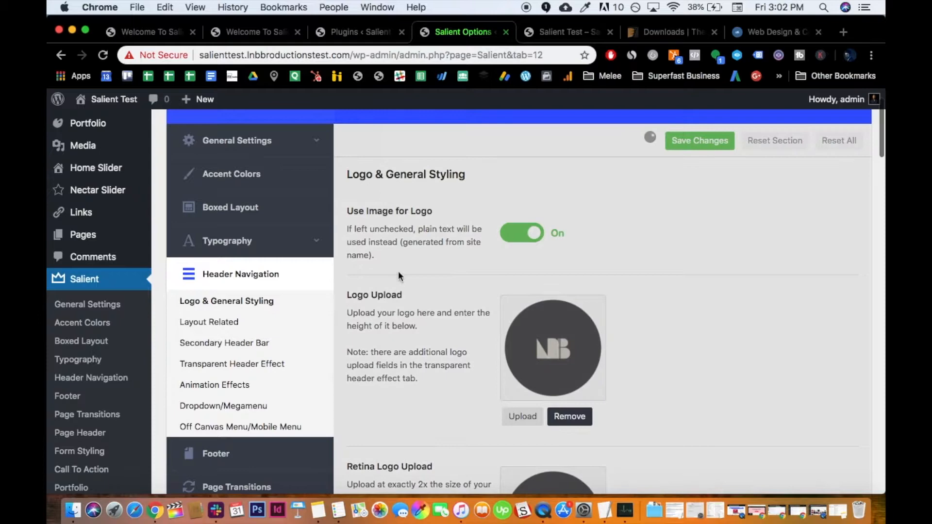
pyautogui.click(699, 140)
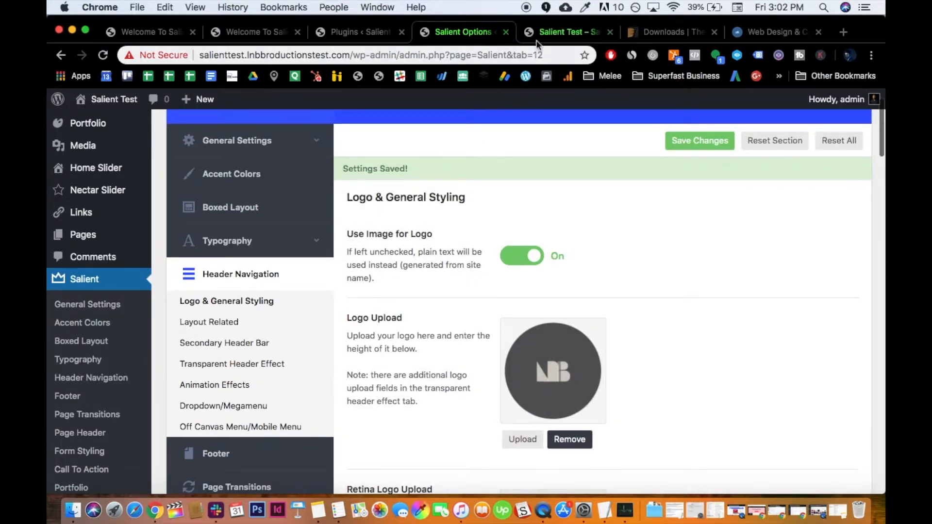
pyautogui.click(565, 31)
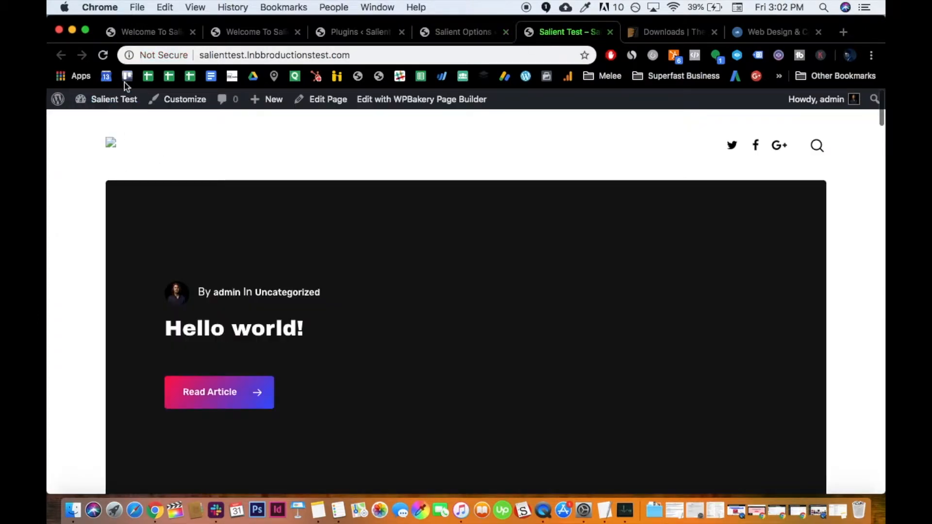
pyautogui.moveTo(248, 198)
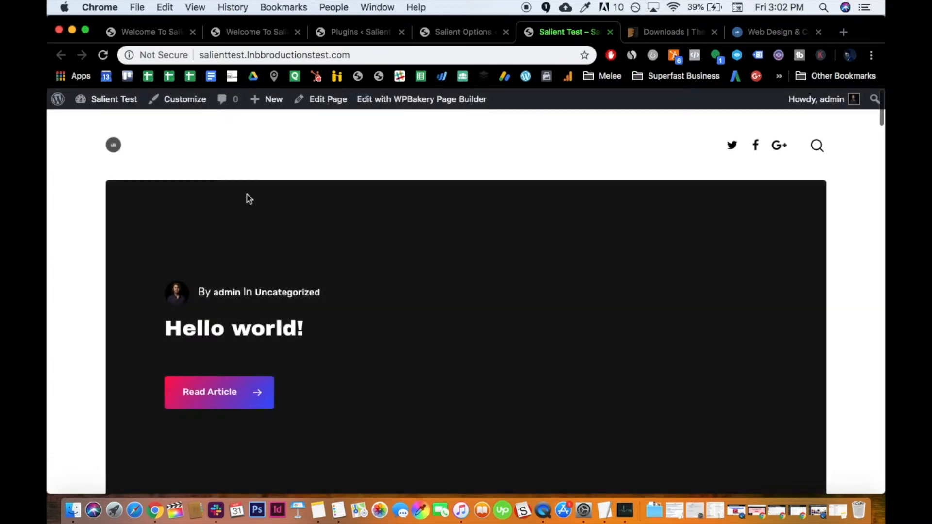
pyautogui.moveTo(113, 144)
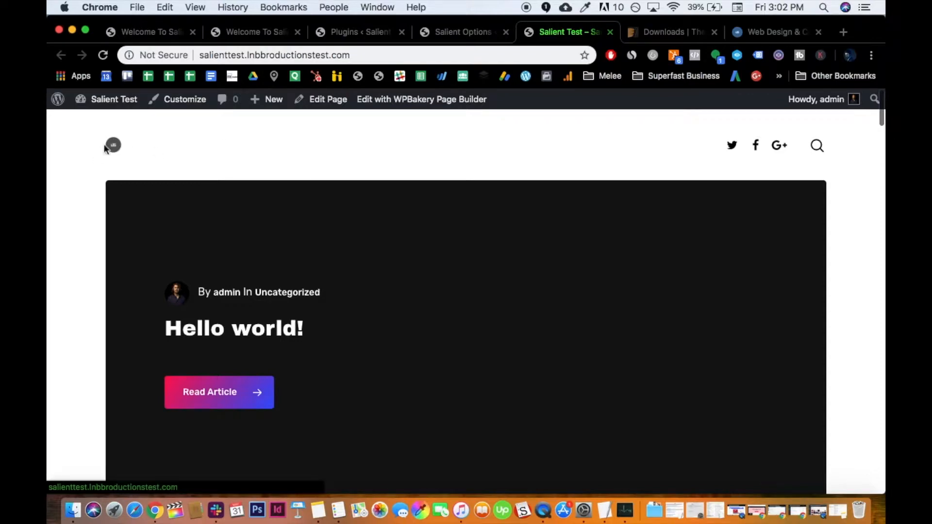
pyautogui.moveTo(166, 184)
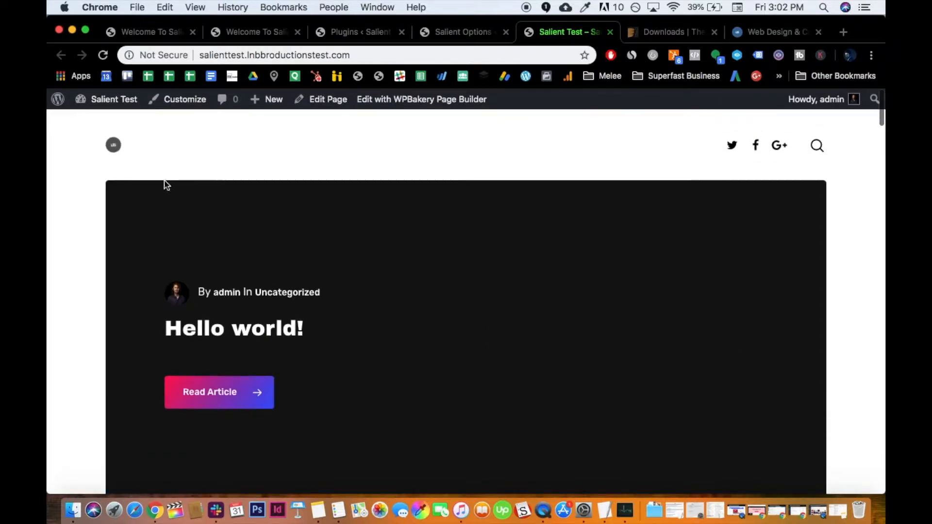
pyautogui.moveTo(113, 146)
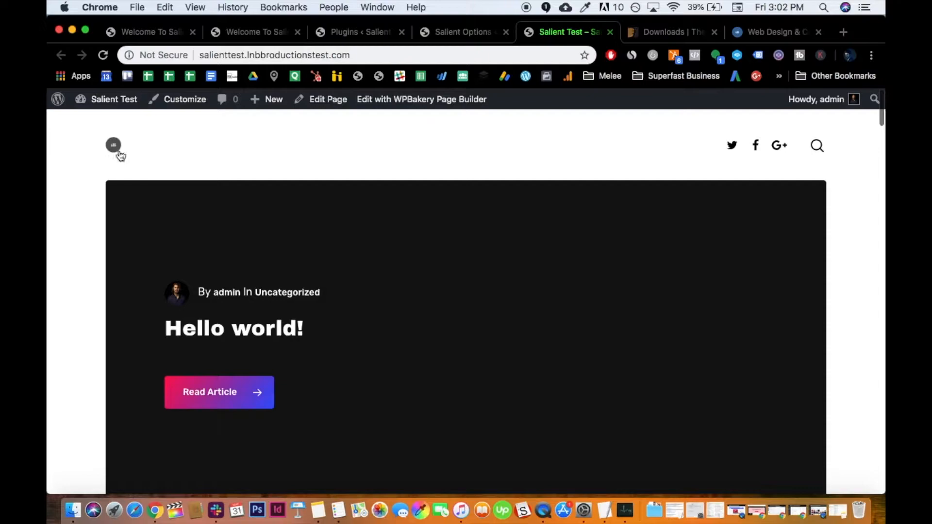
pyautogui.scroll(-3)
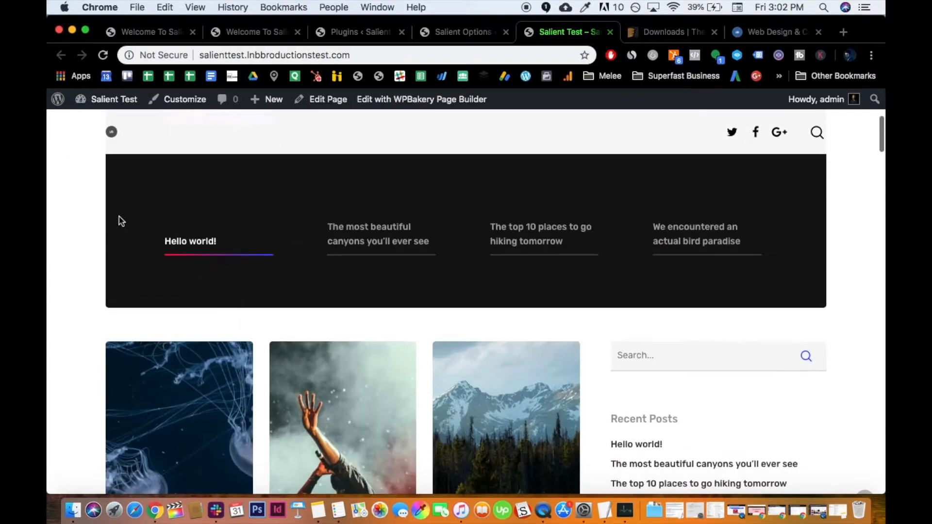
pyautogui.scroll(3)
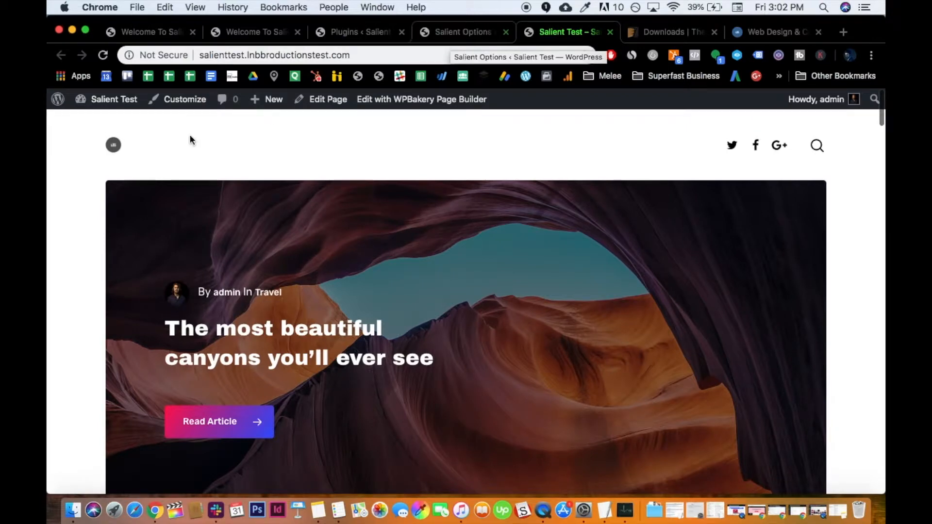
pyautogui.click(464, 31)
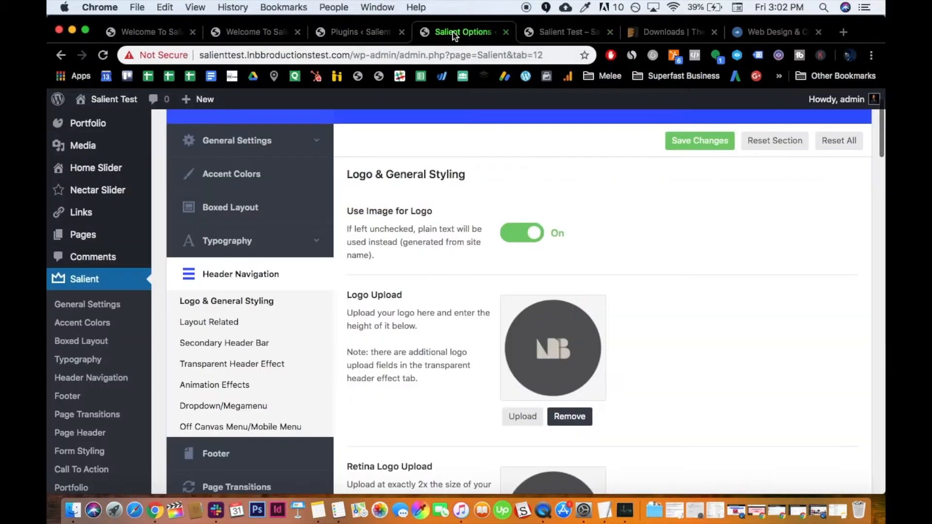
# Change the logo height from 24 to 60 and preview the live site
pyautogui.scroll(-3)
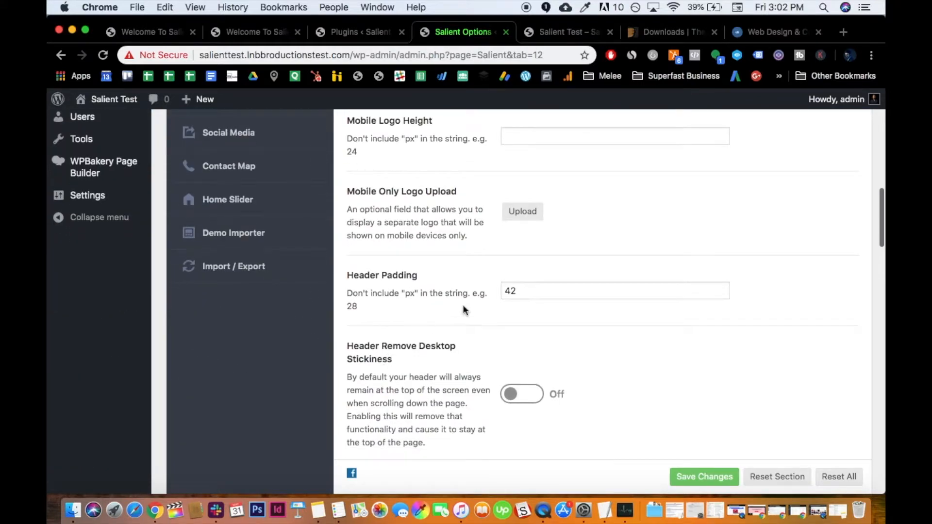
pyautogui.scroll(3)
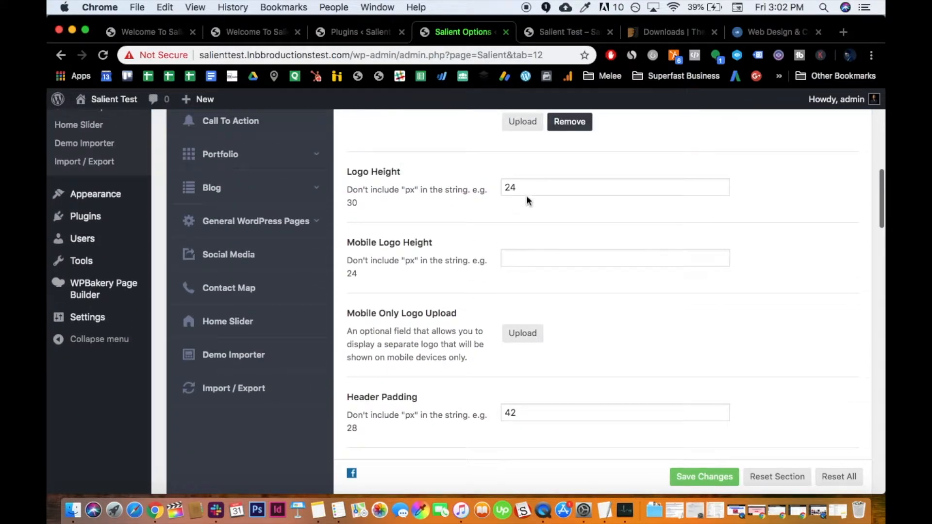
pyautogui.click(615, 186)
pyautogui.write('60')
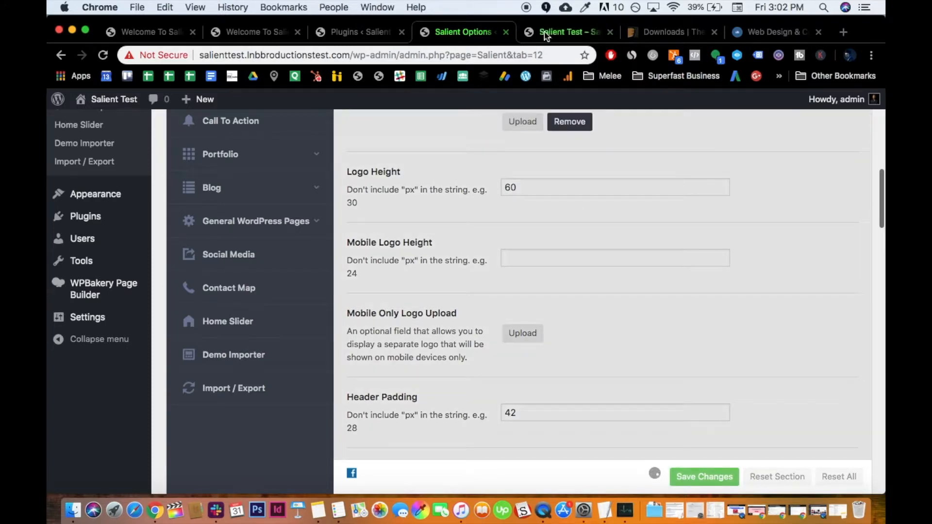
pyautogui.click(564, 31)
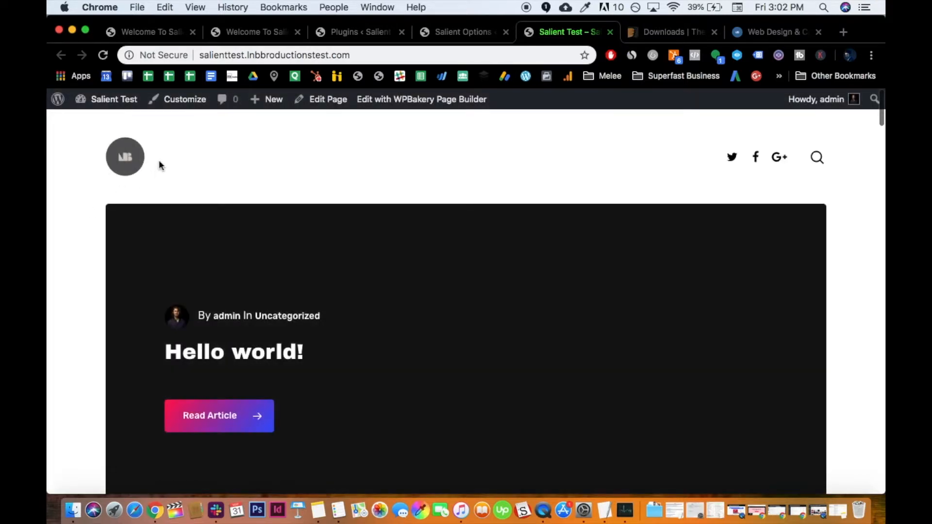
pyautogui.moveTo(462, 31)
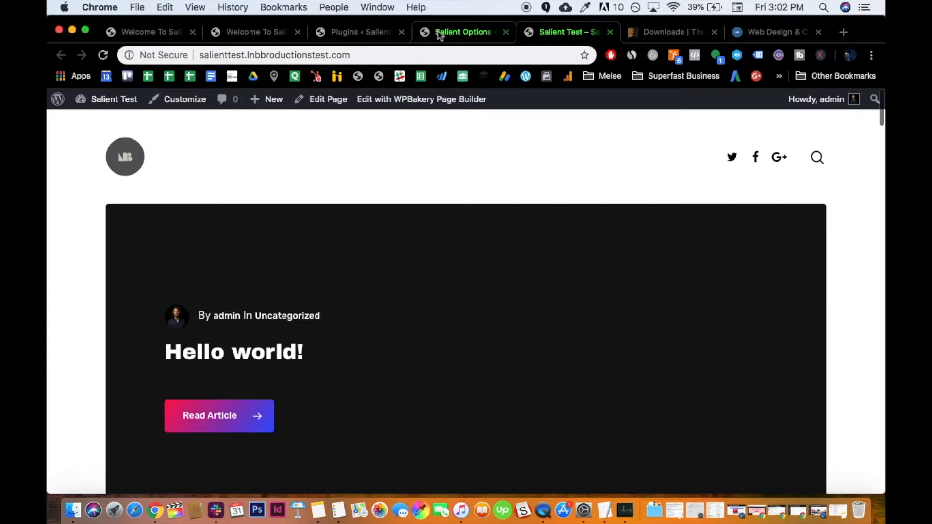
# Raise the logo height to 75 and save the change
pyautogui.click(462, 31)
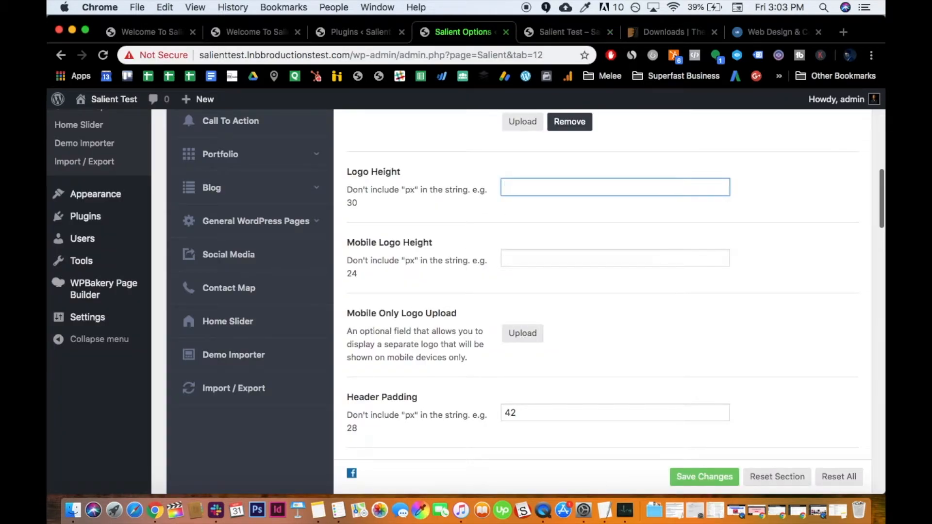
pyautogui.write('75')
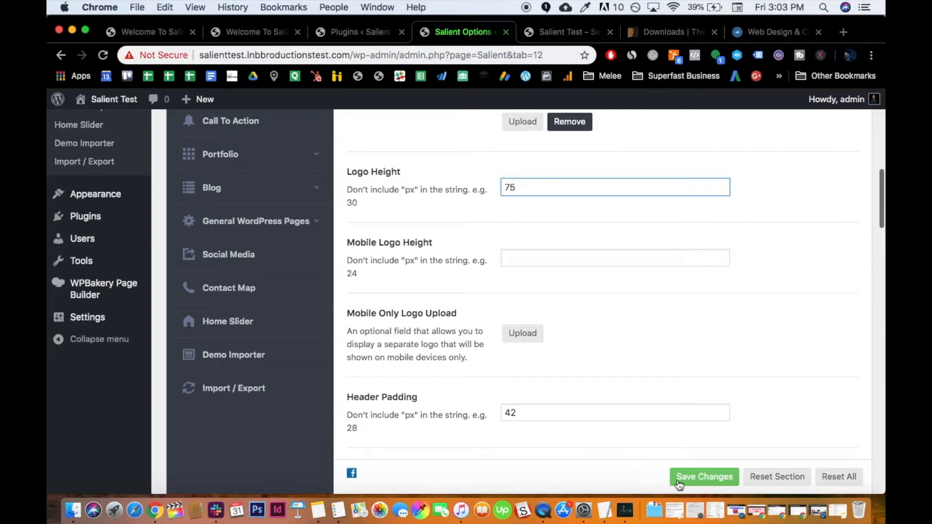
pyautogui.click(568, 32)
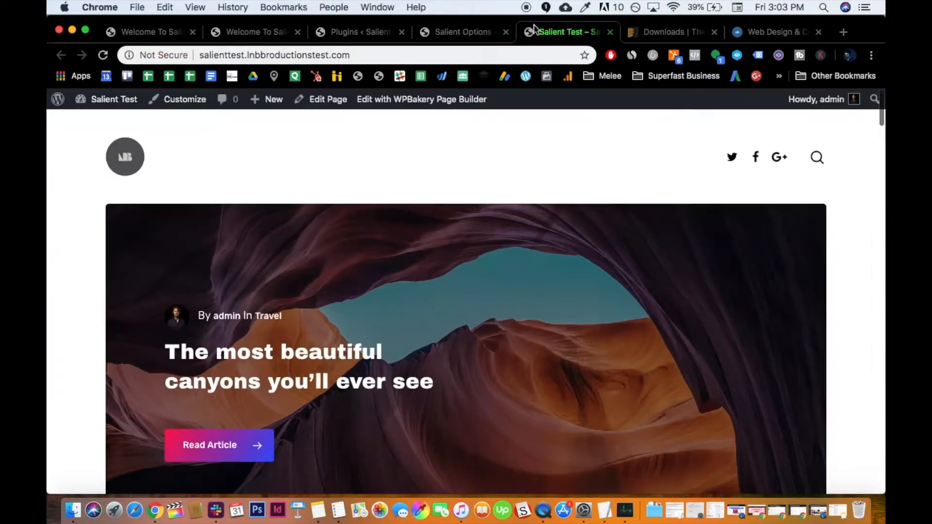
# Set the header padding to 28 instead of 42, save, and check the larger logo live
pyautogui.click(463, 31)
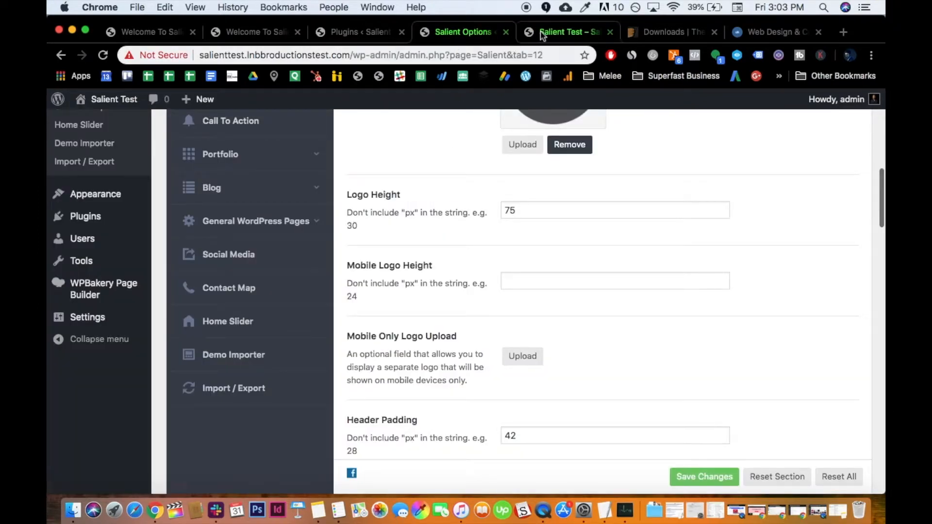
pyautogui.click(565, 31)
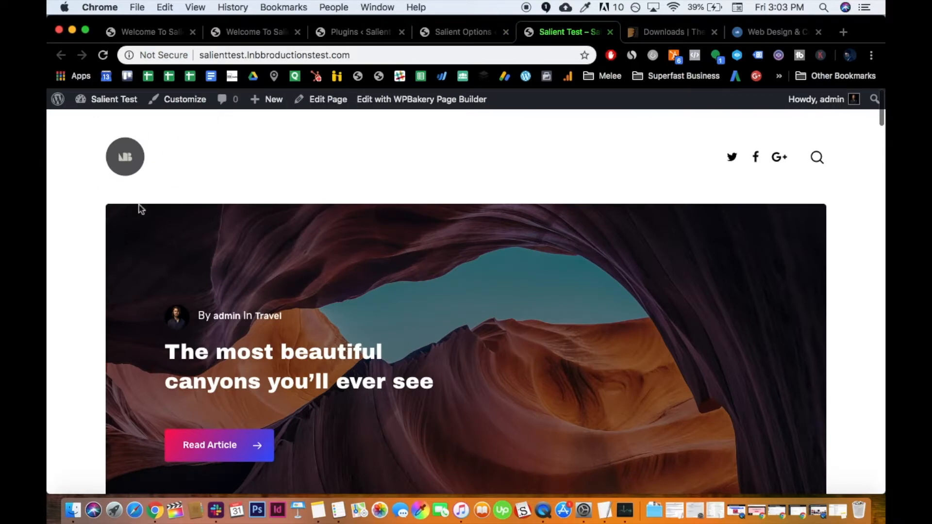
pyautogui.click(464, 31)
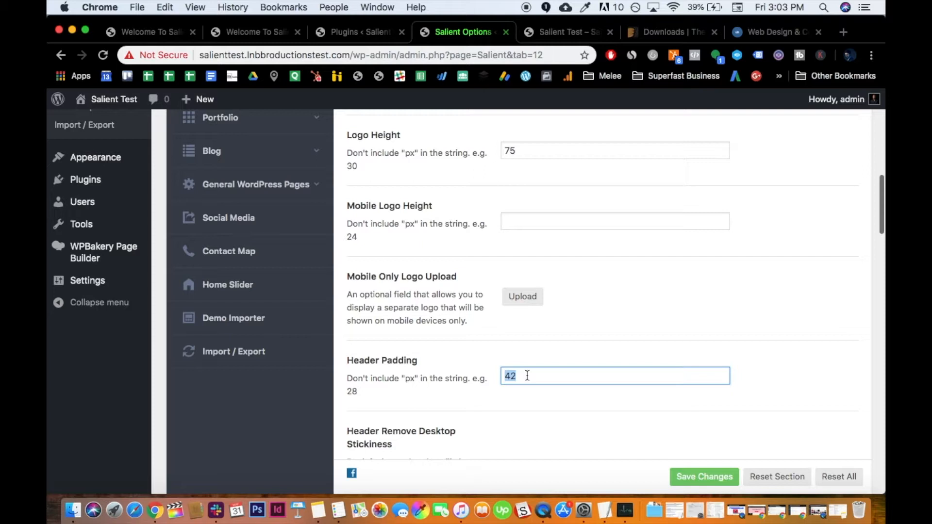
pyautogui.moveTo(434, 269)
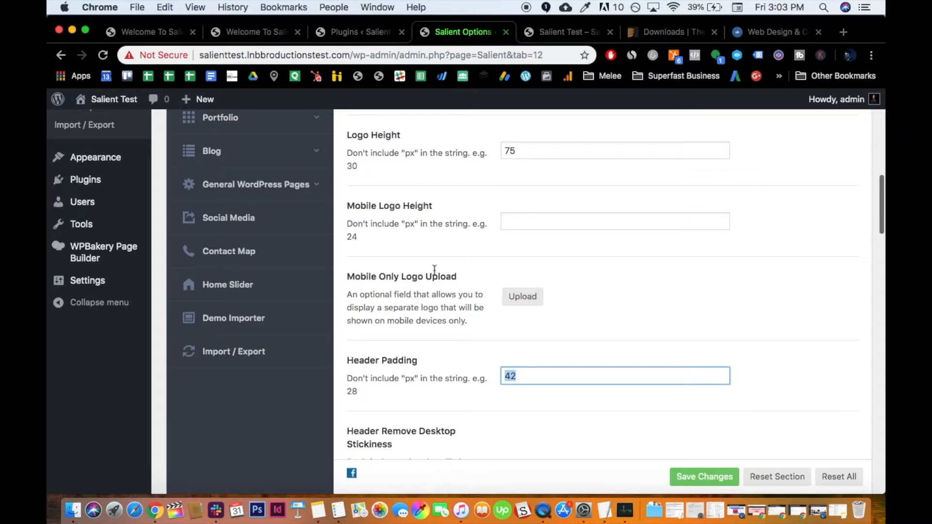
pyautogui.moveTo(411, 345)
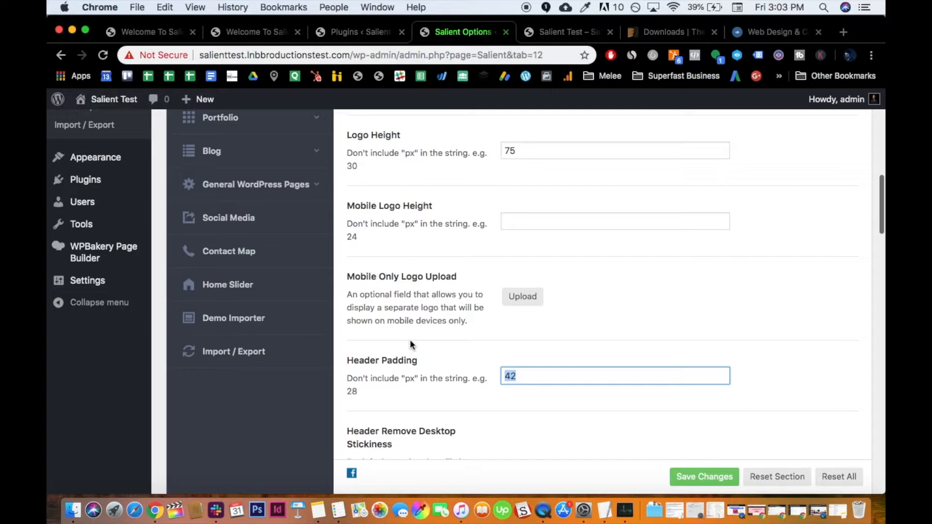
pyautogui.click(704, 476)
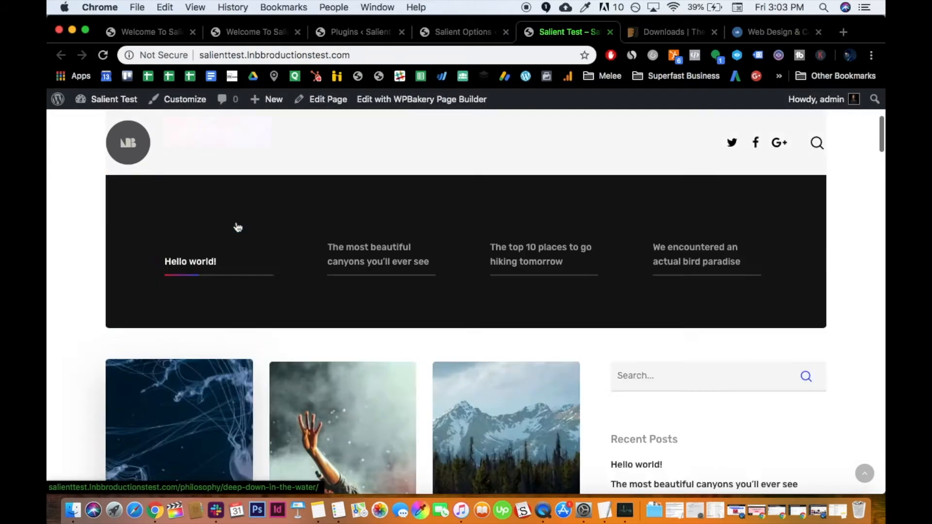
pyautogui.scroll(3)
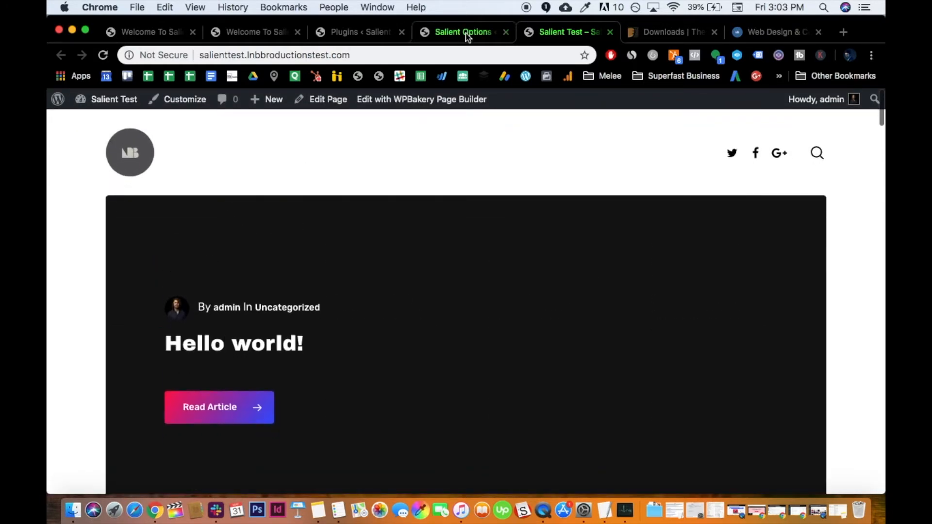
pyautogui.click(462, 31)
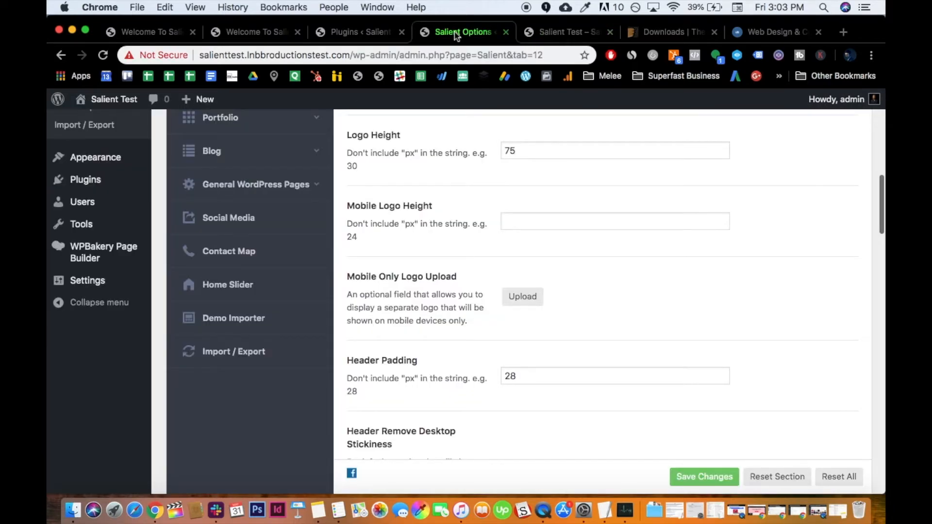
pyautogui.moveTo(464, 39)
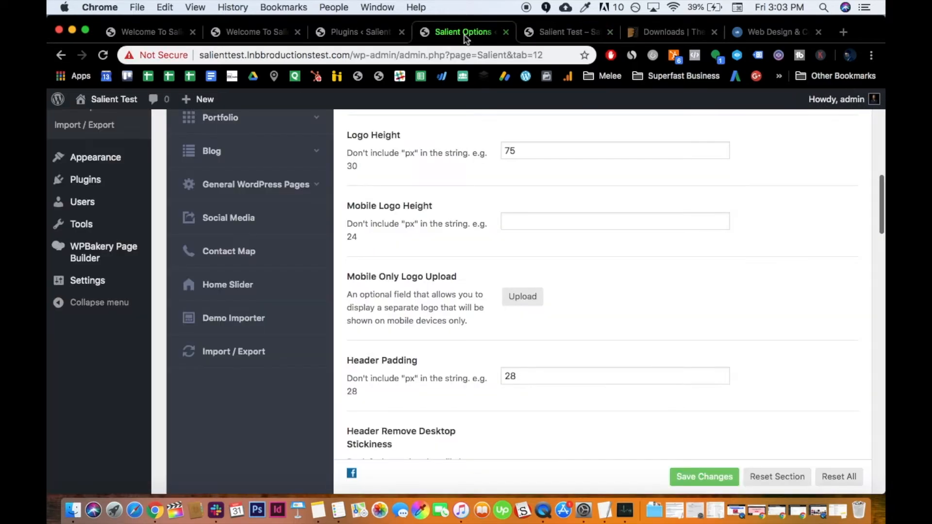
pyautogui.scroll(-3)
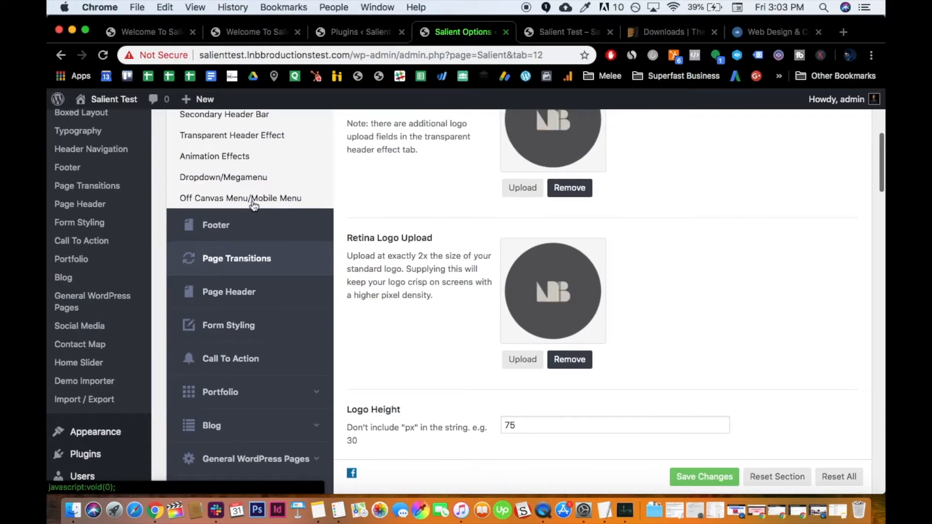
# Set the Salient footer layout to four columns in the Footer settings
pyautogui.click(216, 224)
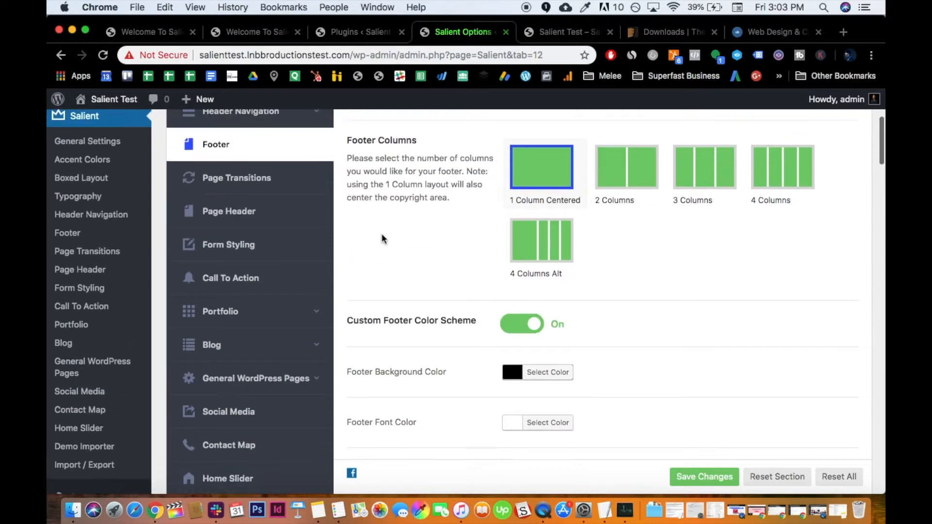
pyautogui.scroll(3)
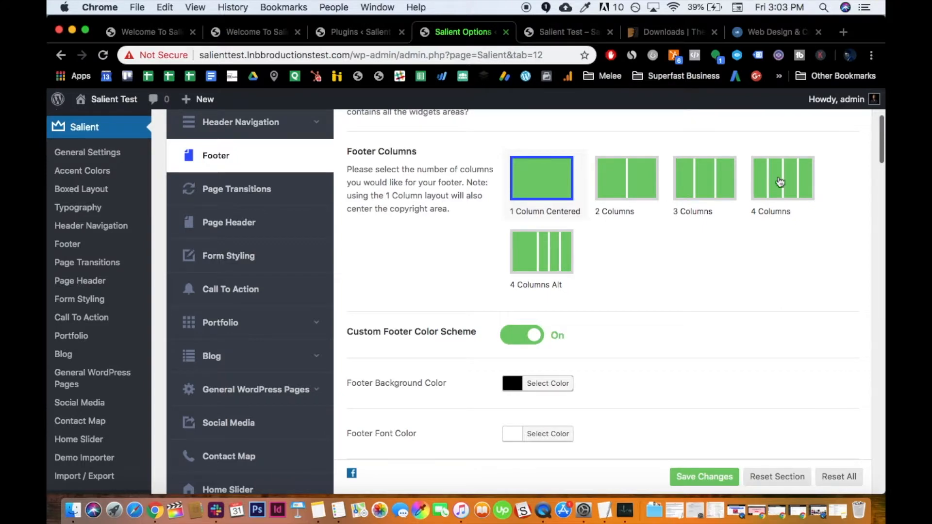
pyautogui.scroll(-3)
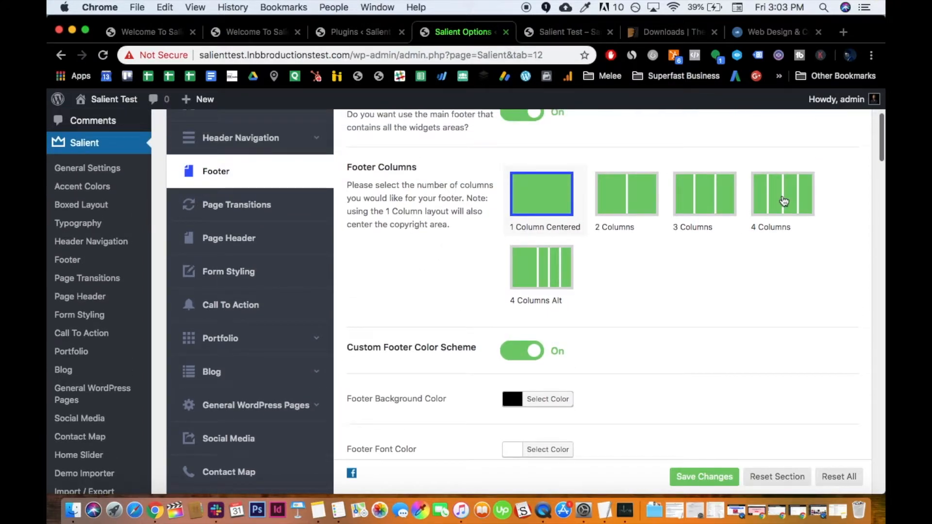
pyautogui.moveTo(627, 208)
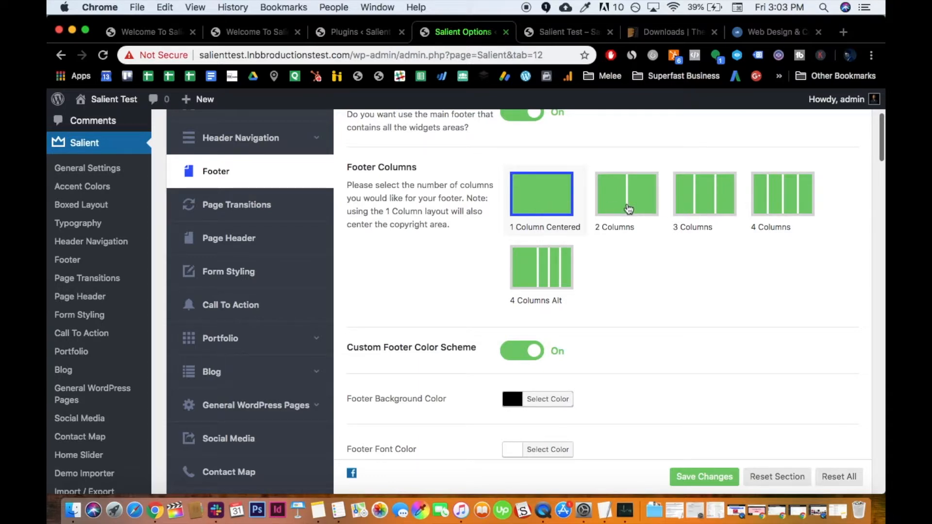
pyautogui.click(705, 193)
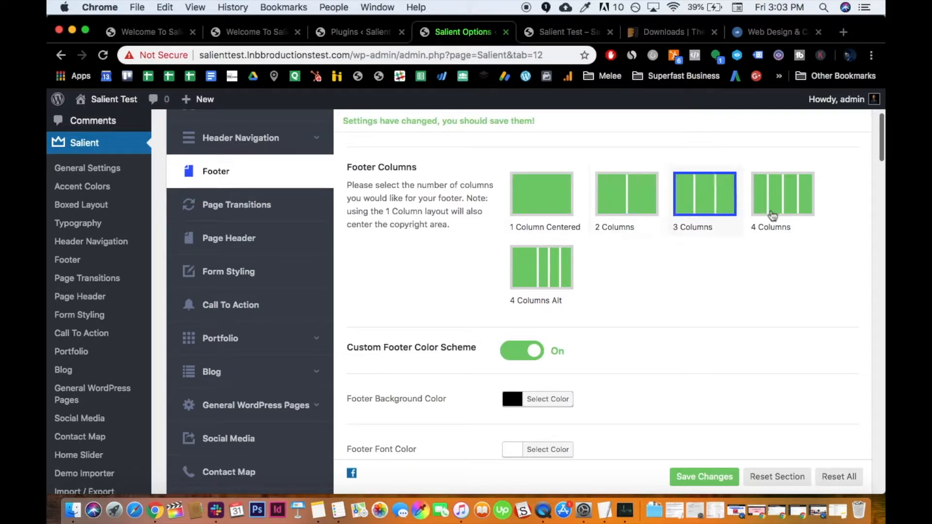
pyautogui.scroll(-3)
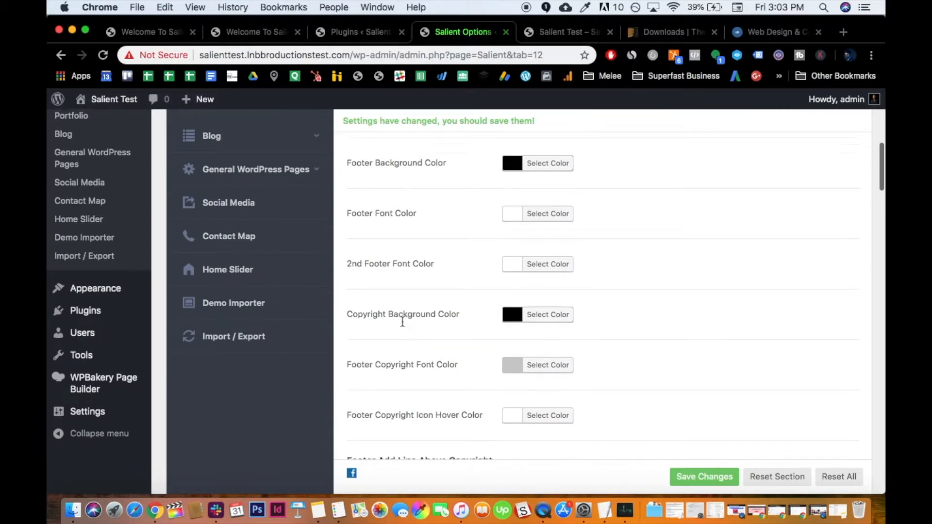
pyautogui.scroll(-3)
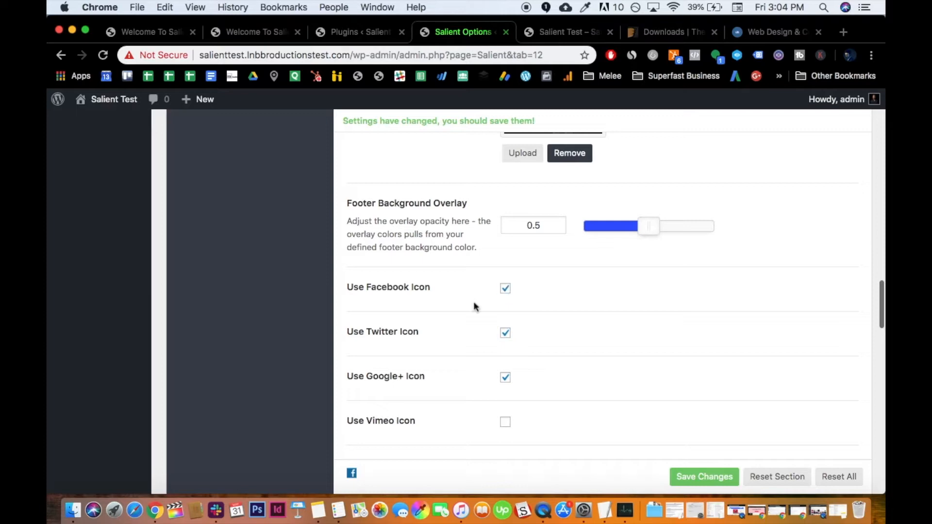
pyautogui.moveTo(504, 307)
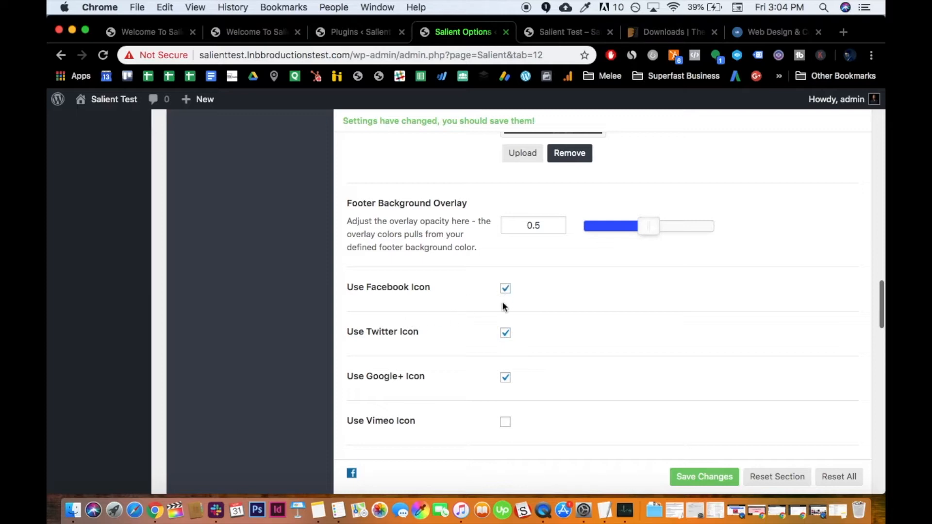
pyautogui.moveTo(448, 332)
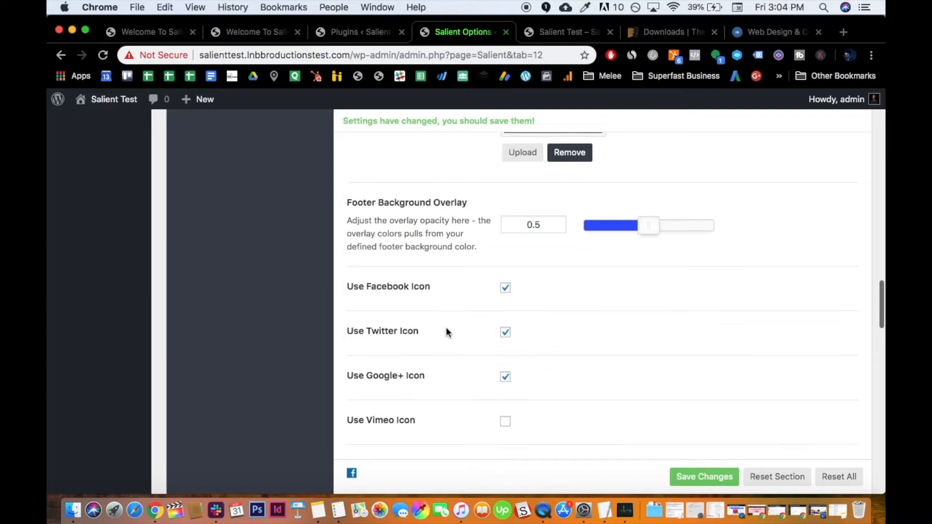
pyautogui.scroll(3)
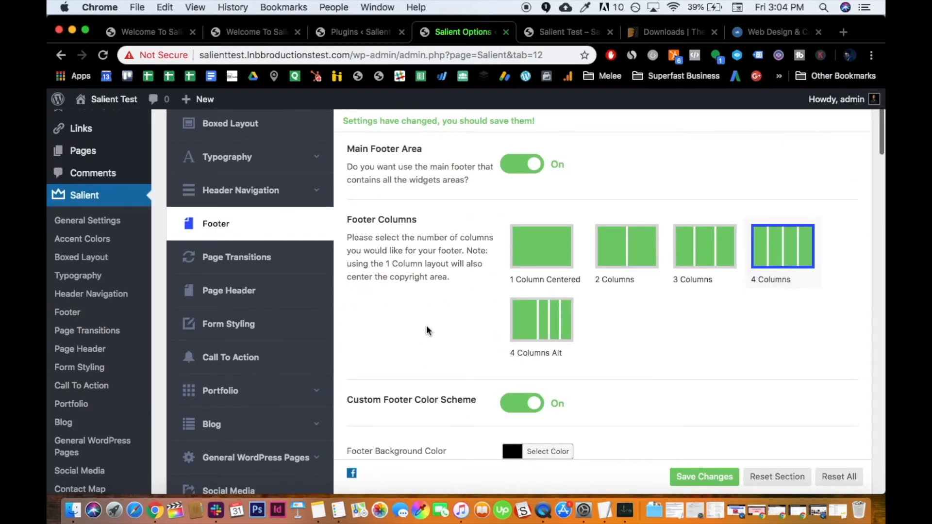
pyautogui.scroll(-3)
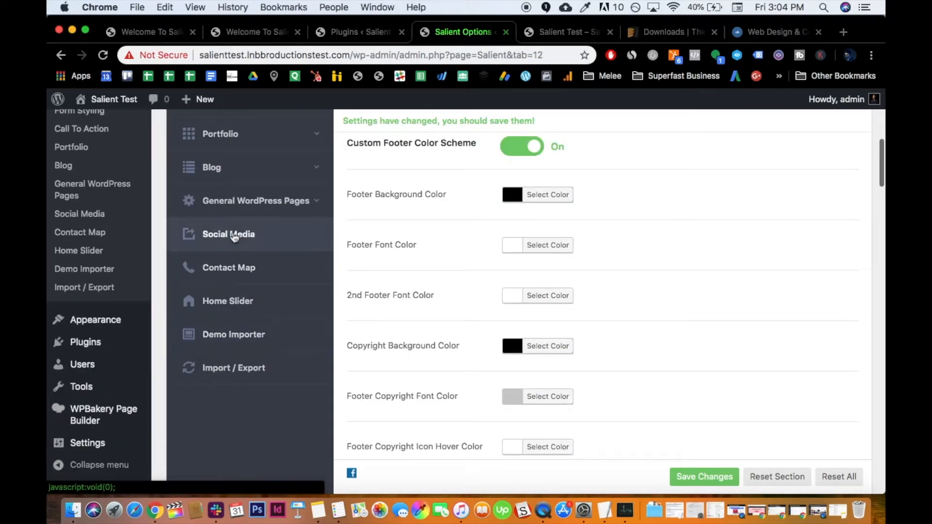
pyautogui.moveTo(353, 231)
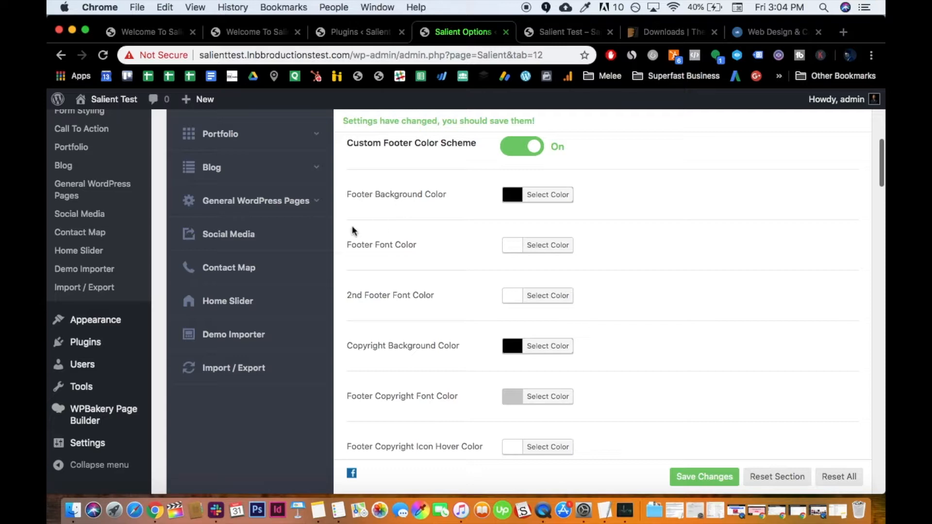
pyautogui.scroll(3)
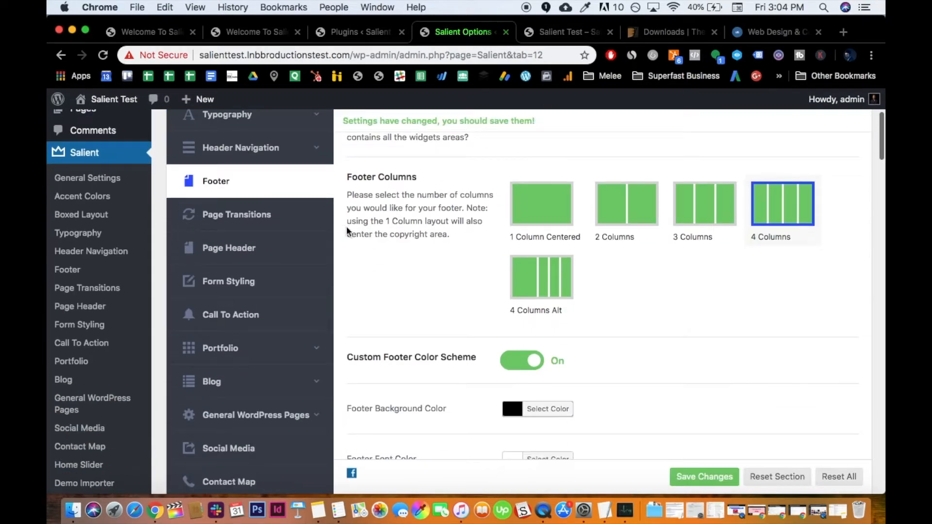
# Preview the footer on the live site and return to the footer options
pyautogui.click(565, 31)
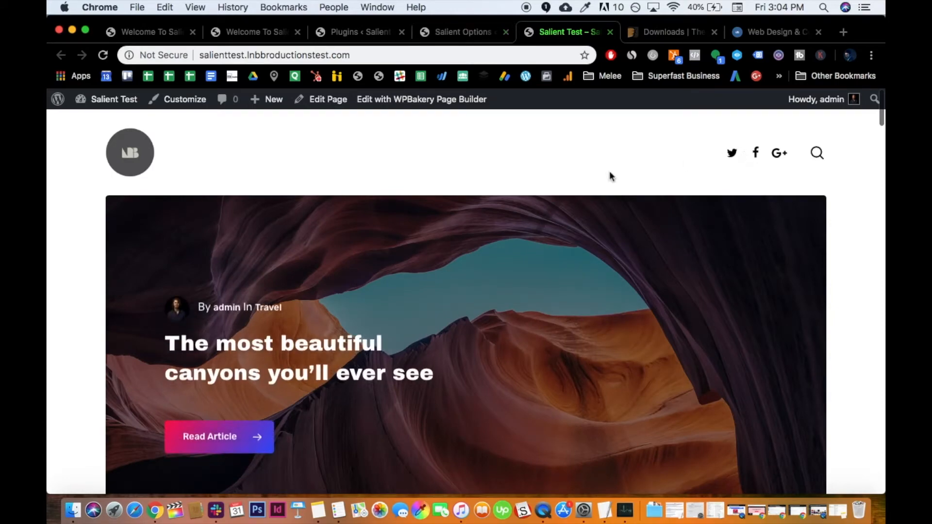
pyautogui.scroll(-3)
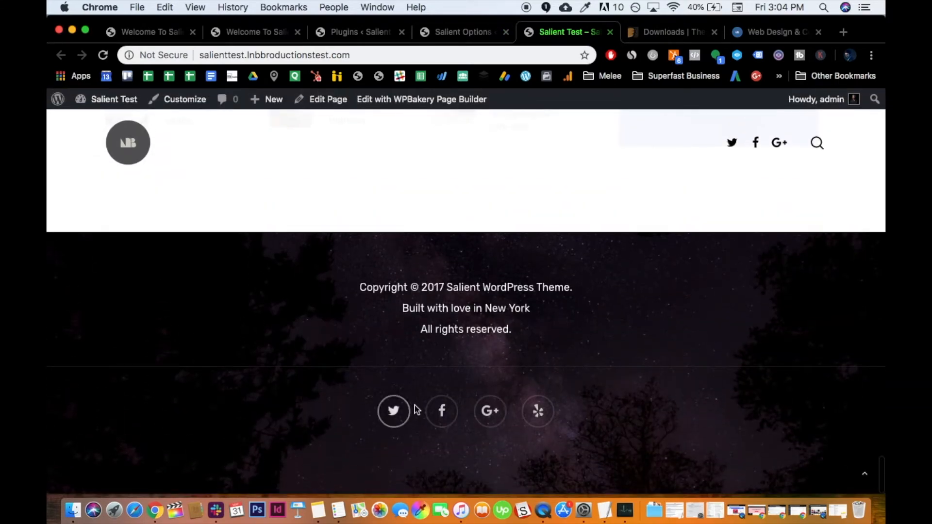
pyautogui.scroll(3)
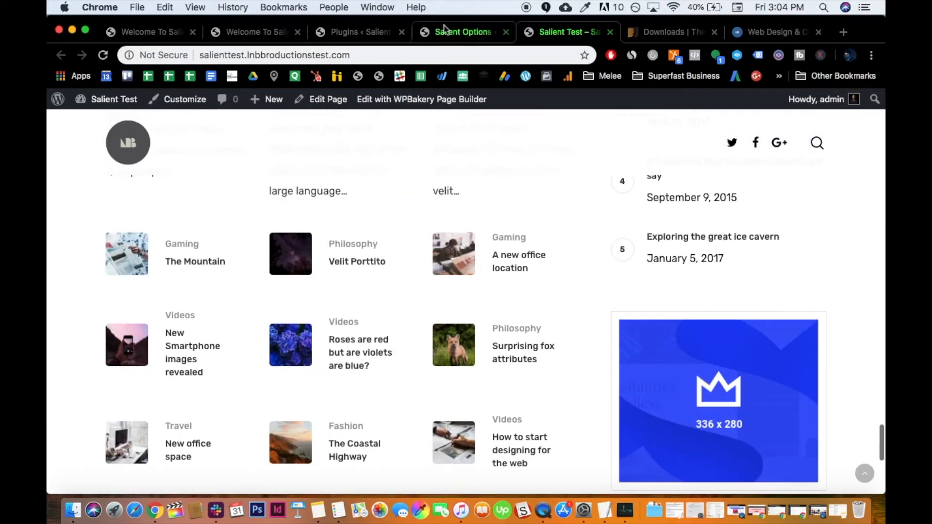
pyautogui.click(463, 31)
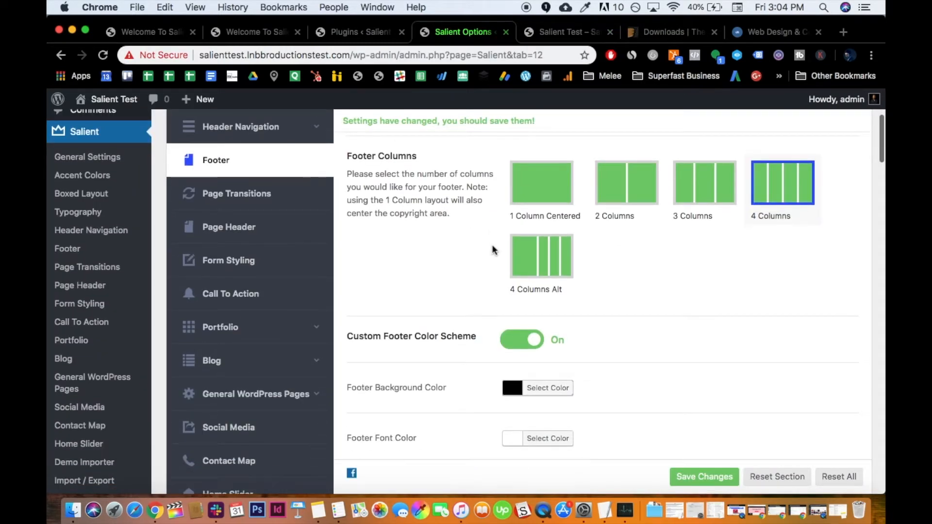
pyautogui.scroll(-3)
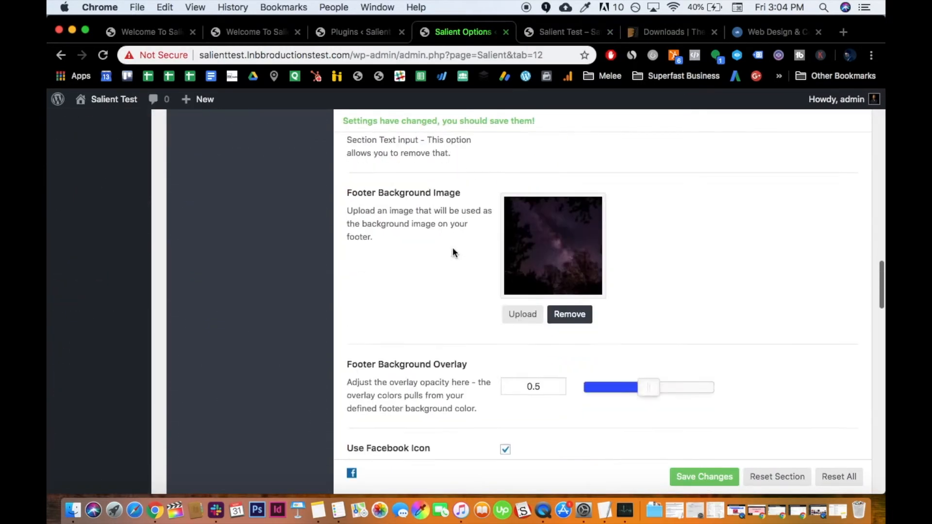
pyautogui.scroll(-3)
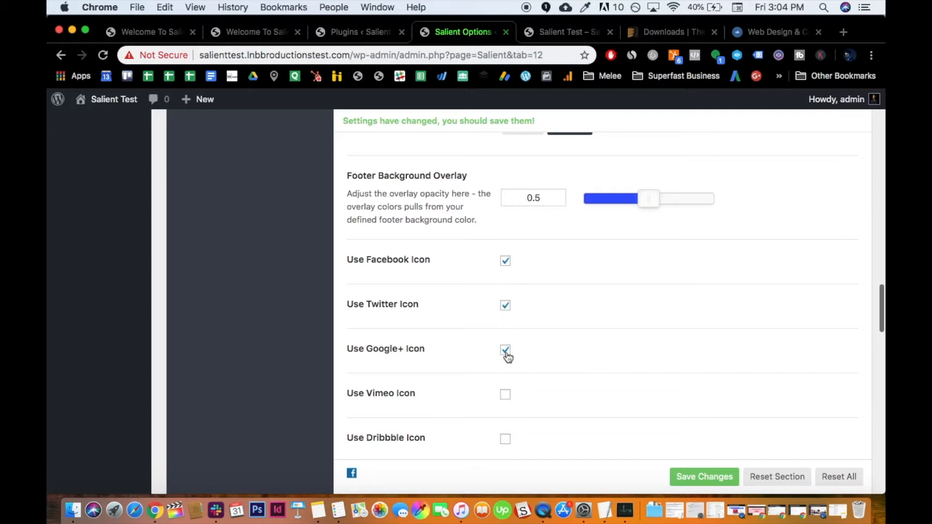
pyautogui.scroll(3)
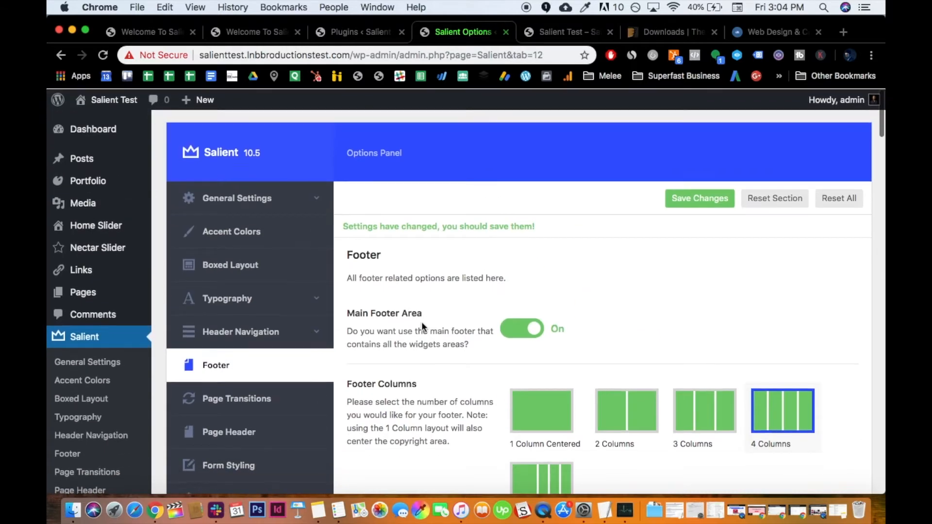
pyautogui.scroll(-3)
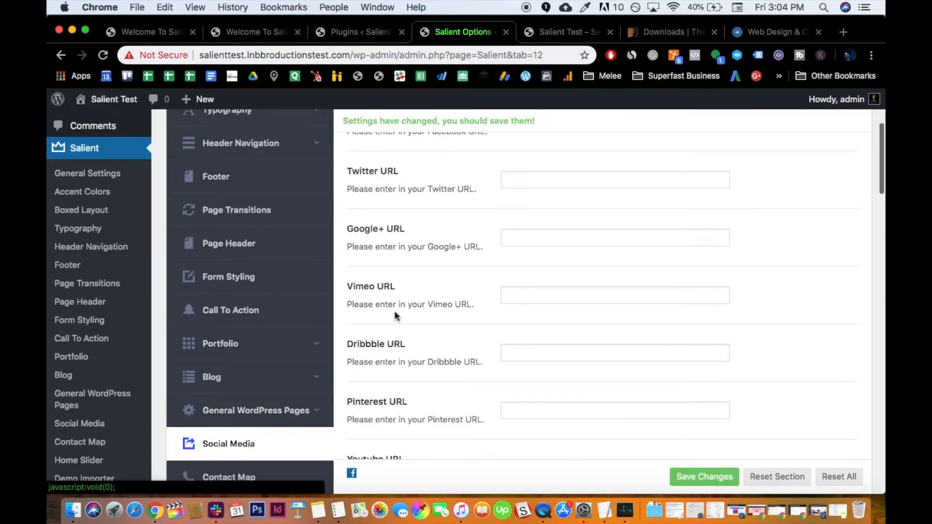
pyautogui.scroll(3)
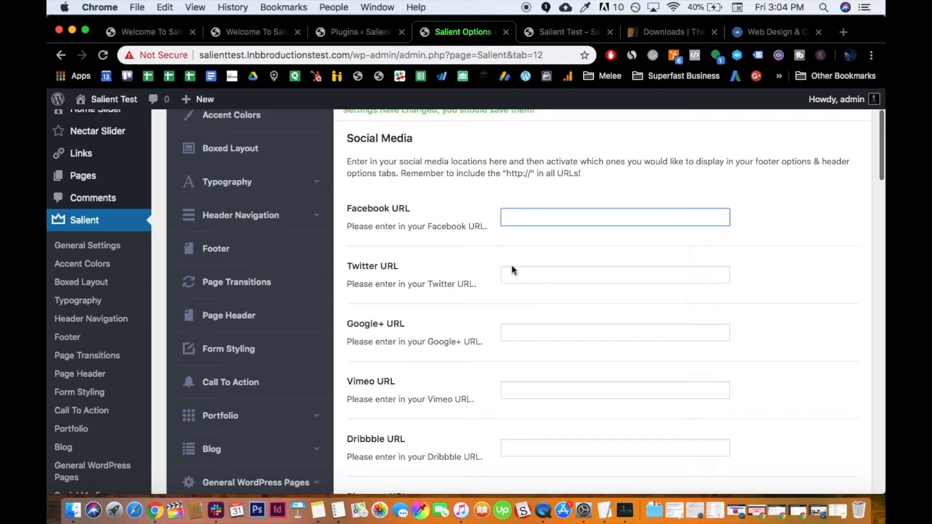
pyautogui.moveTo(492, 76)
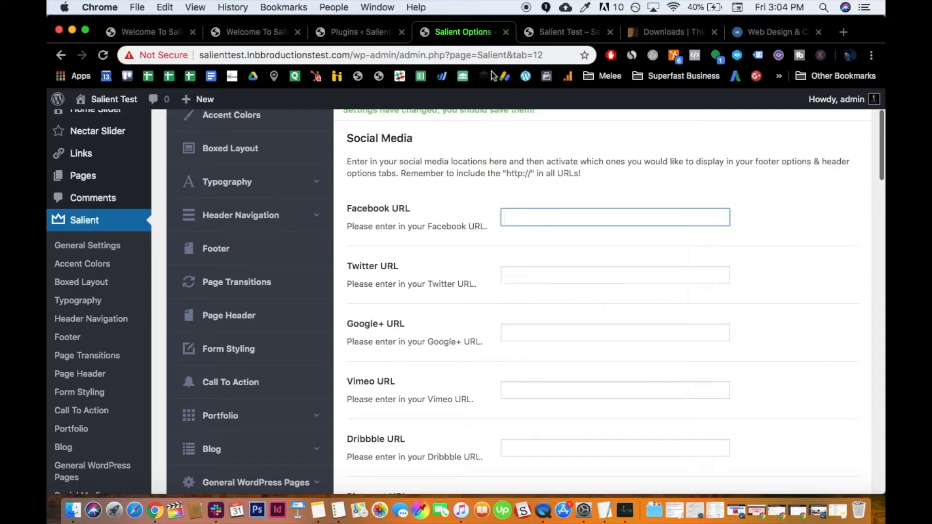
pyautogui.click(565, 32)
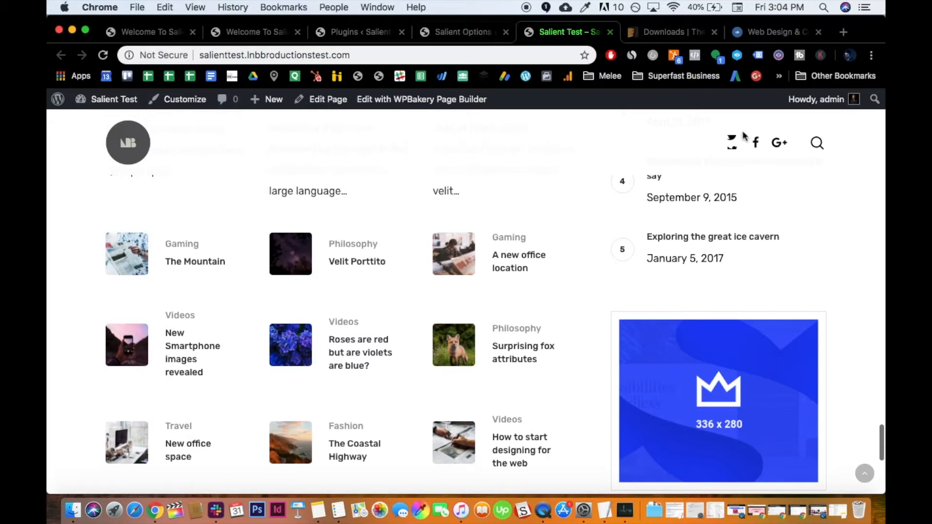
pyautogui.scroll(-3)
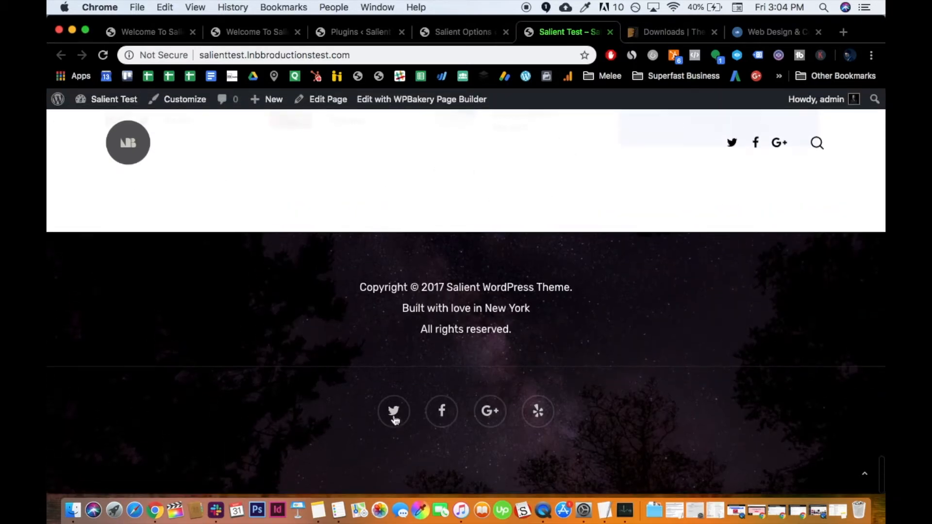
pyautogui.moveTo(393, 412)
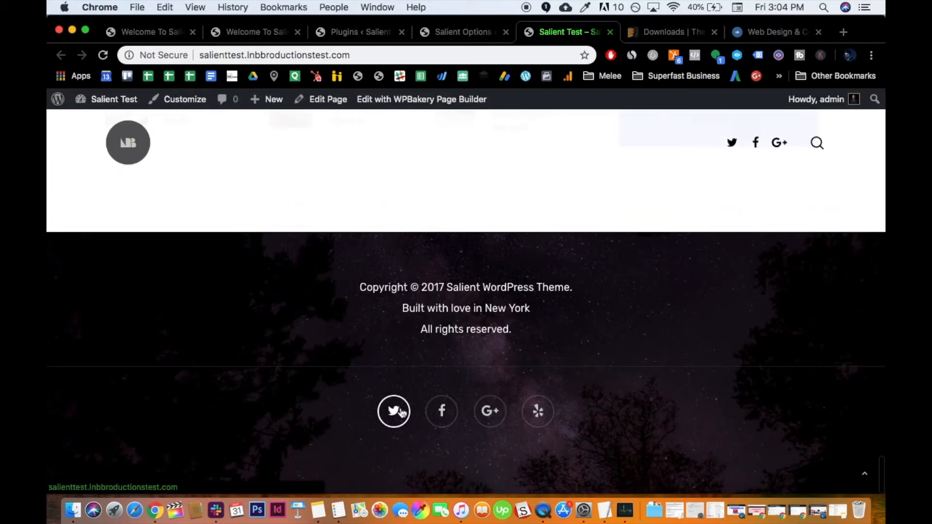
pyautogui.moveTo(537, 410)
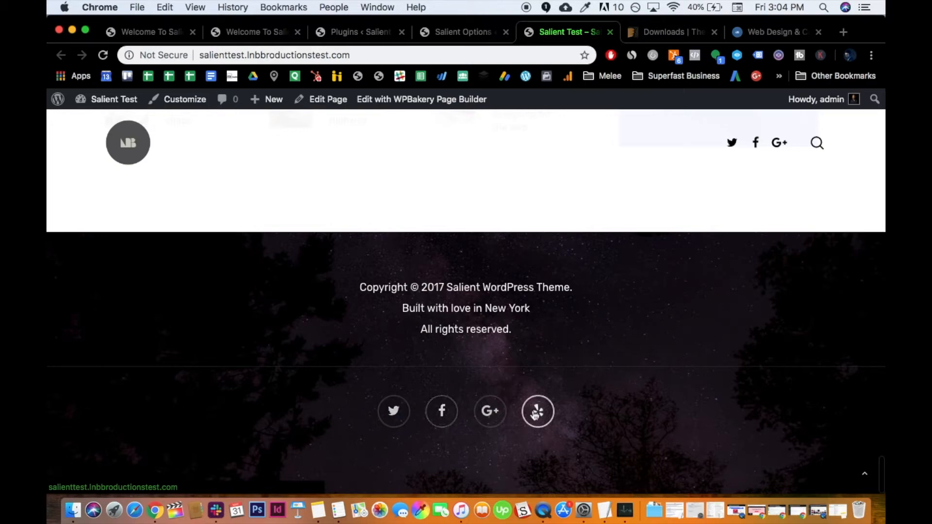
pyautogui.scroll(3)
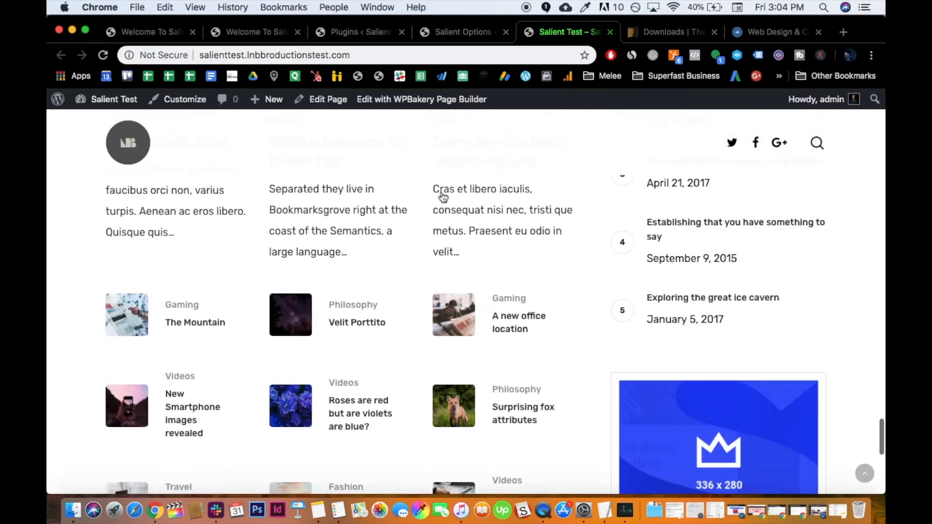
pyautogui.click(463, 31)
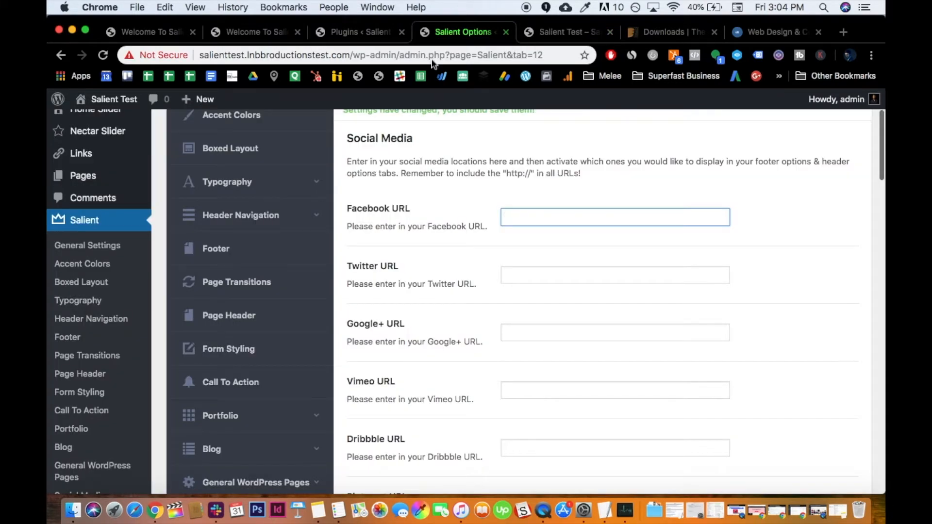
pyautogui.scroll(-3)
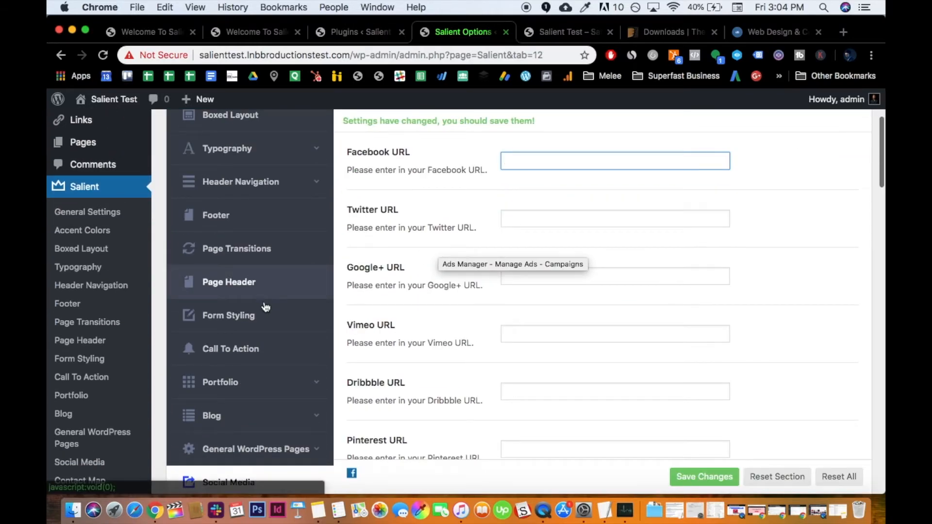
pyautogui.scroll(3)
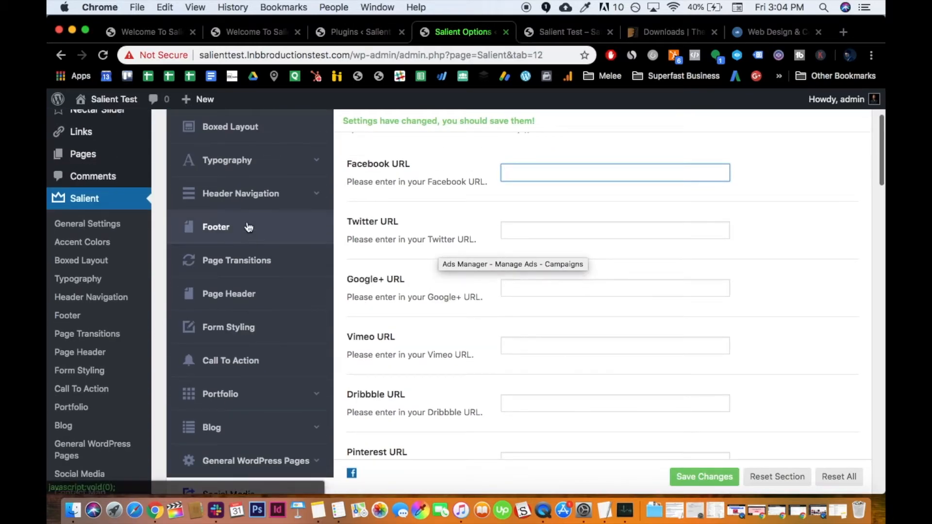
pyautogui.click(215, 226)
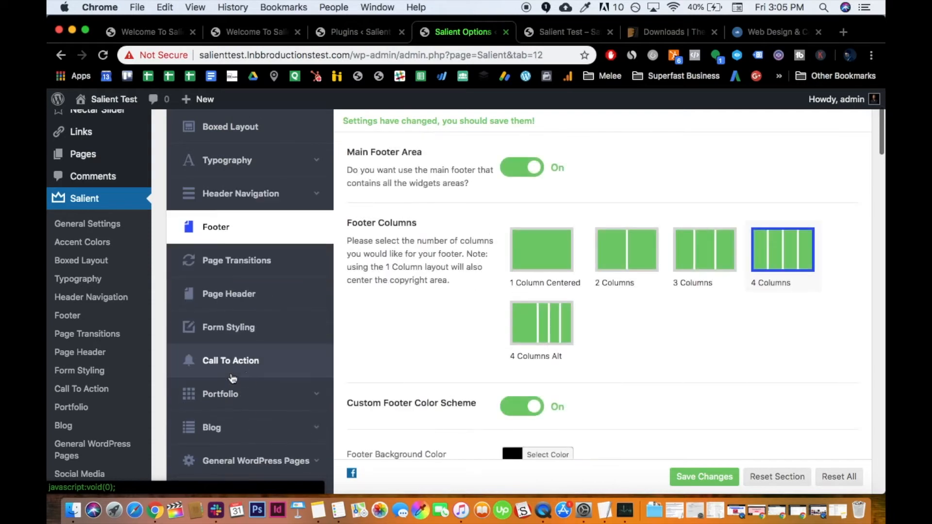
pyautogui.scroll(-3)
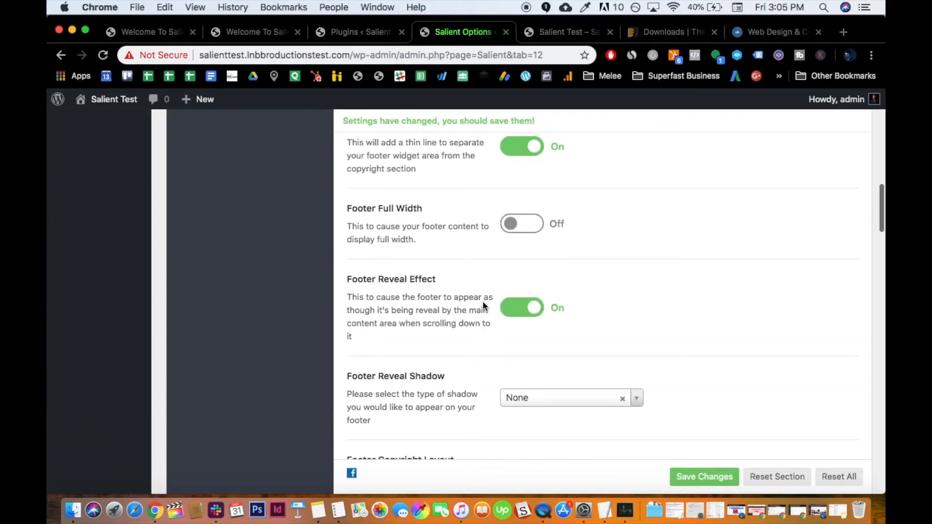
pyautogui.scroll(3)
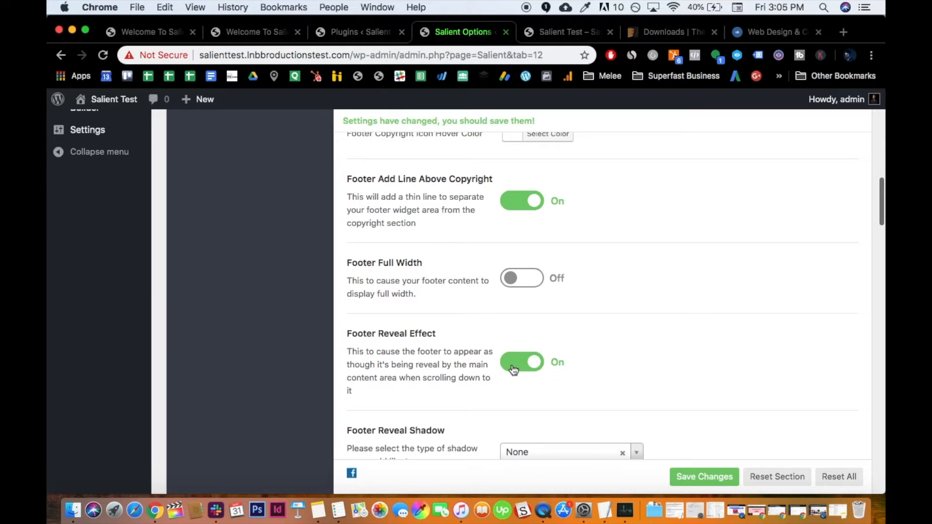
pyautogui.scroll(-3)
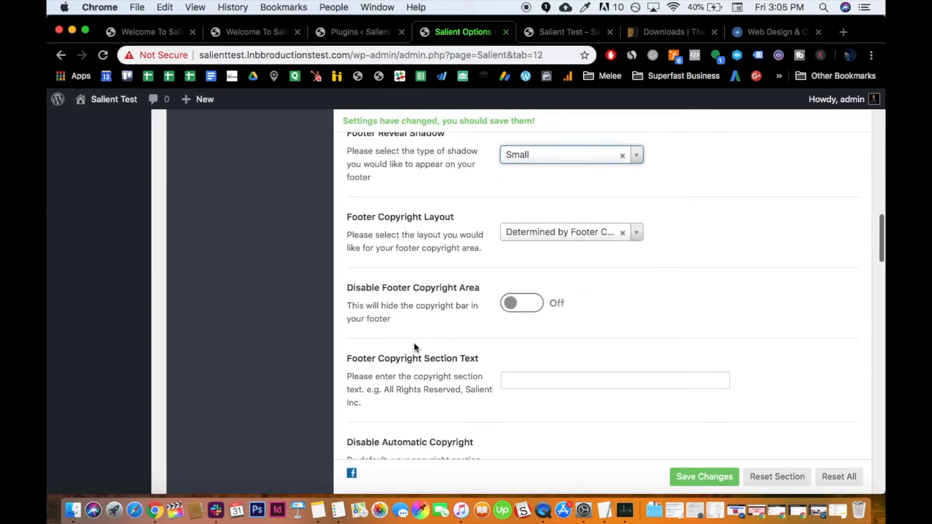
pyautogui.scroll(-3)
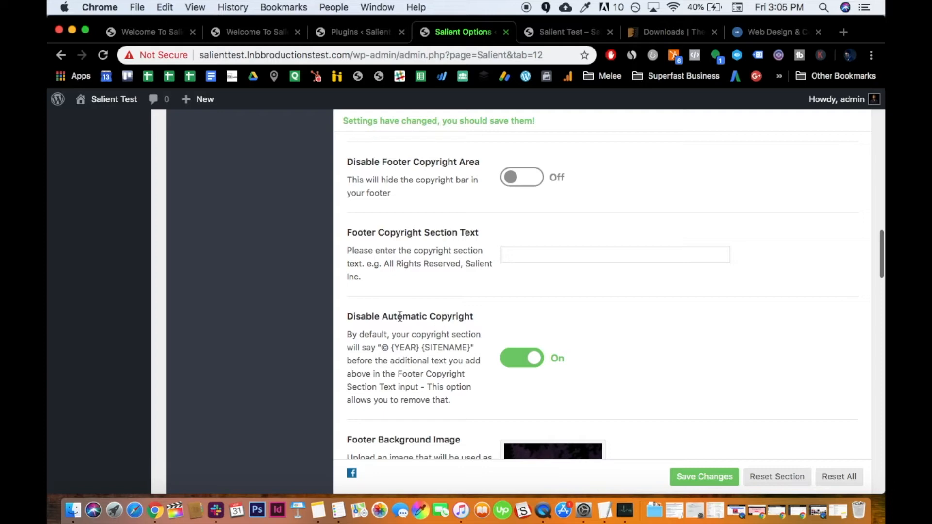
pyautogui.scroll(3)
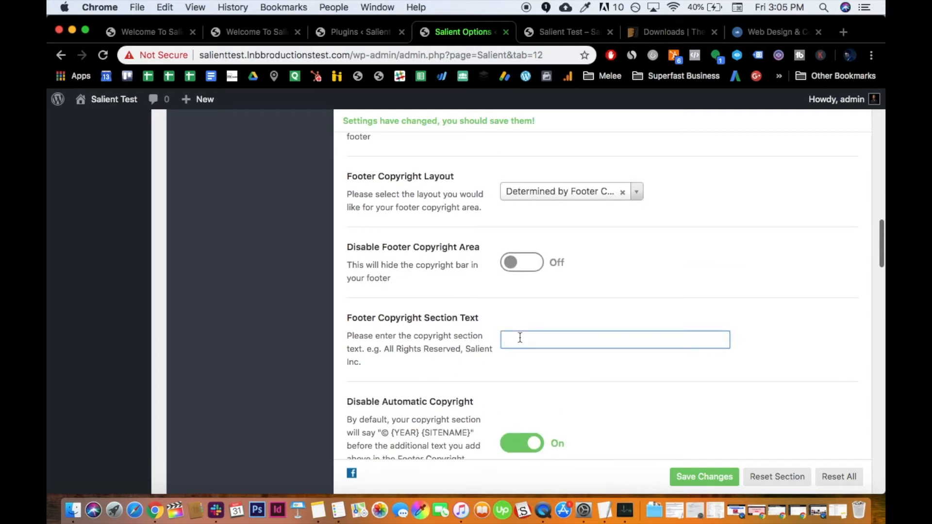
# Set the footer copyright text to 'All Rights Reserved 2019' and save the footer settings
pyautogui.write('All')
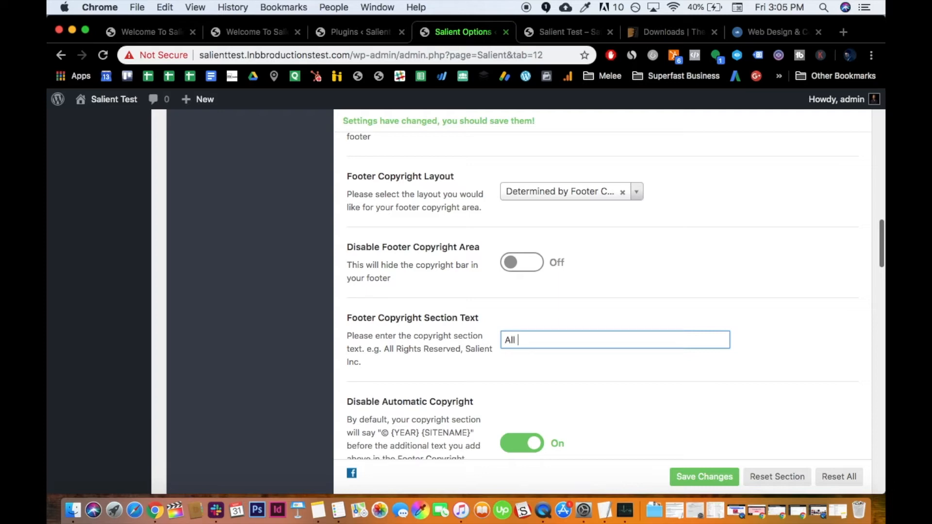
pyautogui.write('Rights Reserv')
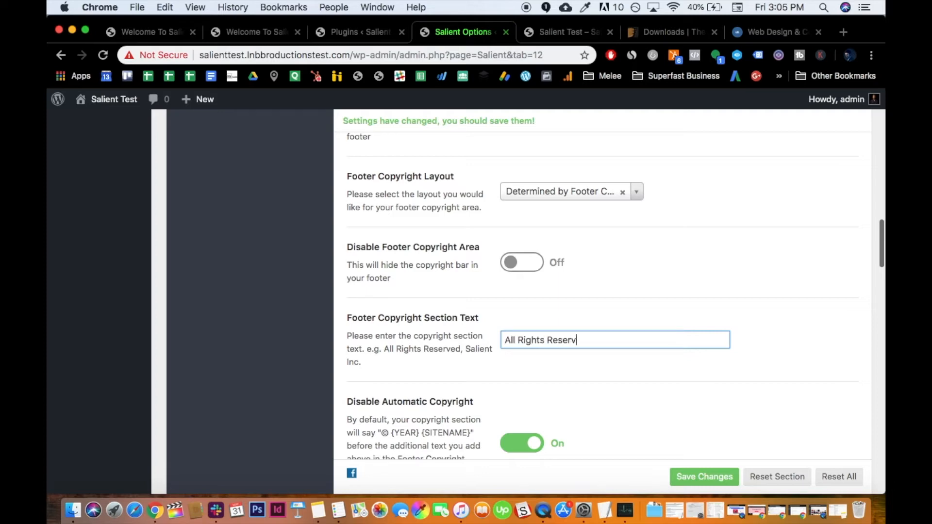
pyautogui.write('ed')
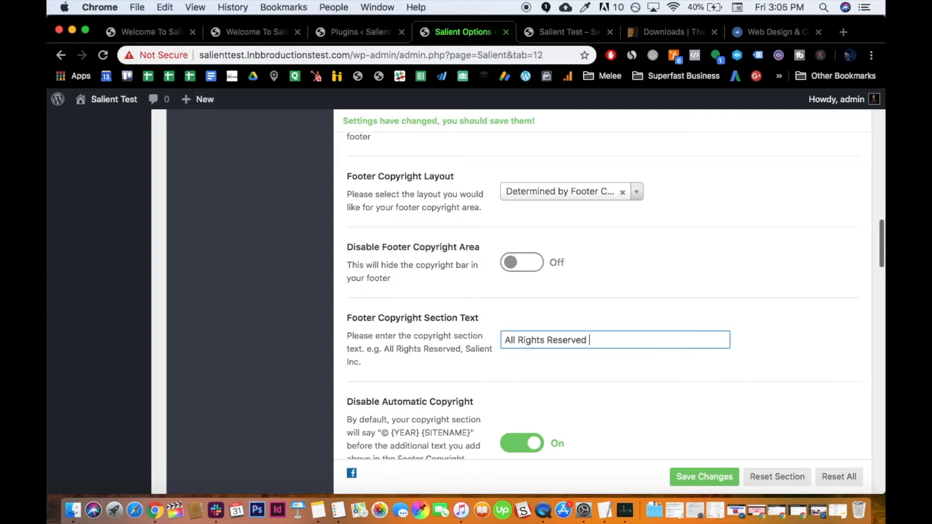
pyautogui.write('2019')
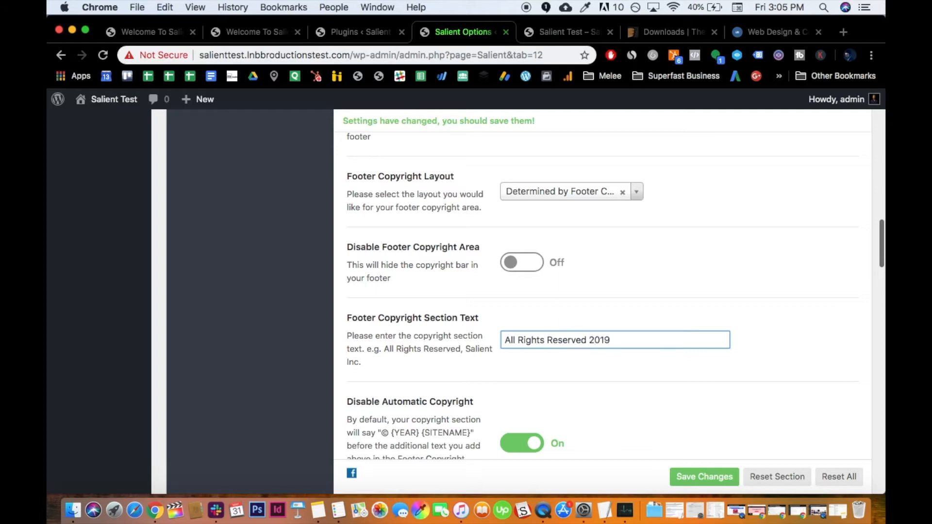
pyautogui.moveTo(687, 469)
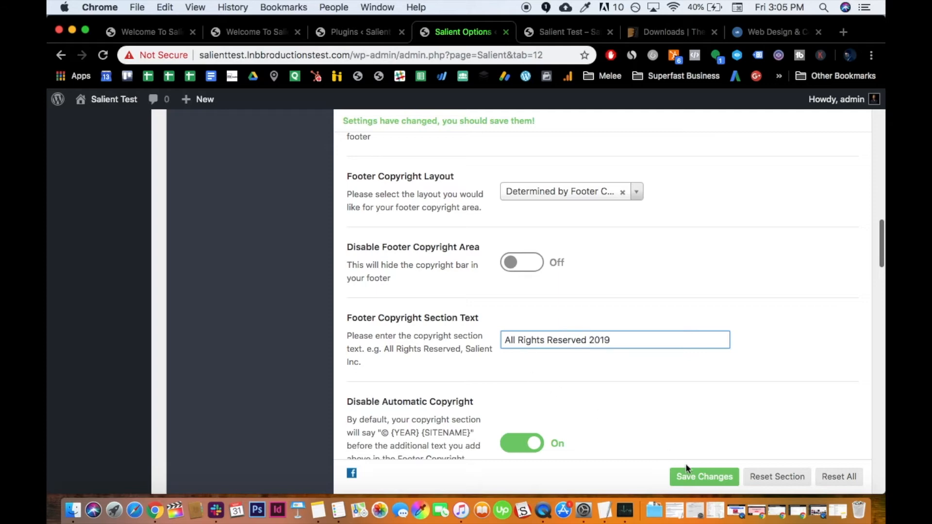
pyautogui.click(704, 476)
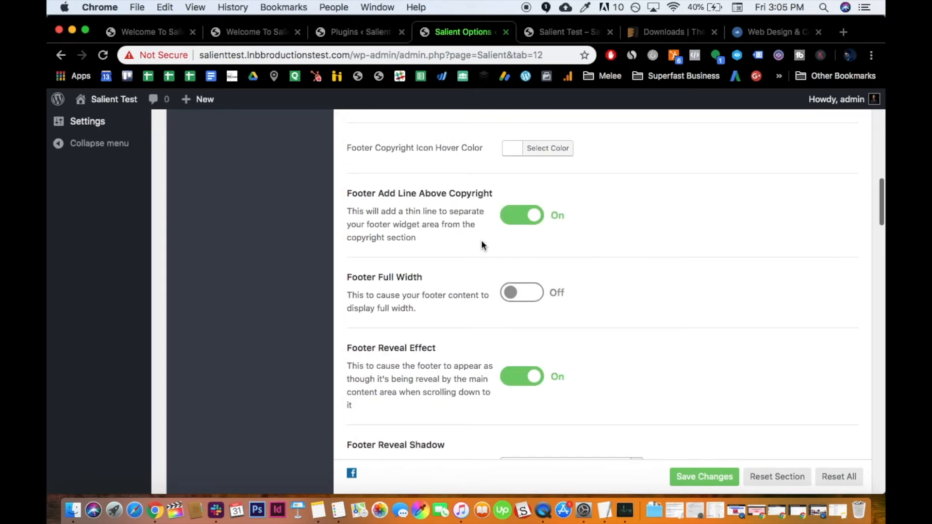
pyautogui.scroll(3)
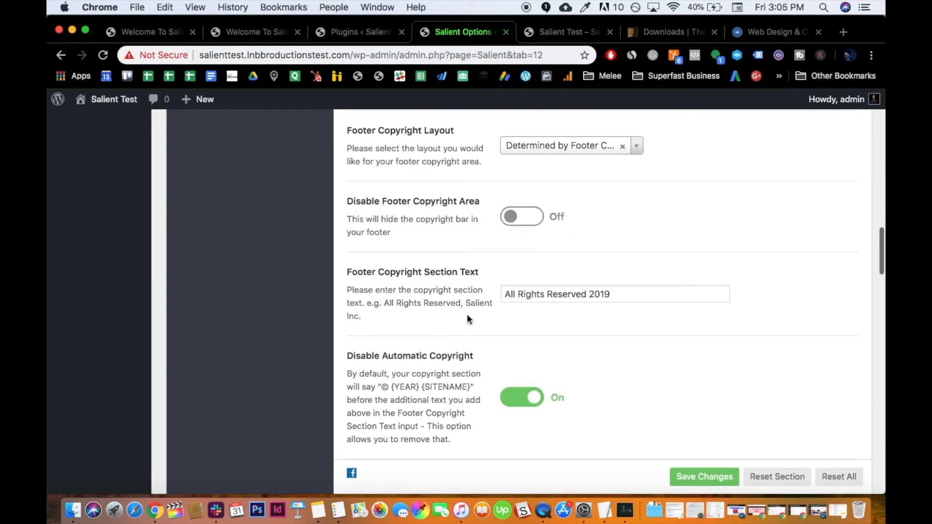
pyautogui.scroll(3)
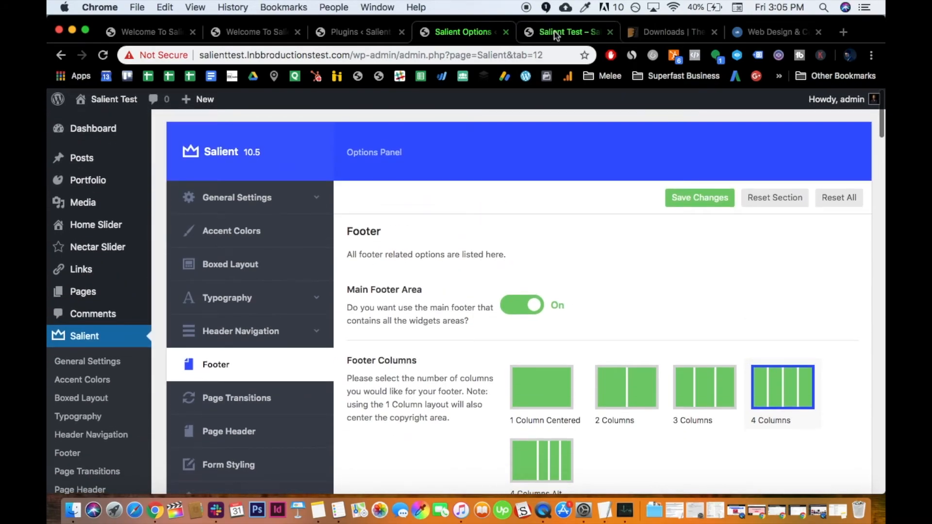
# View the live site footer showing 'All Rights Reserved 2019' in the copyright bar
pyautogui.click(565, 32)
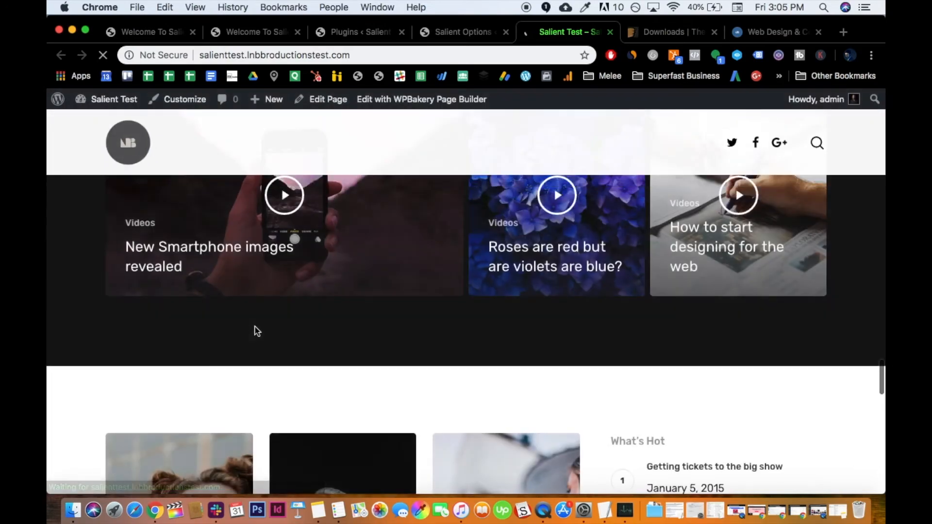
pyautogui.scroll(-3)
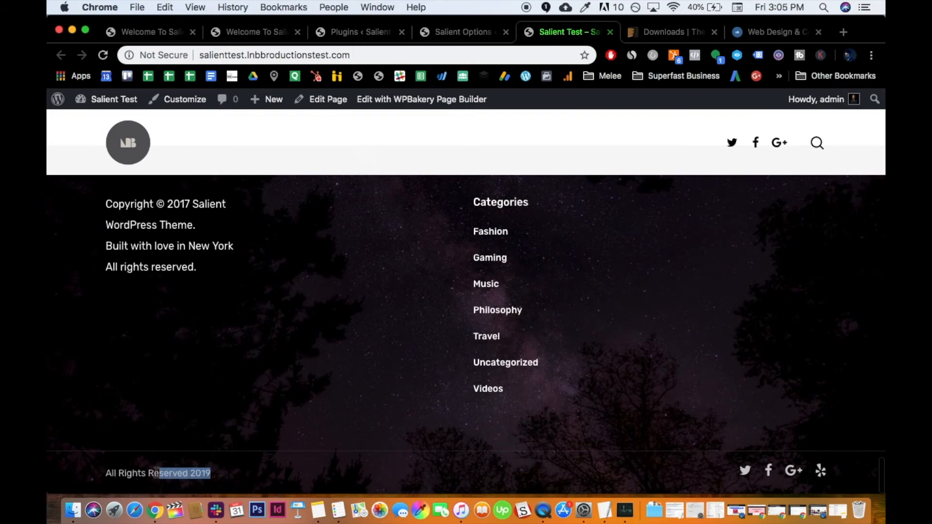
pyautogui.scroll(3)
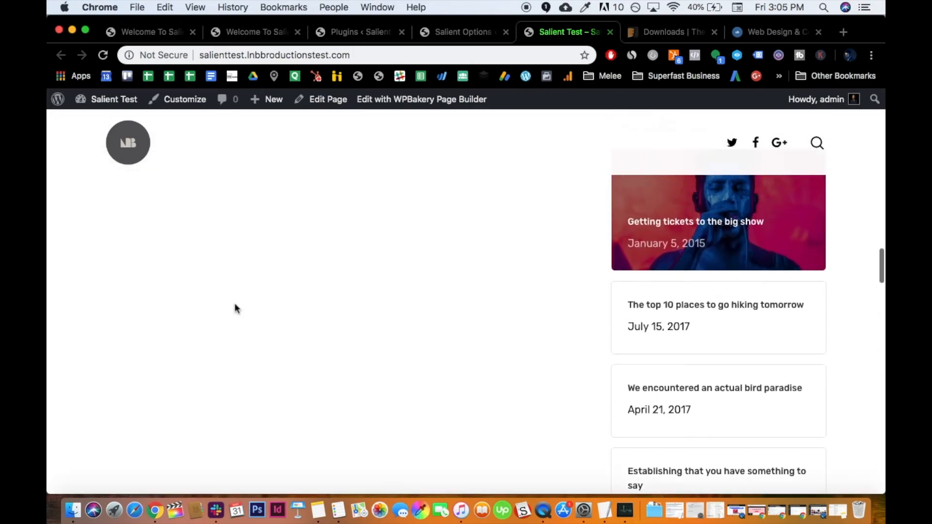
pyautogui.scroll(-3)
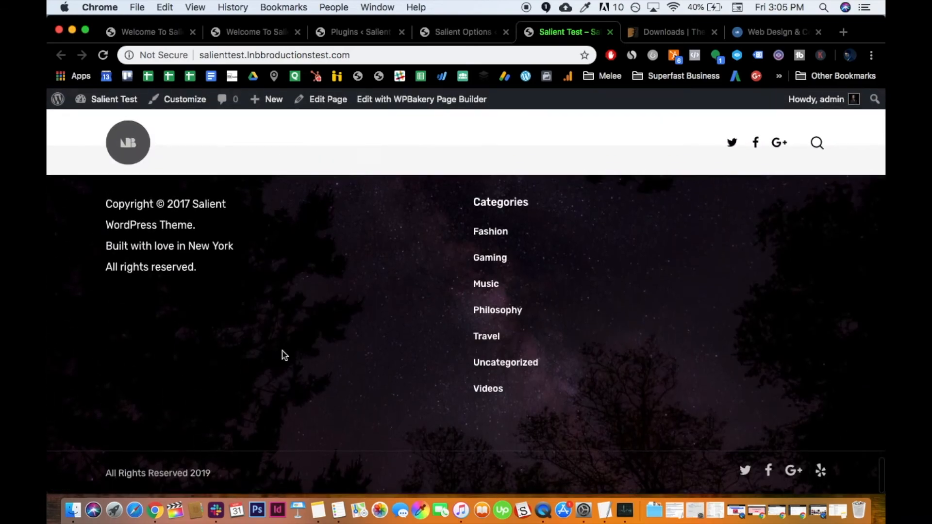
pyautogui.scroll(3)
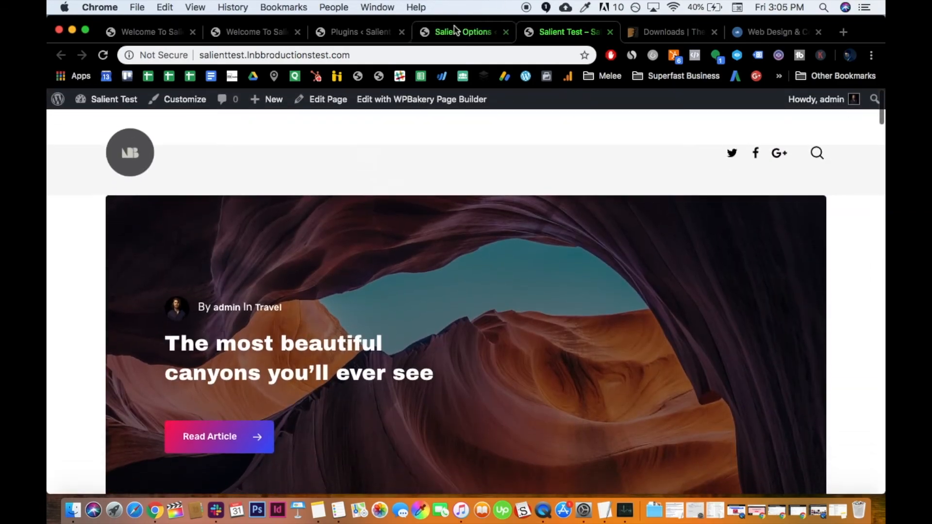
pyautogui.scroll(-3)
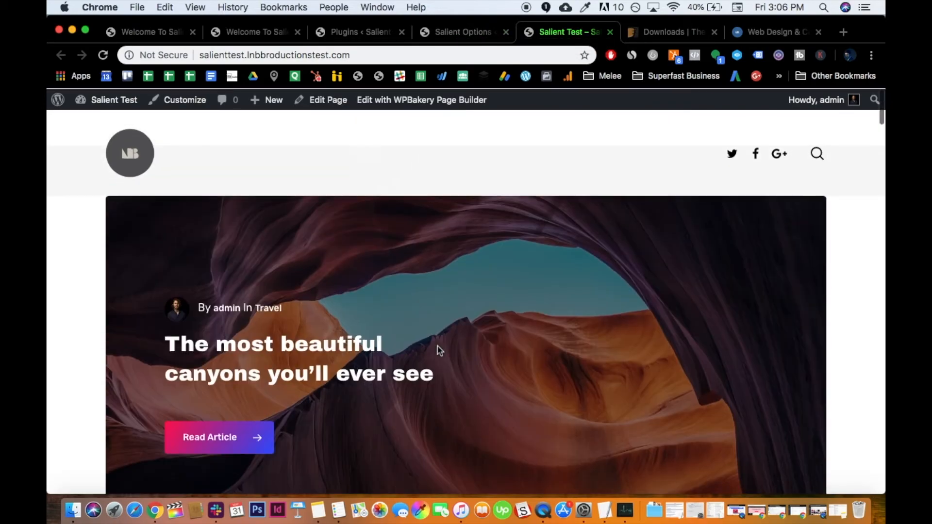
pyautogui.scroll(-3)
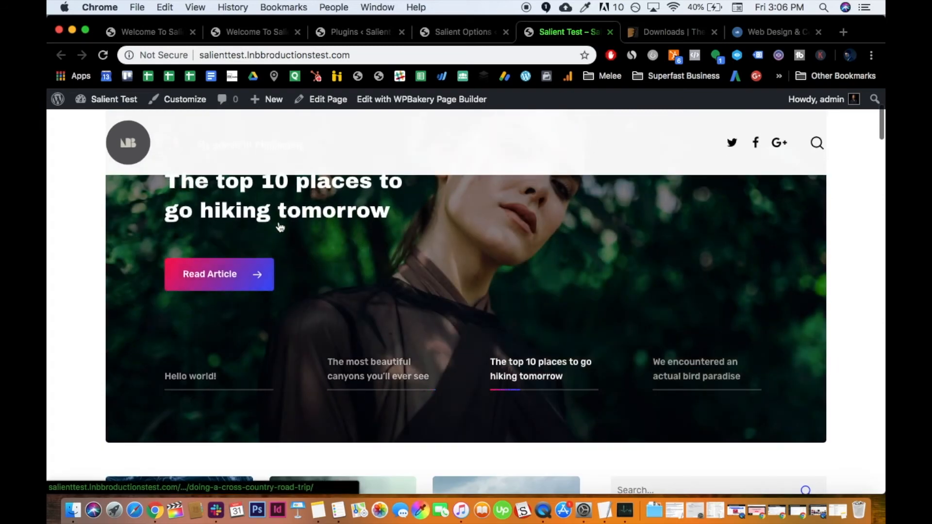
pyautogui.scroll(-3)
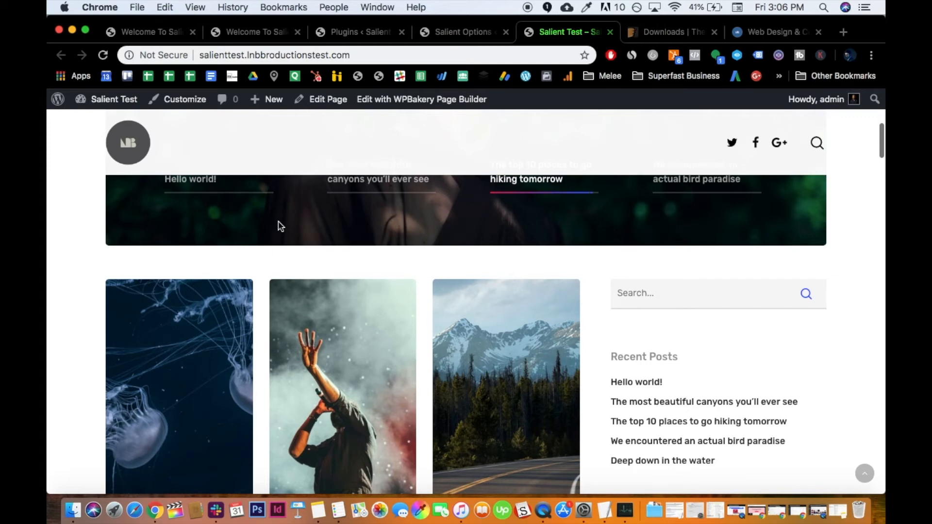
pyautogui.scroll(-3)
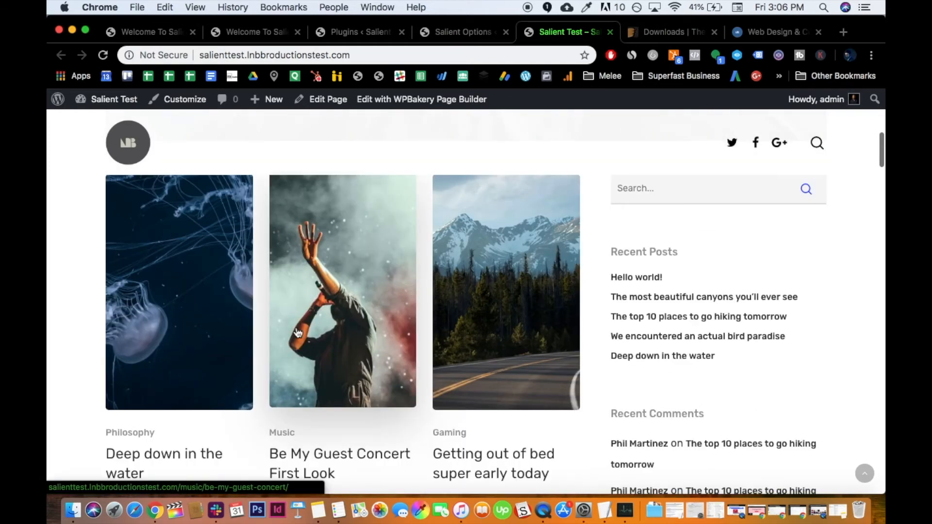
pyautogui.moveTo(325, 372)
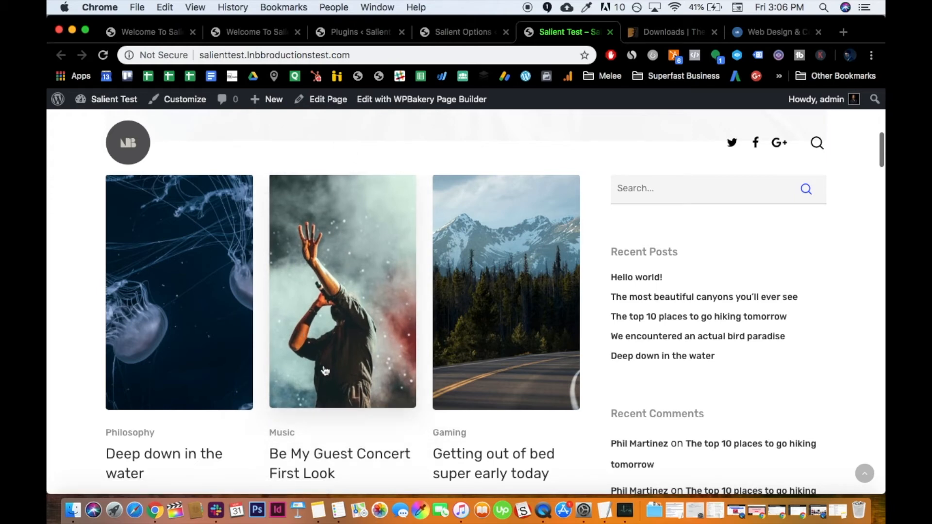
pyautogui.moveTo(340, 351)
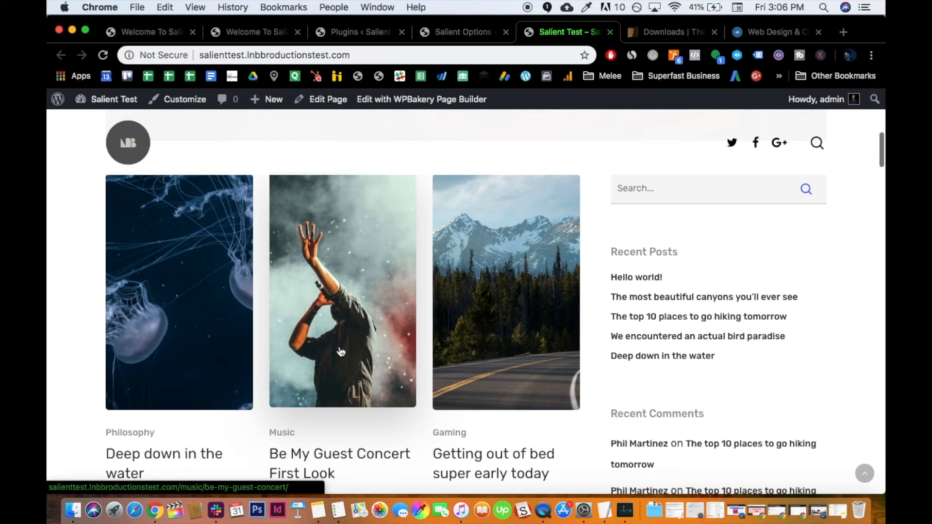
pyautogui.moveTo(397, 274)
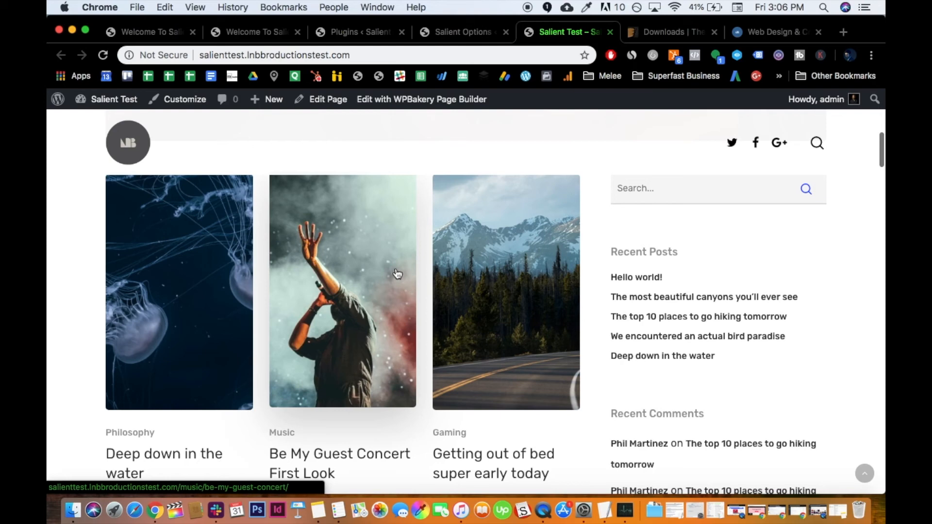
pyautogui.moveTo(513, 95)
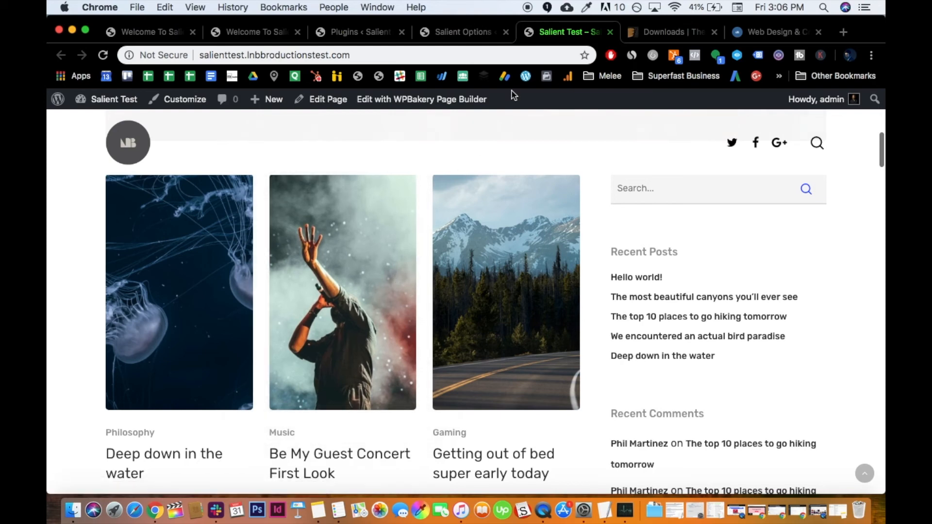